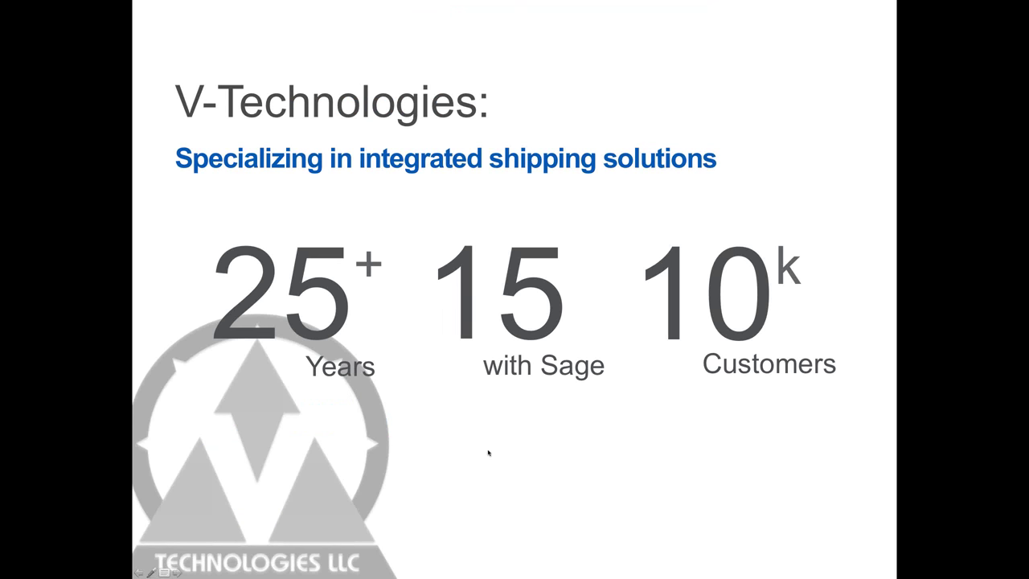
mouse_move(490, 452)
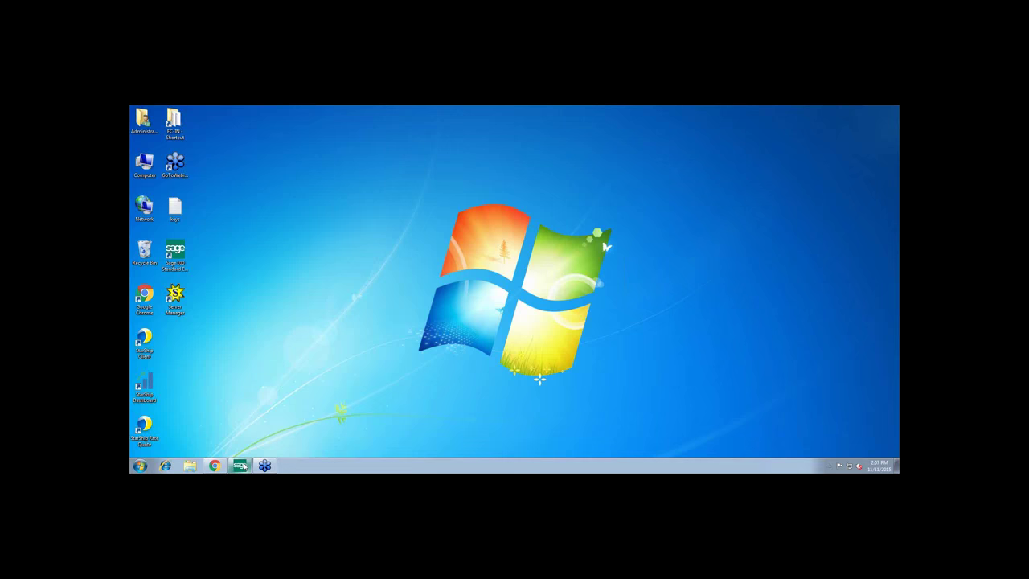
Launch Sage 100 ERP and start a sales order for American Business Futures
click(239, 466)
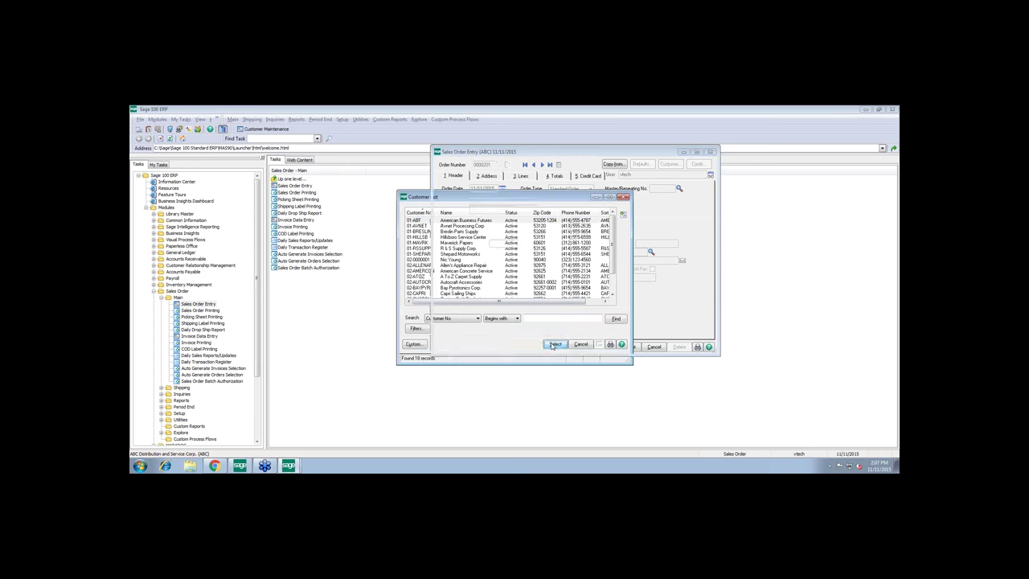
click(555, 344)
text(abf1234)
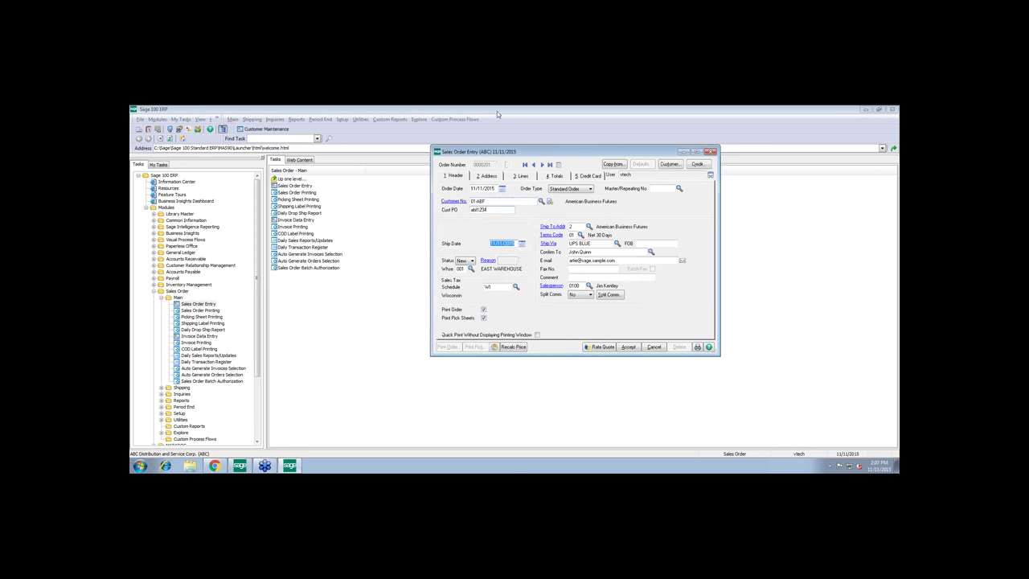
click(486, 175)
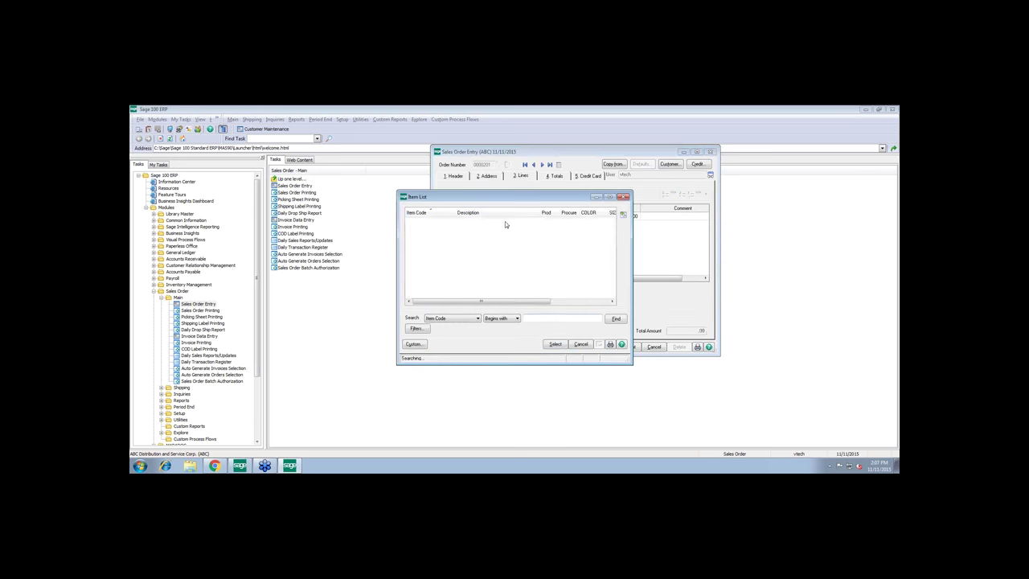
Add item 1001-HON-H252 as the first line: quantity 2 at 84.00
click(555, 344)
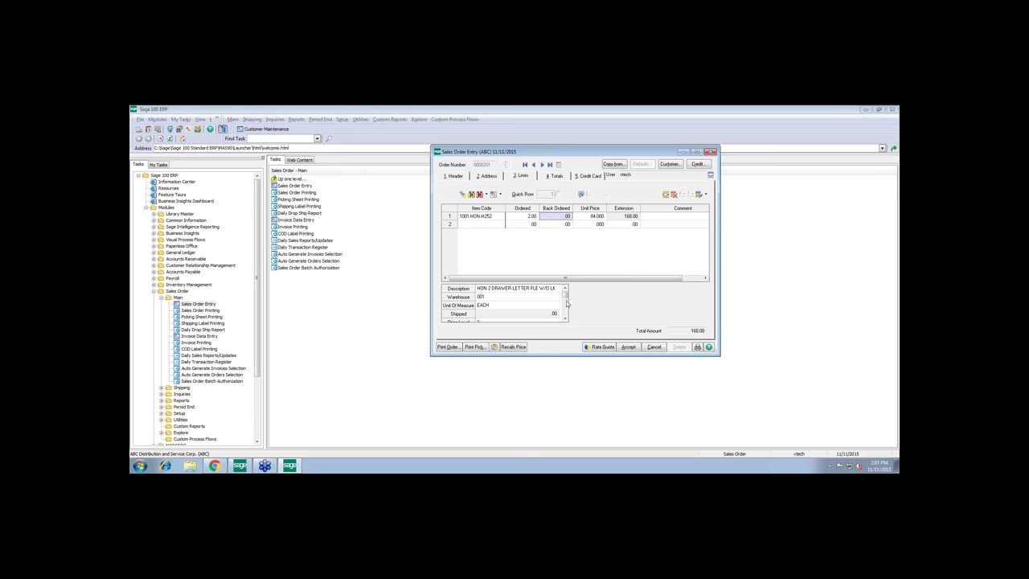
mouse_move(510, 267)
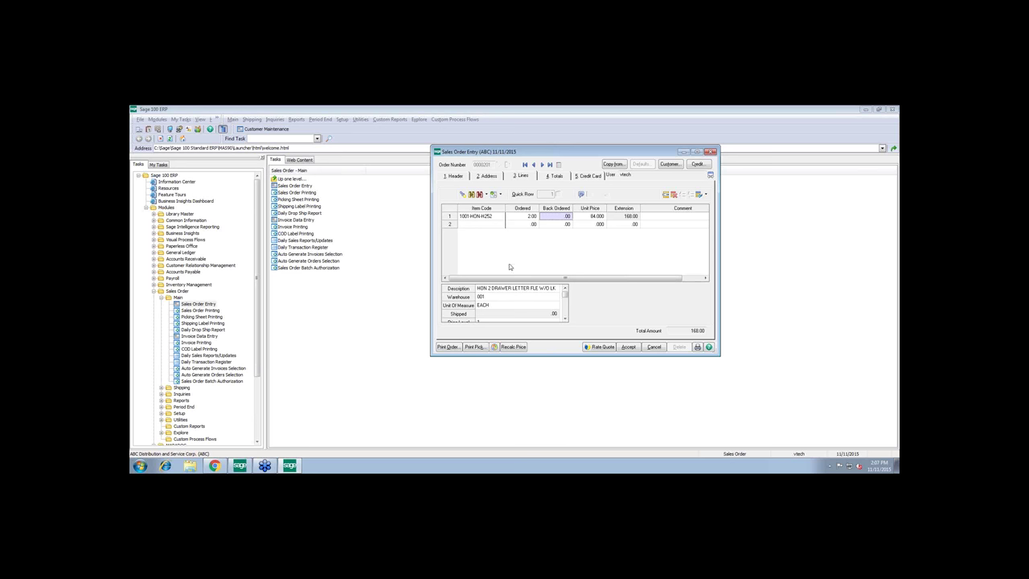
mouse_move(557, 255)
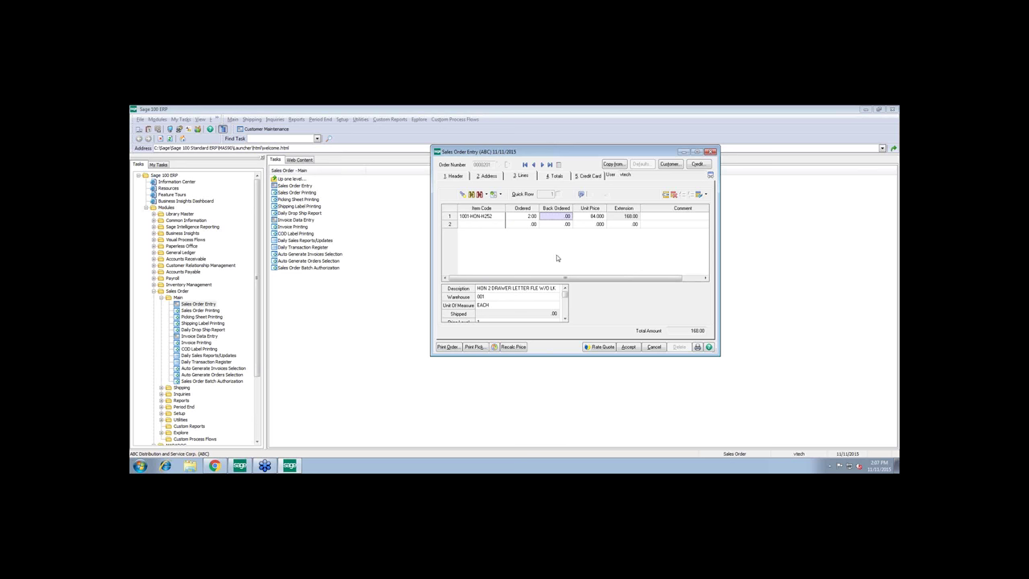
mouse_move(573, 259)
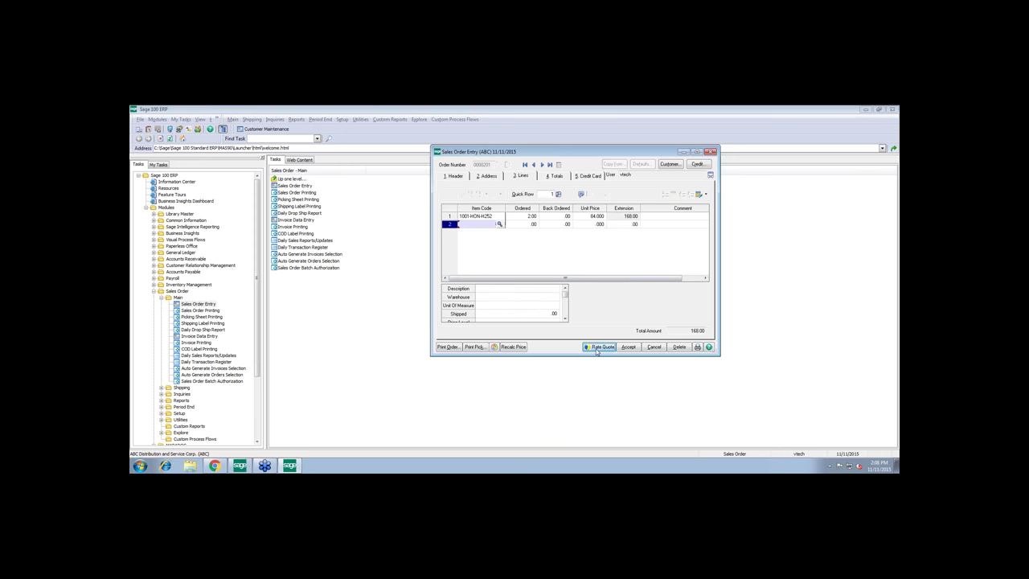
Open StarShip Rate Quote for the order and log on
click(600, 347)
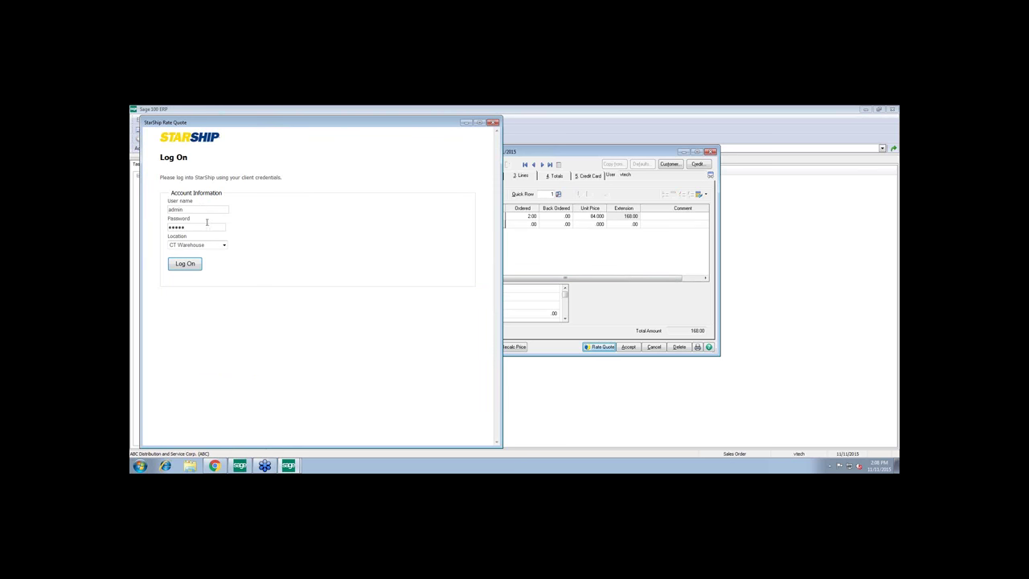
click(197, 245)
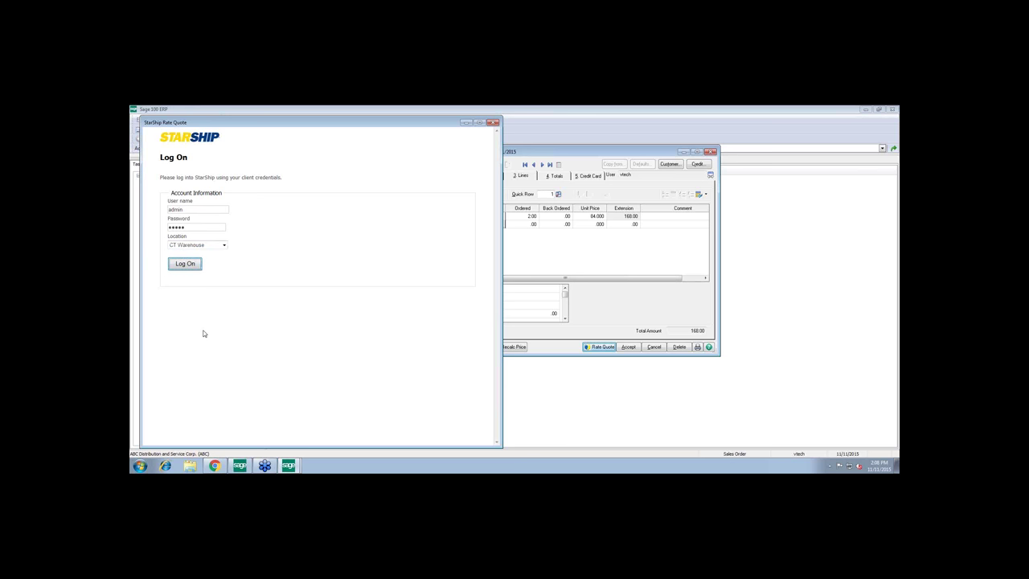
mouse_move(258, 339)
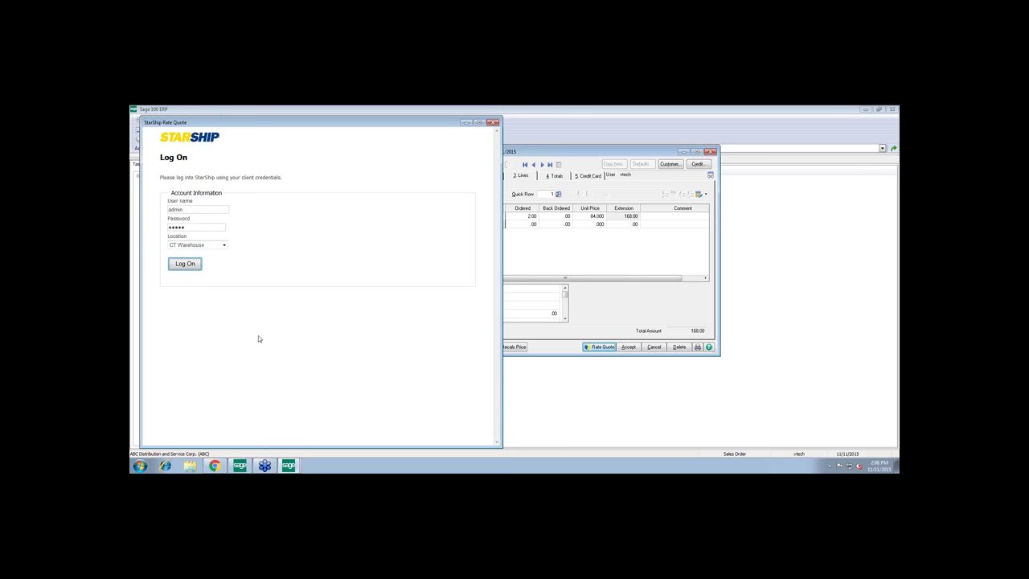
mouse_move(244, 321)
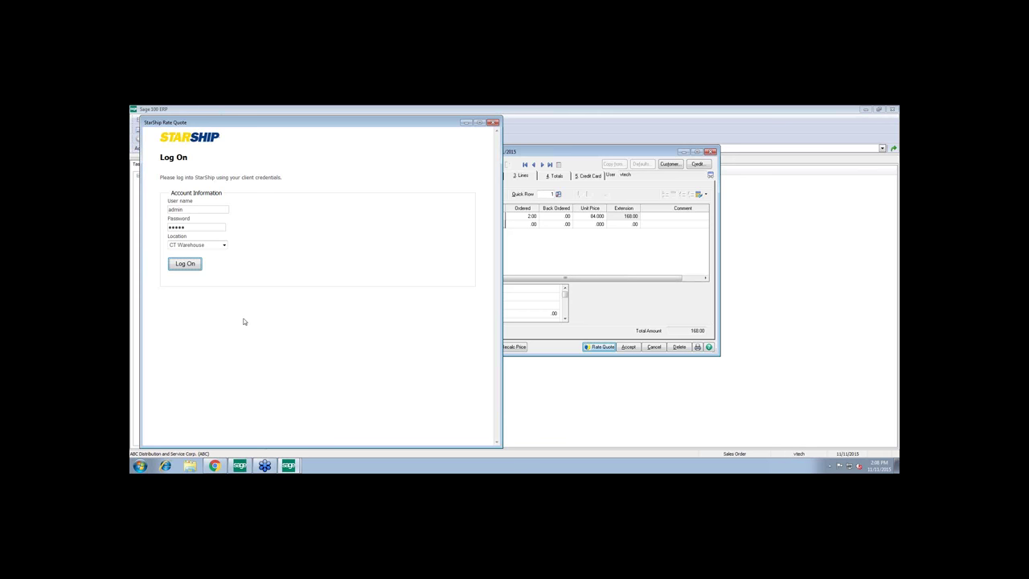
click(185, 262)
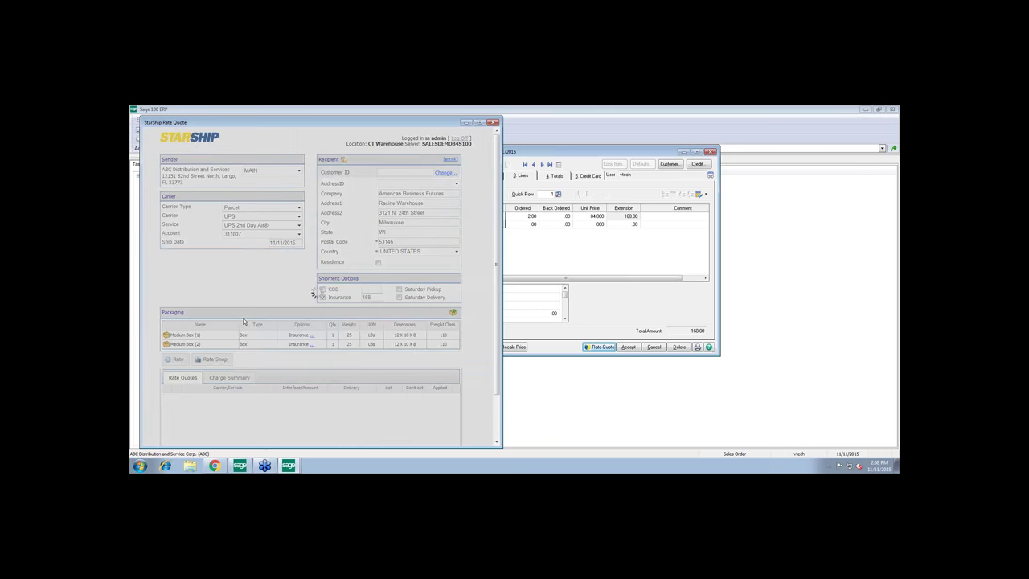
Validate the recipient address in StarShip, standardizing it and correcting the postal code
click(322, 296)
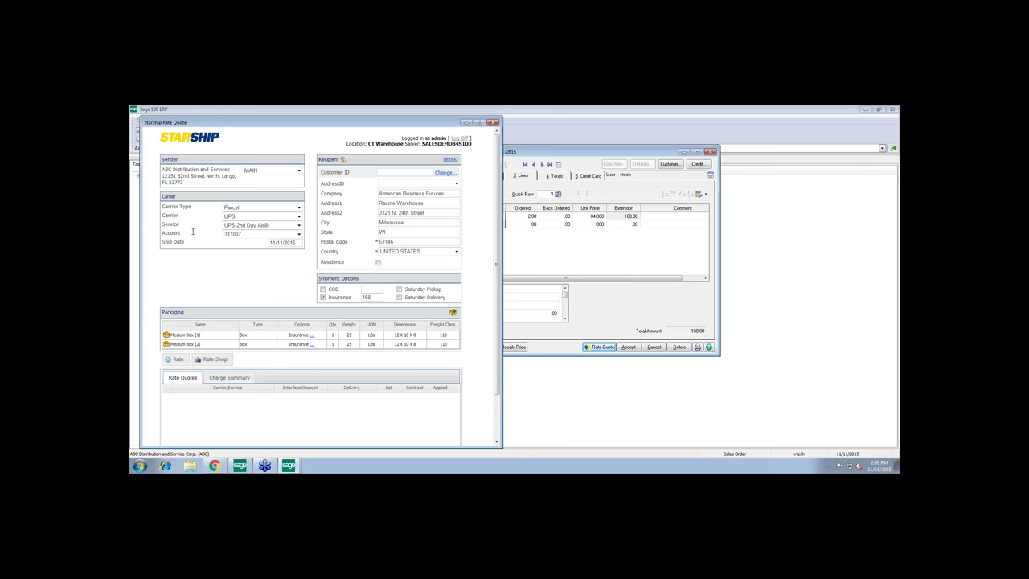
mouse_move(195, 232)
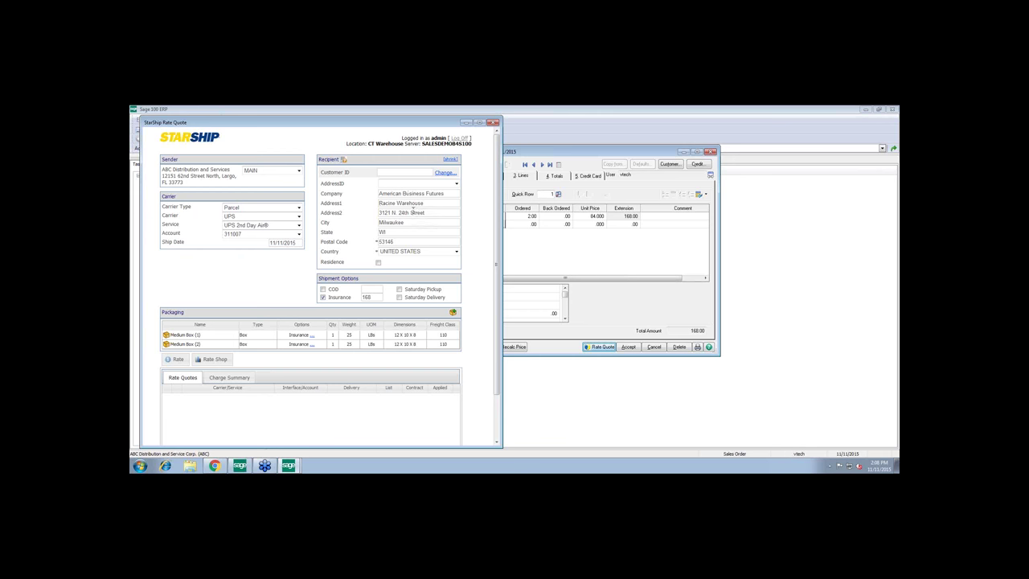
mouse_move(344, 159)
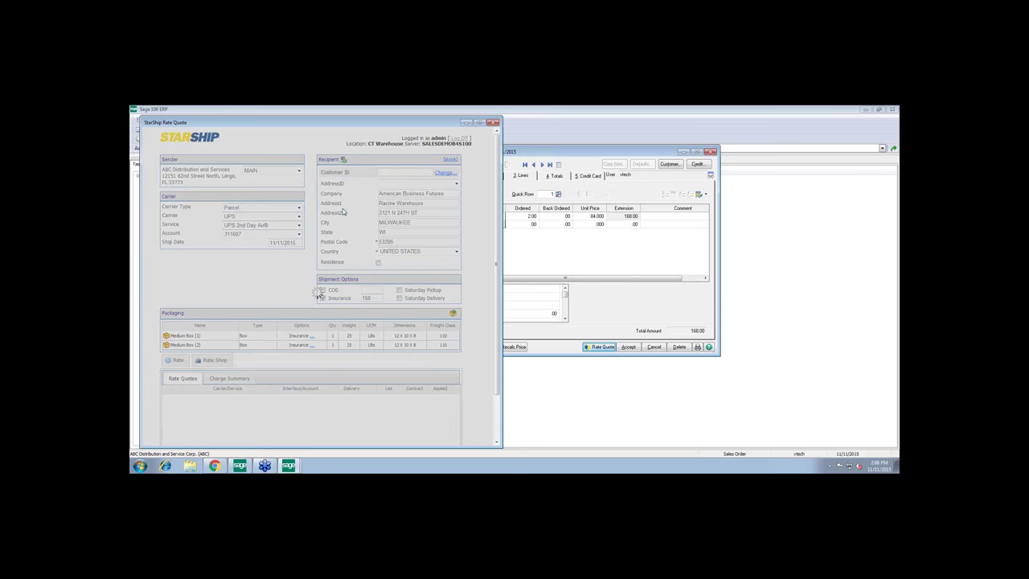
click(323, 297)
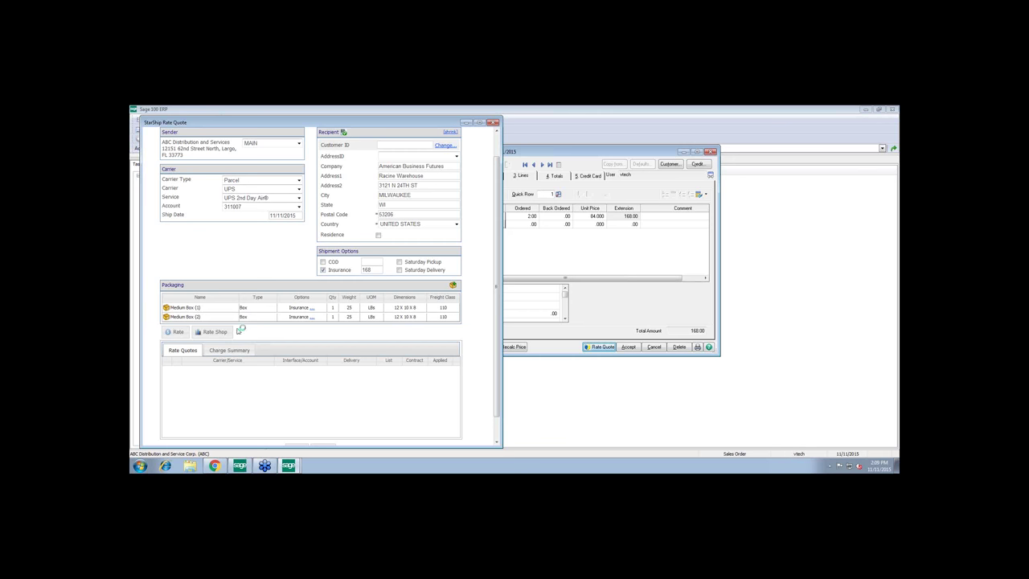
Run Rate Shop and review UPS and USPS quotes, including UPS 2nd Day Air at 109.82
click(214, 332)
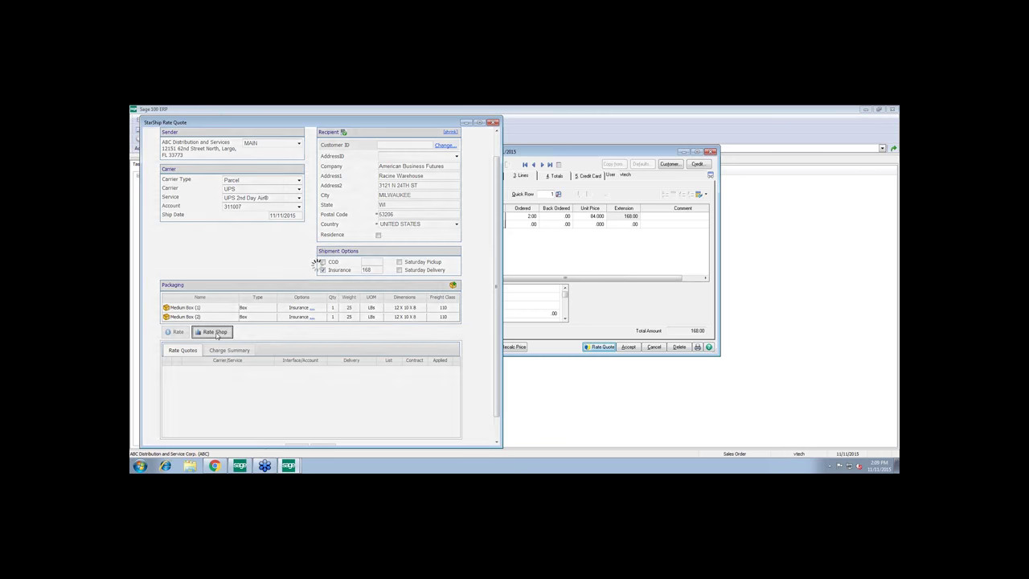
click(213, 331)
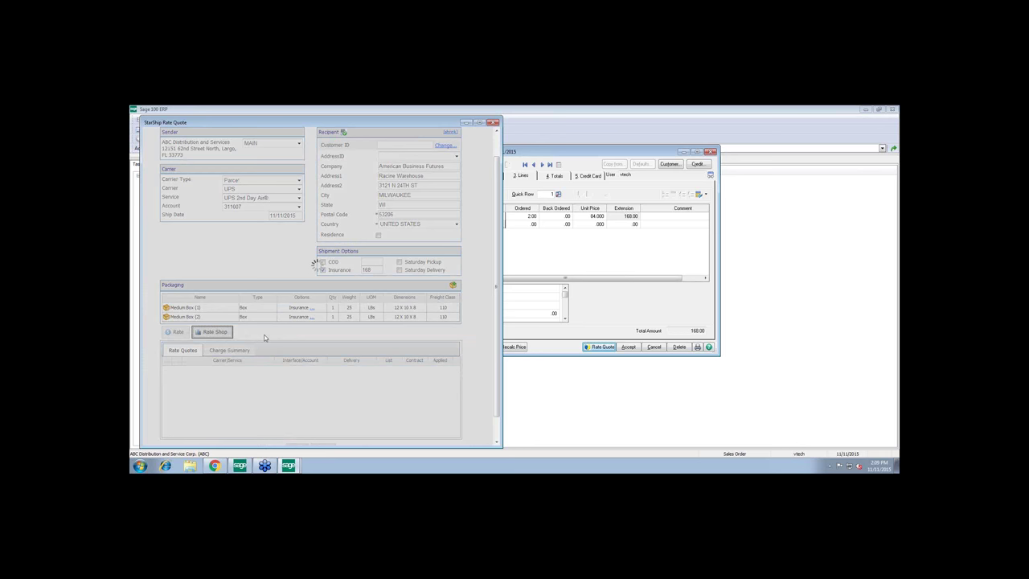
click(213, 331)
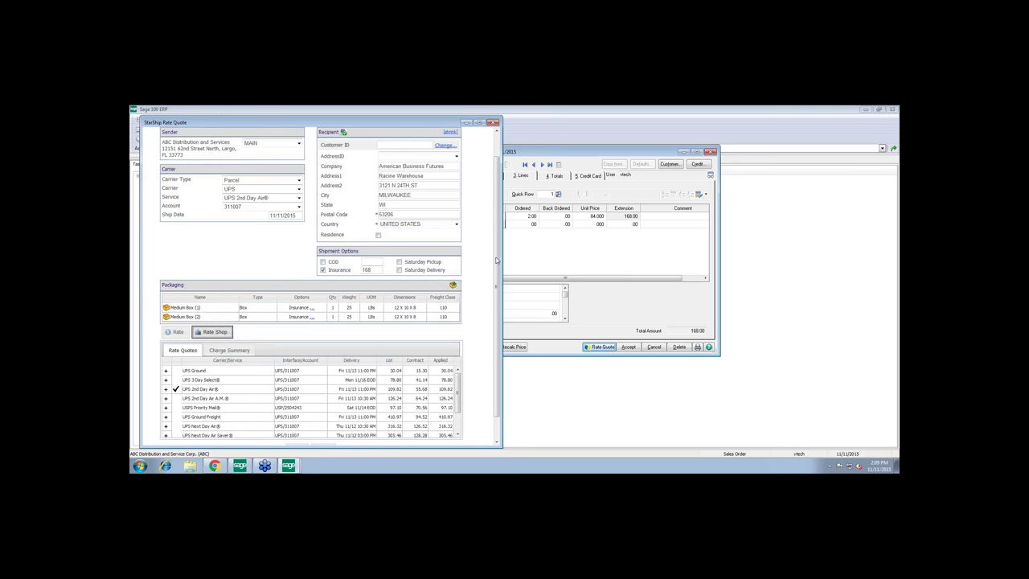
scroll(down, 3)
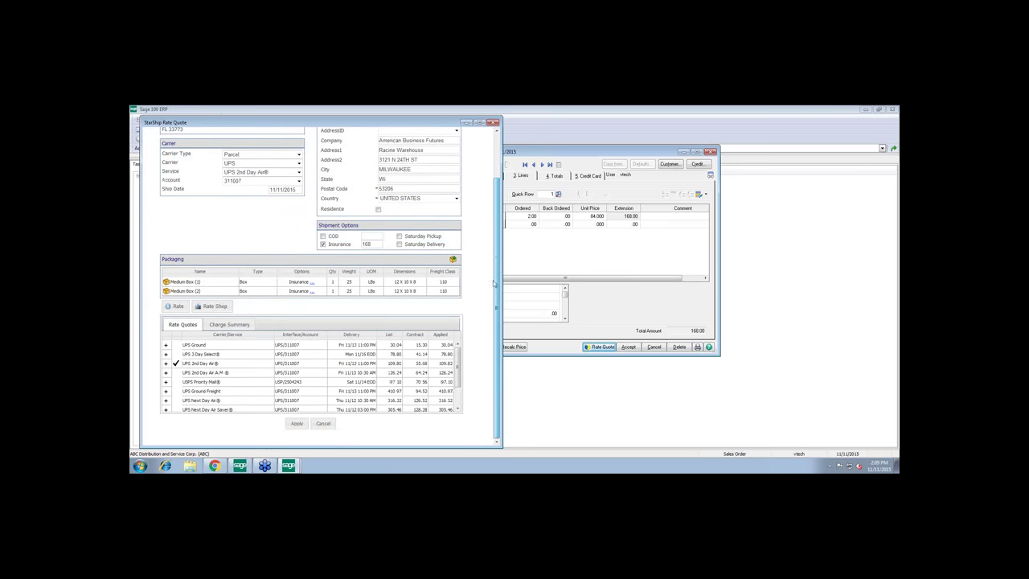
scroll(down, 3)
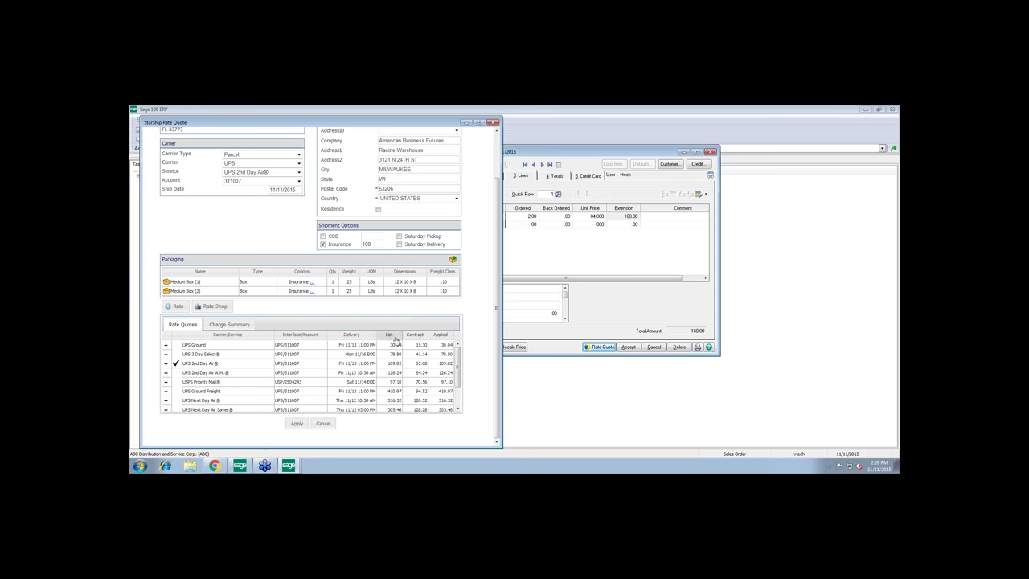
mouse_move(408, 337)
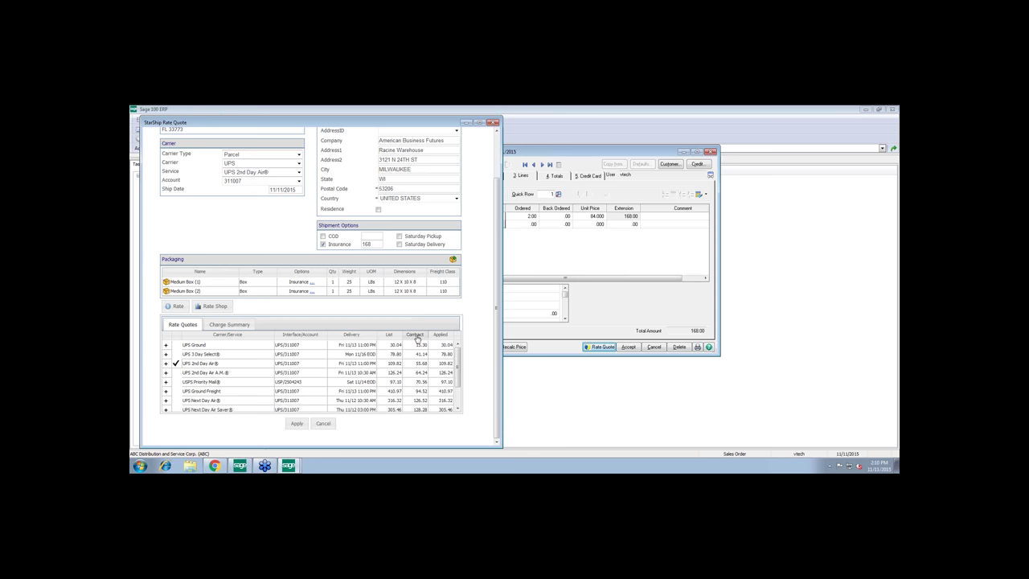
mouse_move(417, 333)
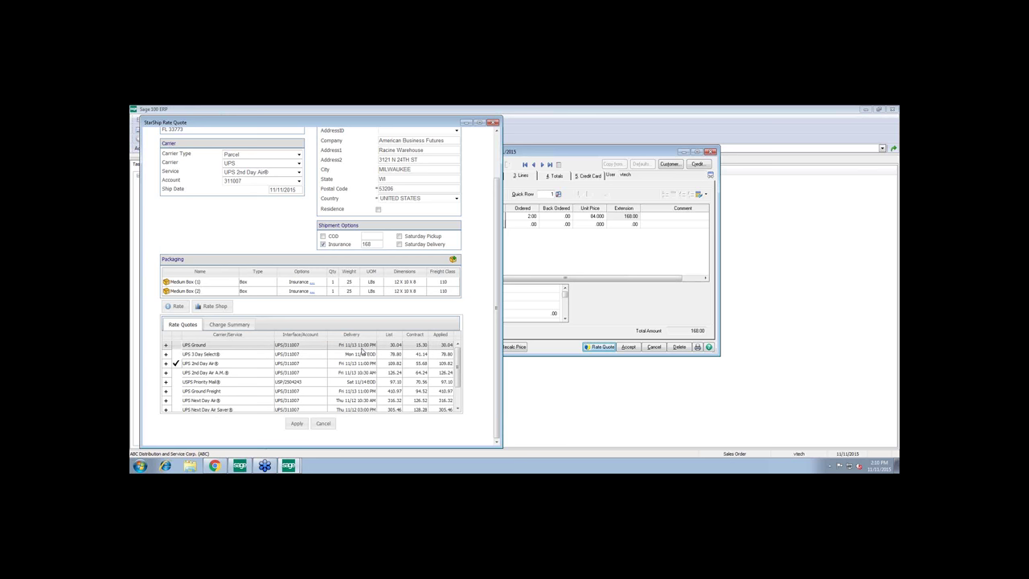
mouse_move(437, 349)
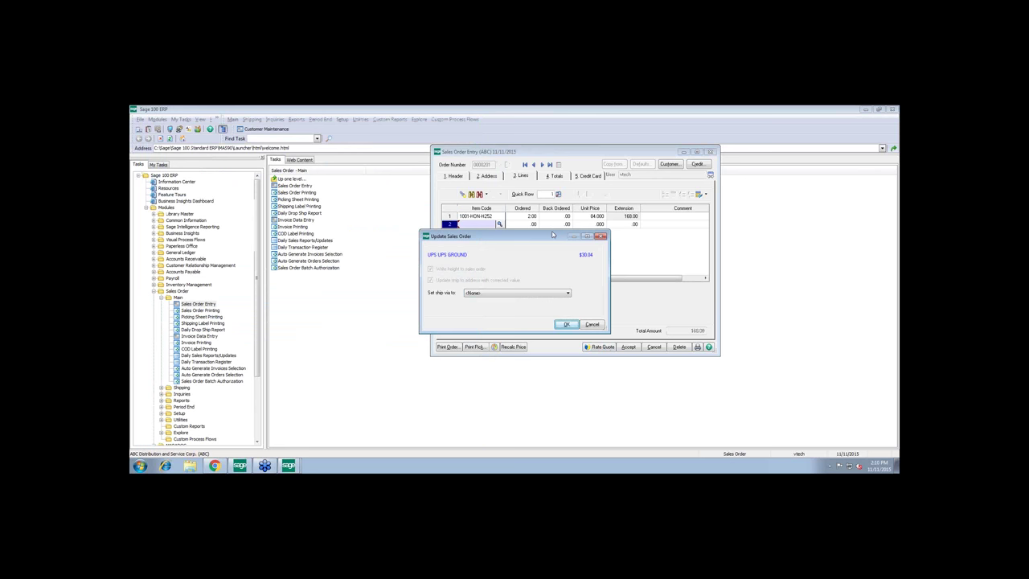
mouse_move(508, 268)
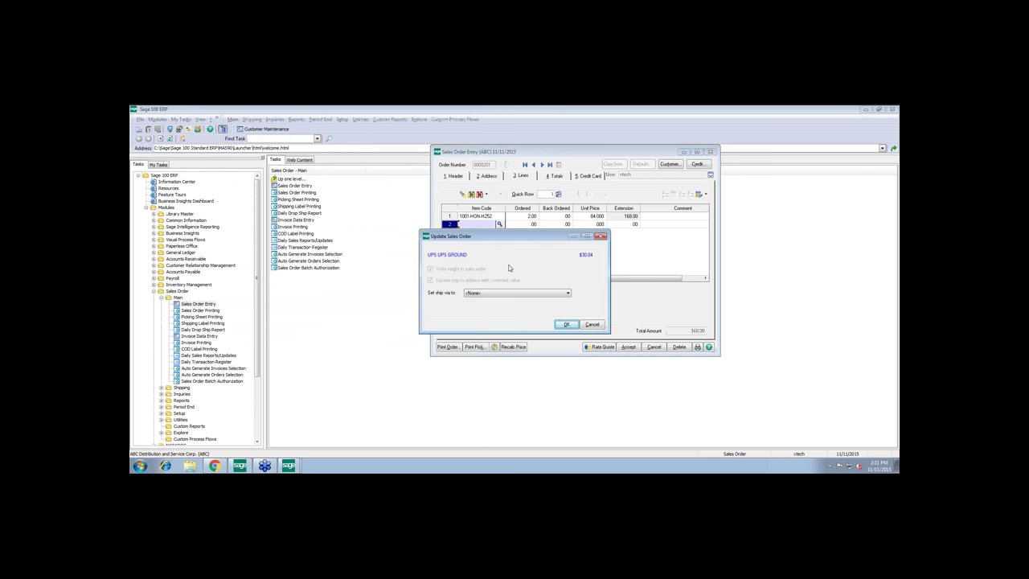
mouse_move(574, 297)
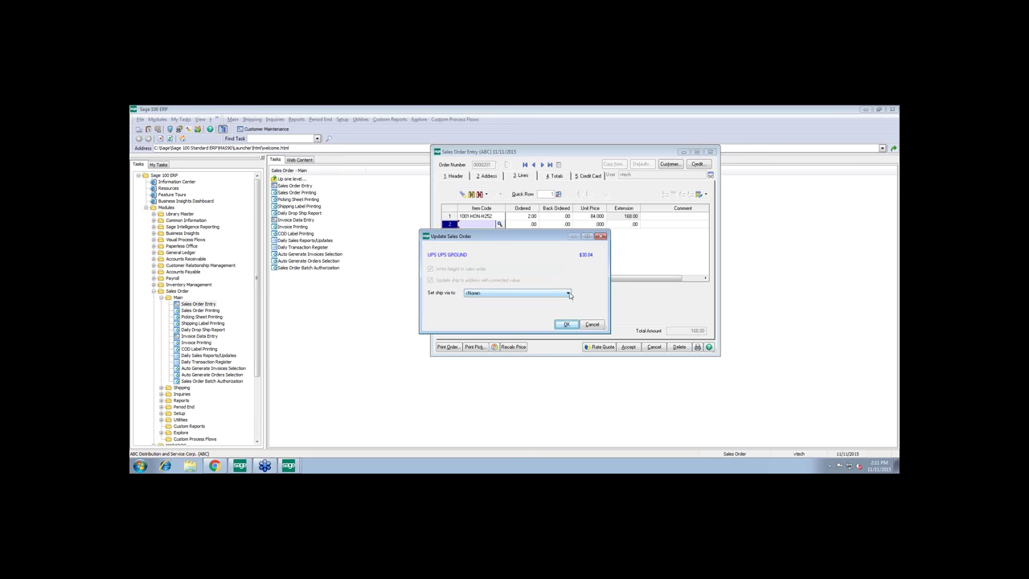
Set ship via to UPSGROUND and accept the $30.04 freight
click(567, 292)
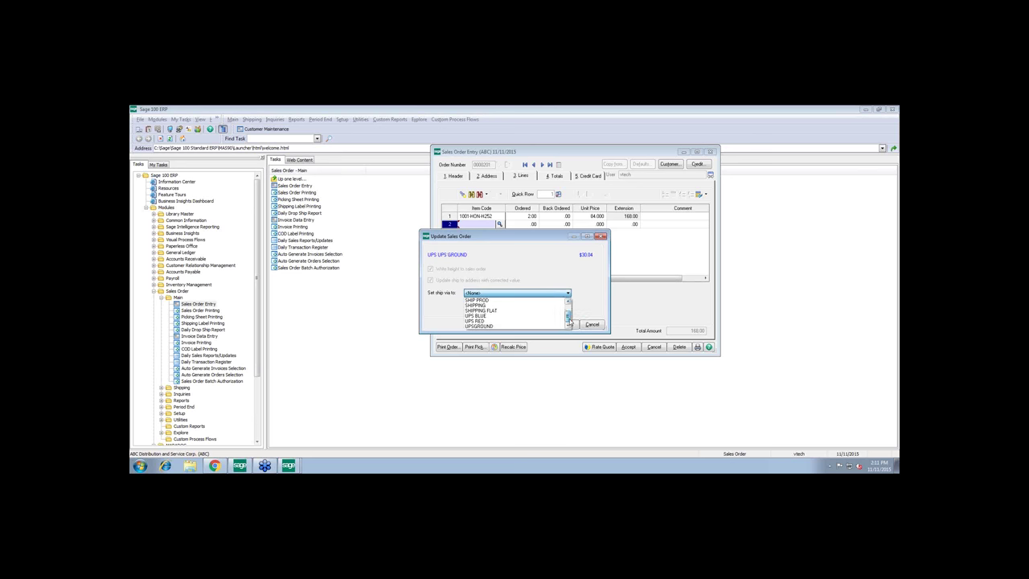
click(479, 327)
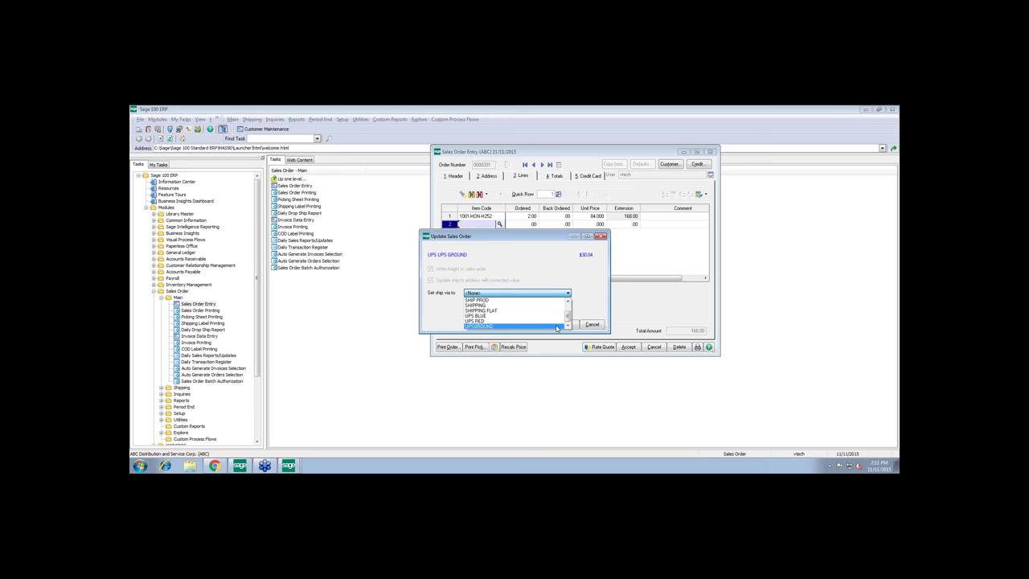
click(478, 327)
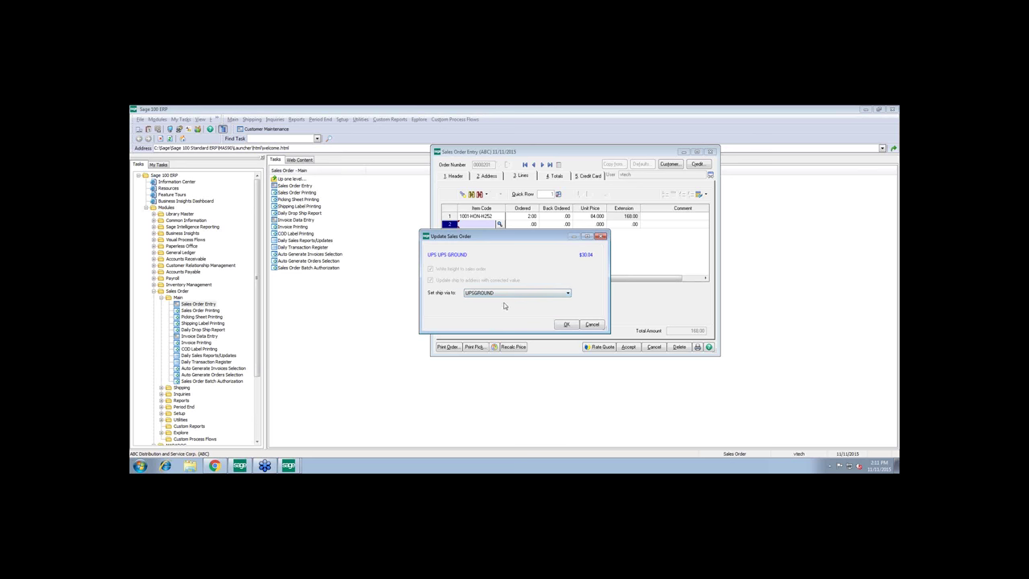
mouse_move(547, 319)
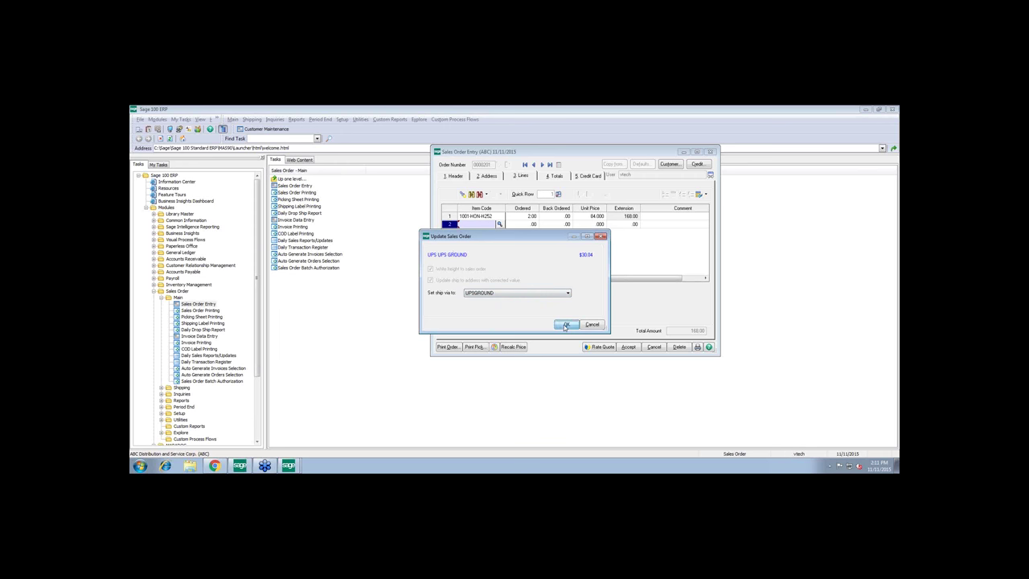
click(568, 325)
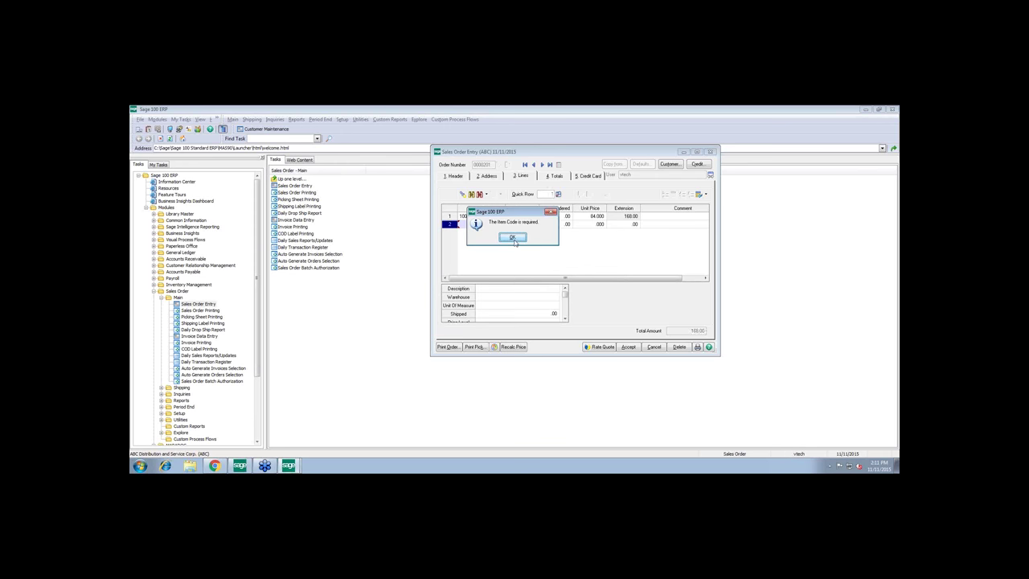
Dismiss the Item Code message and view totals: freight 30.04, order total 198.04
click(513, 238)
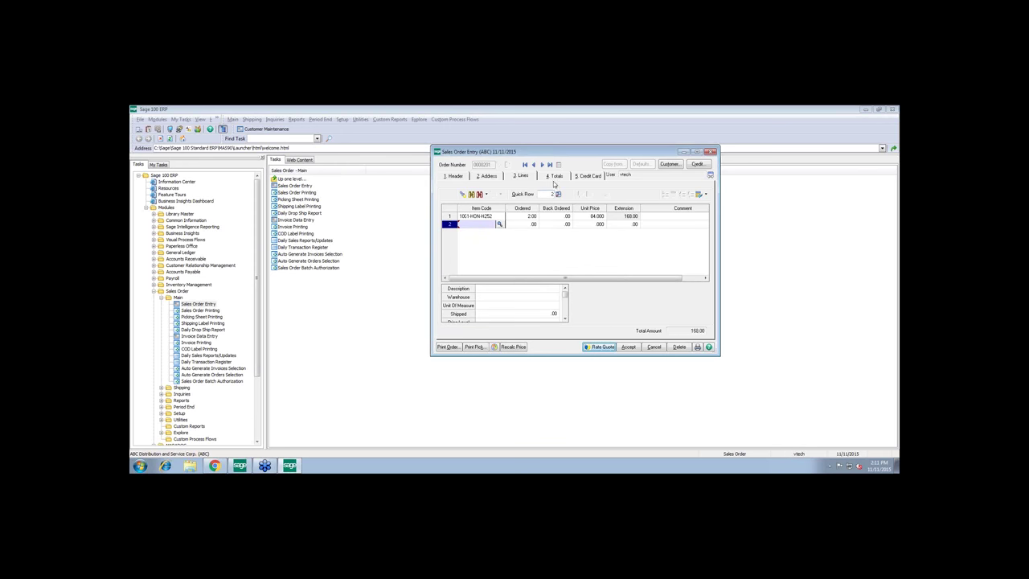
click(554, 175)
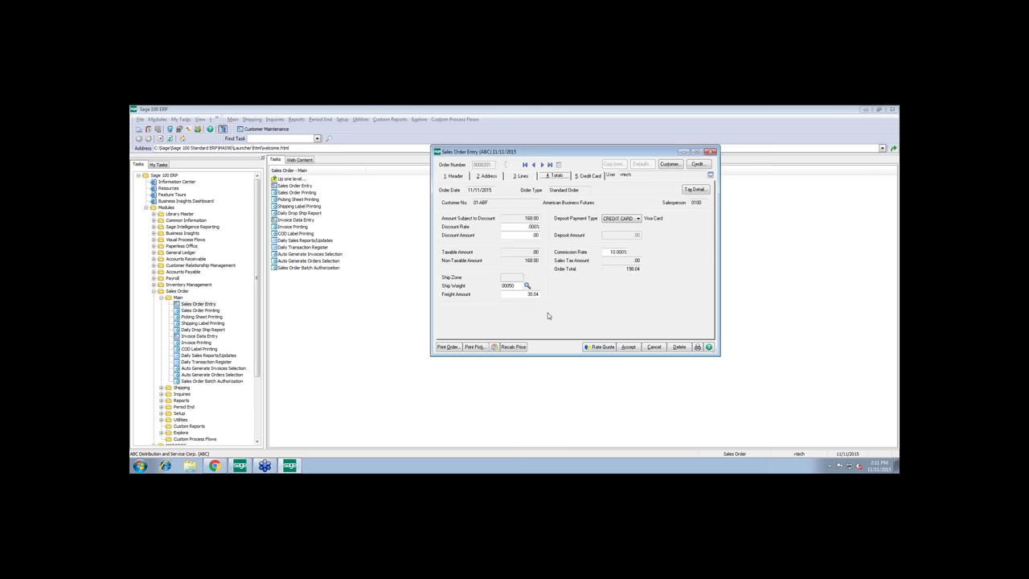
click(523, 294)
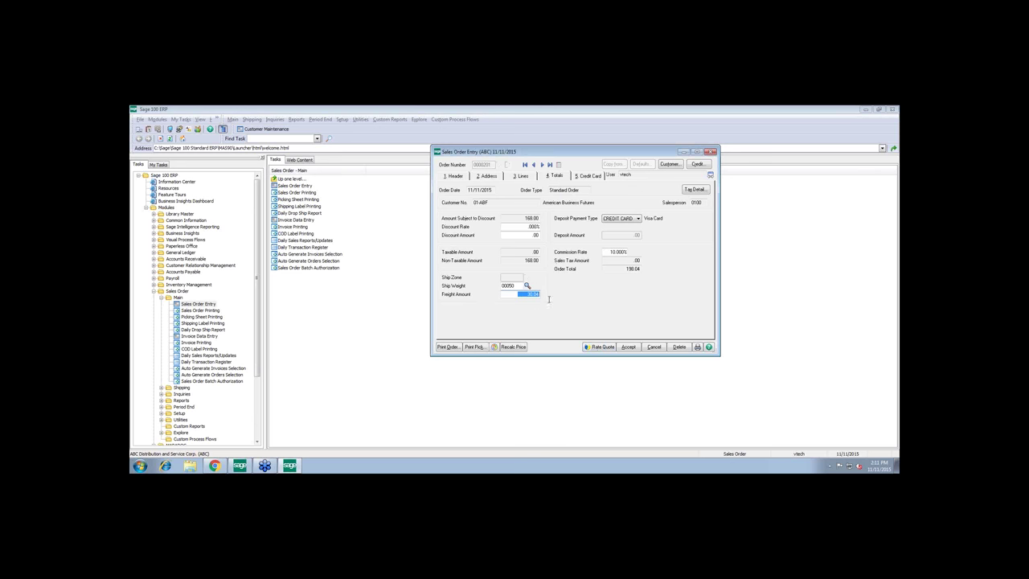
mouse_move(552, 334)
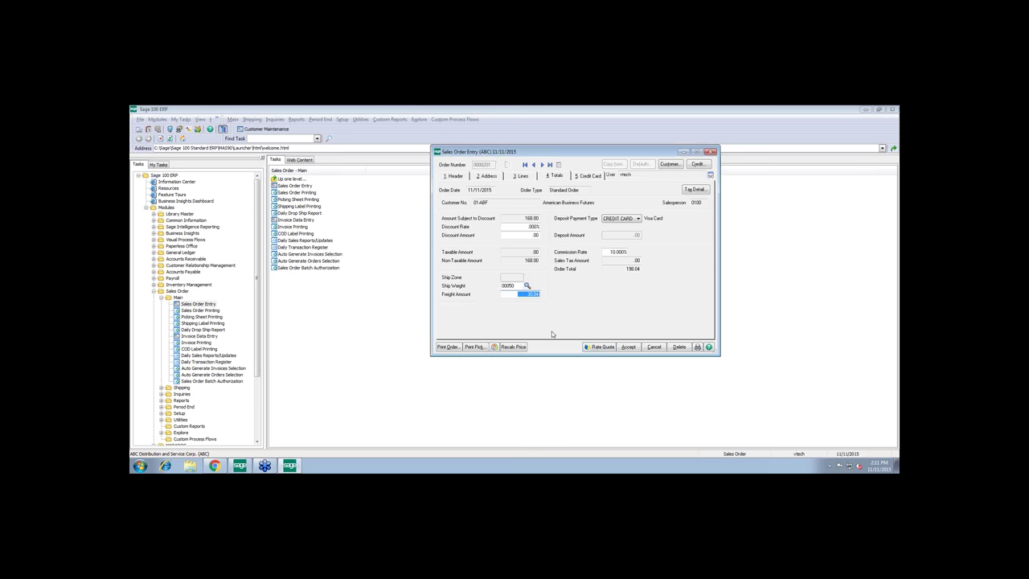
mouse_move(842, 162)
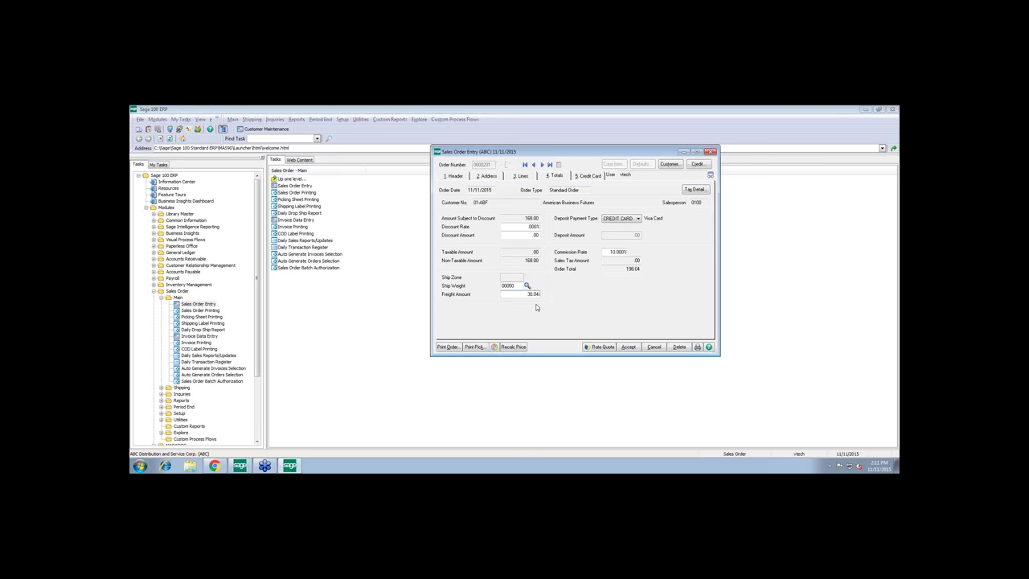
mouse_move(574, 296)
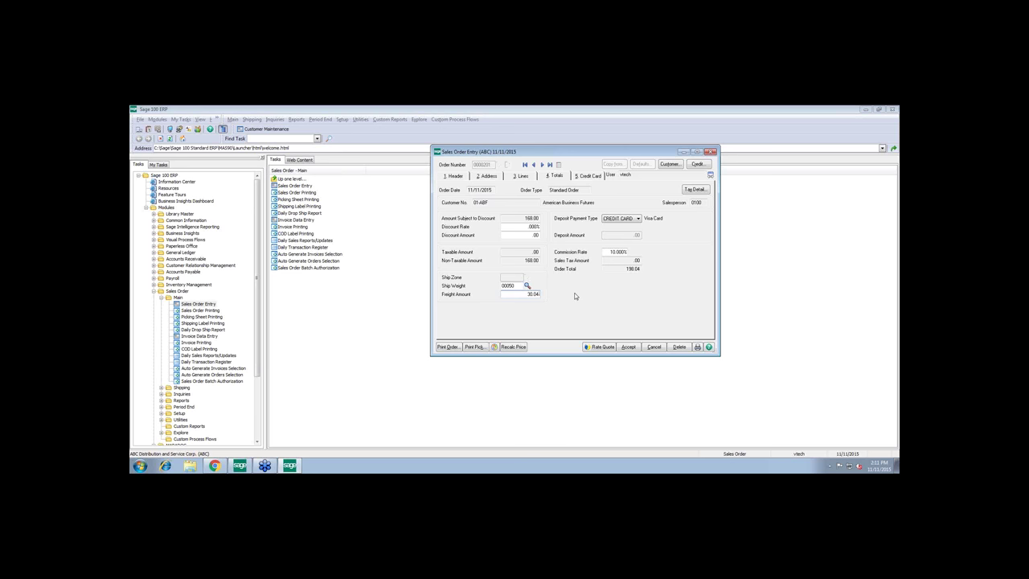
Show the Visa card details, keeping Payment/PrePost Authorization for 198.04
click(588, 175)
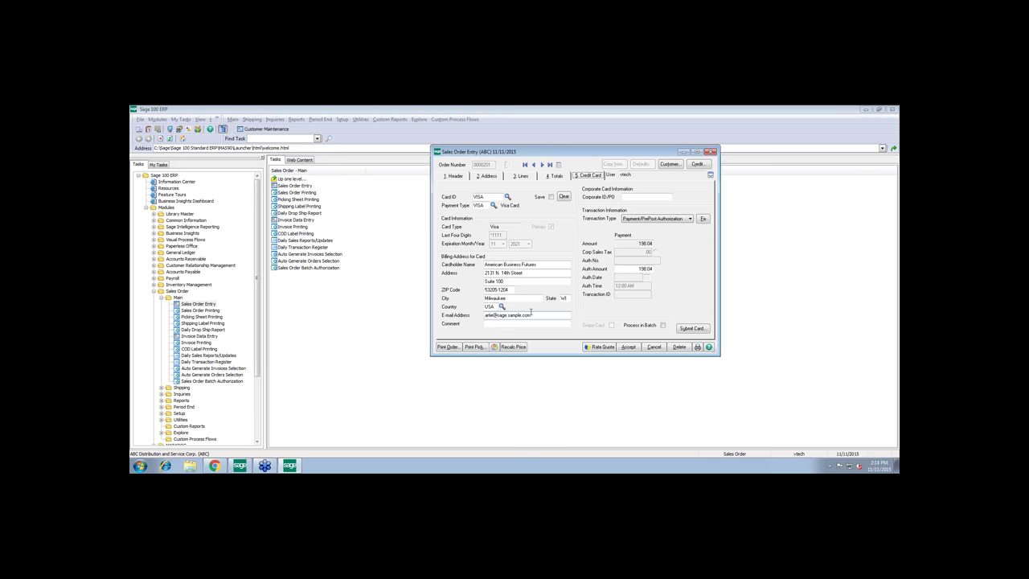
mouse_move(614, 360)
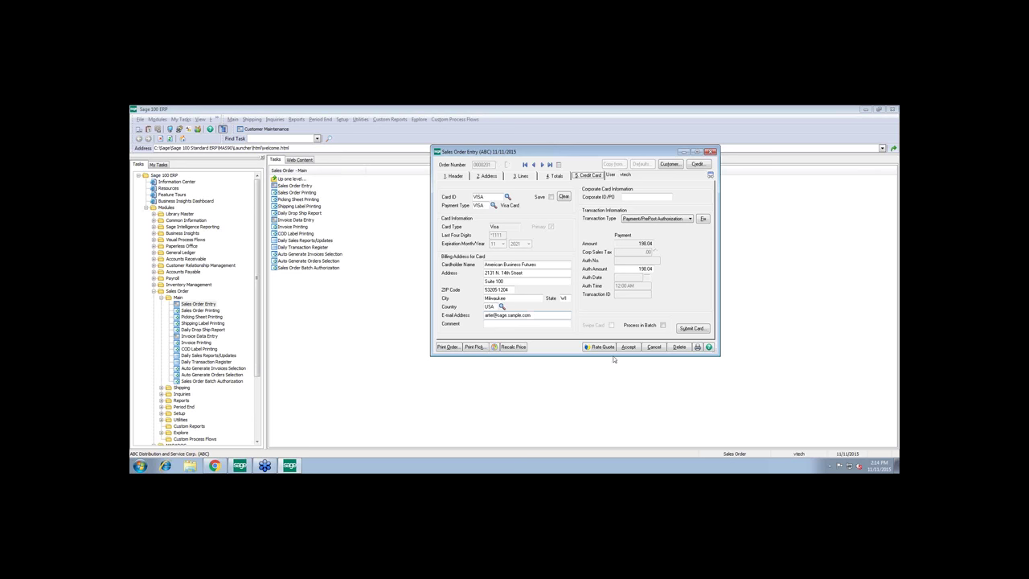
click(689, 218)
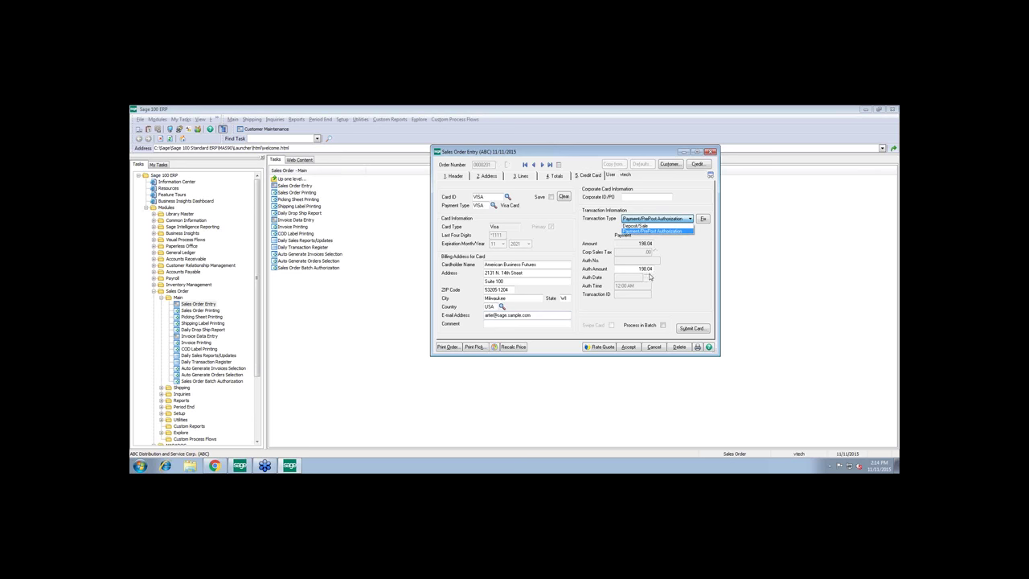
click(655, 218)
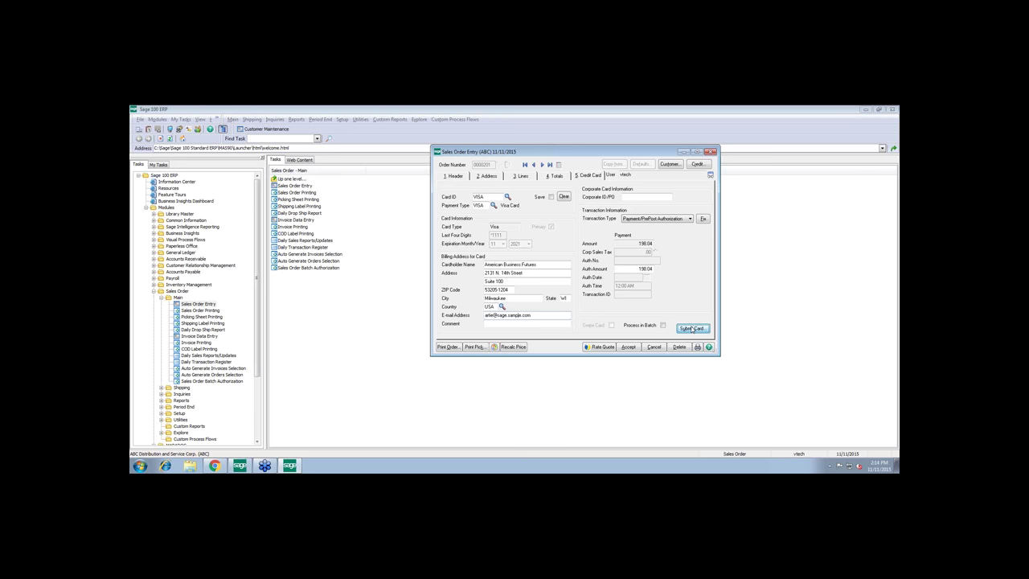
Submit the 198.04 Visa card with its validation code through the APS form
click(692, 328)
text(8)
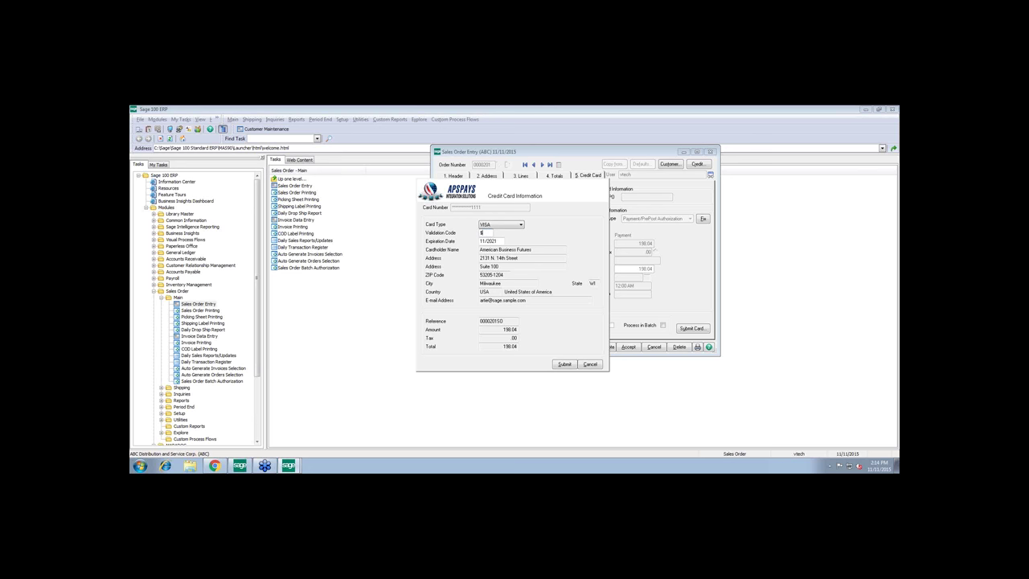
text($$$)
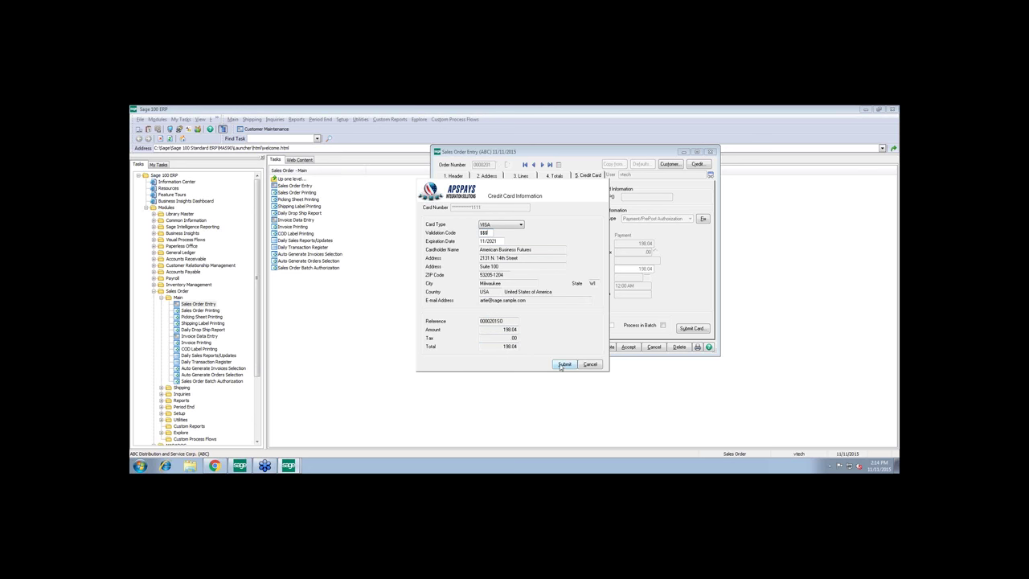
click(564, 363)
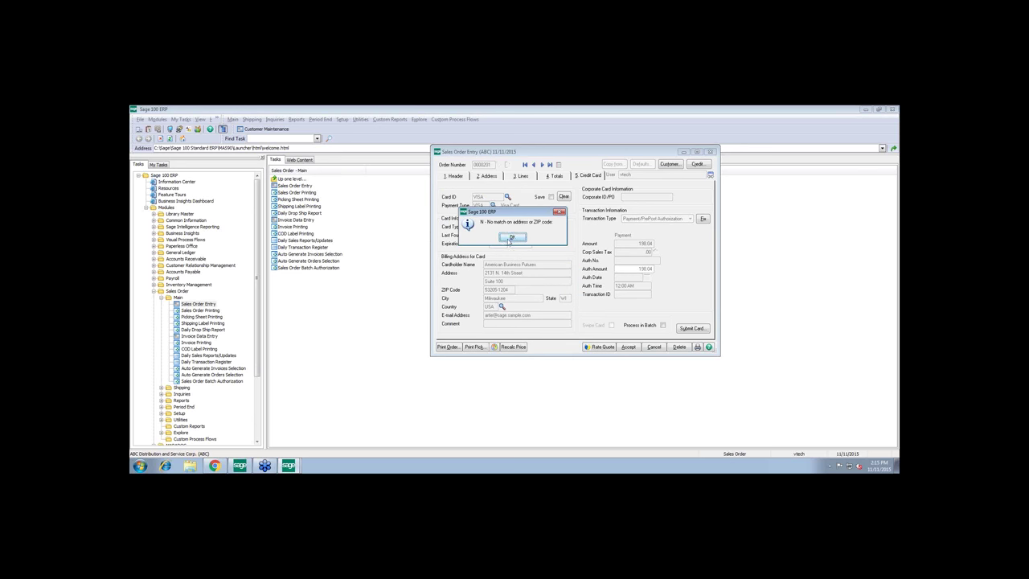
Dismiss the address and CVV match messages and switch to Chrome
click(512, 236)
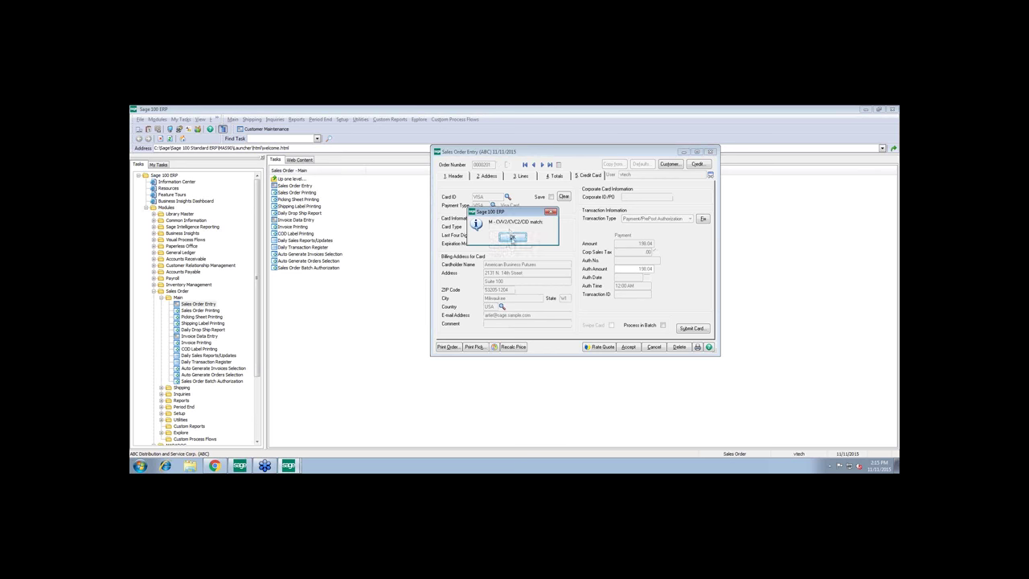
click(512, 237)
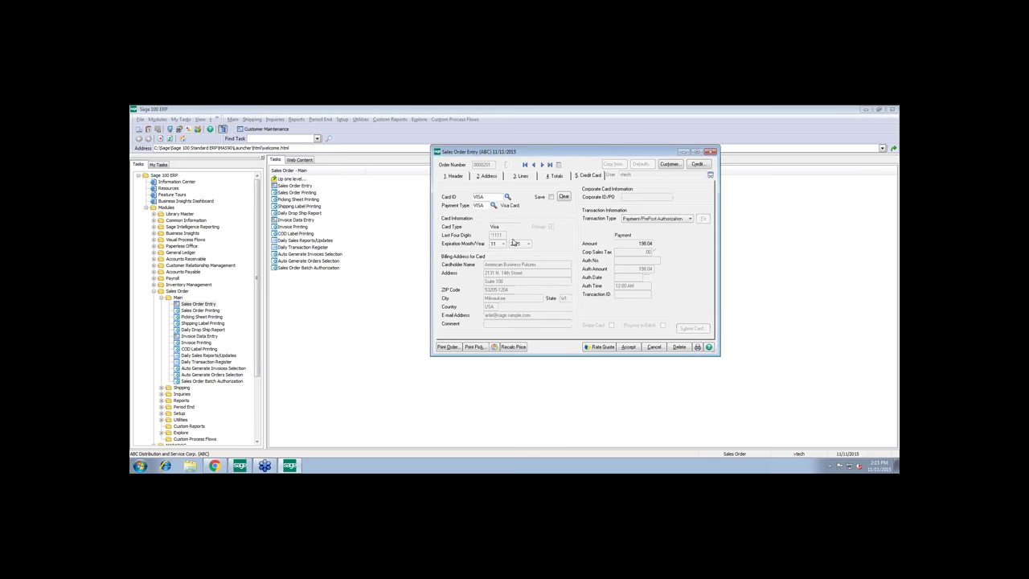
click(628, 346)
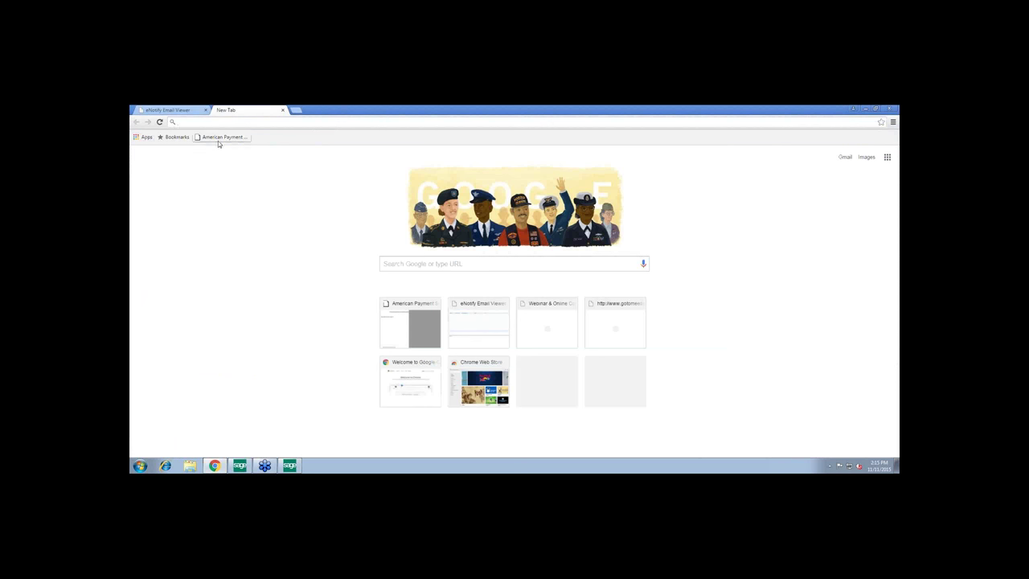
Log in to the American Payment Solutions merchant control panel and dismiss the test mode notice
click(222, 136)
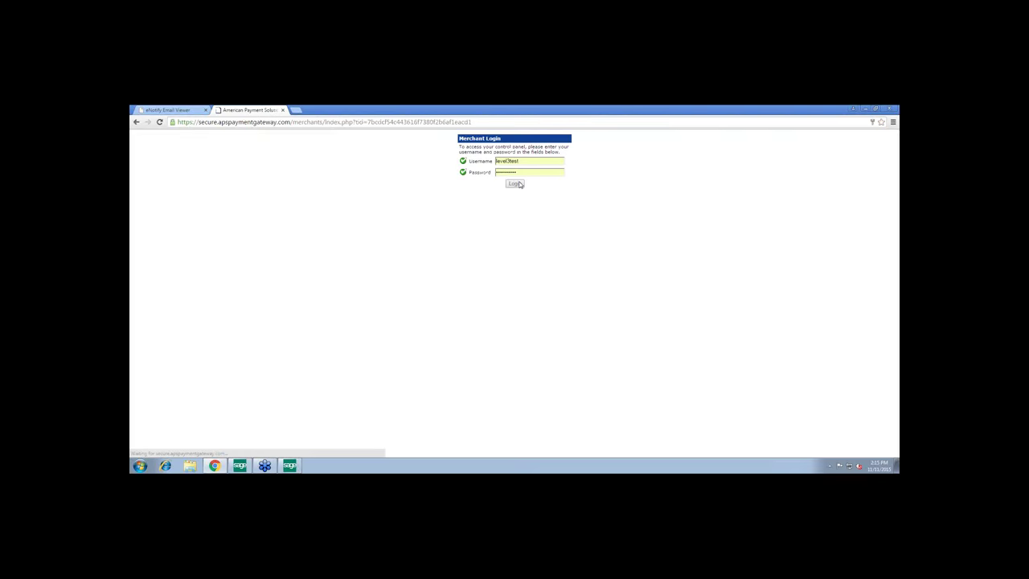
click(515, 183)
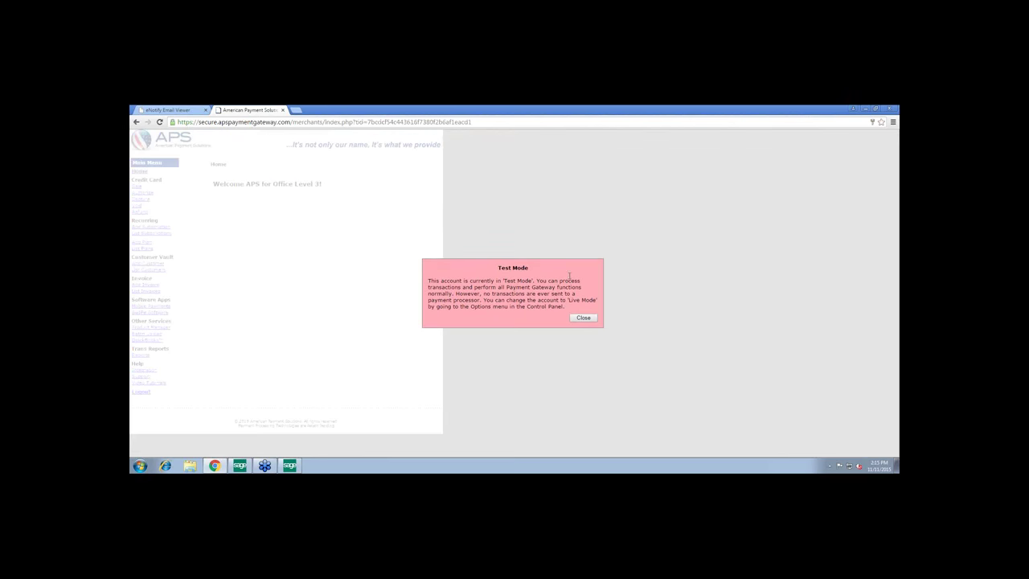
click(583, 317)
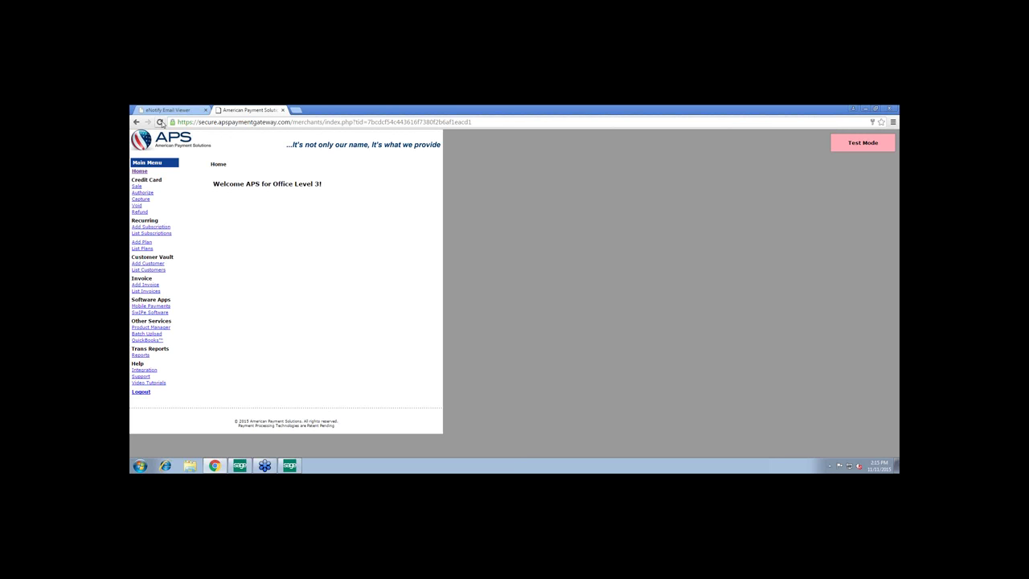
mouse_move(148, 383)
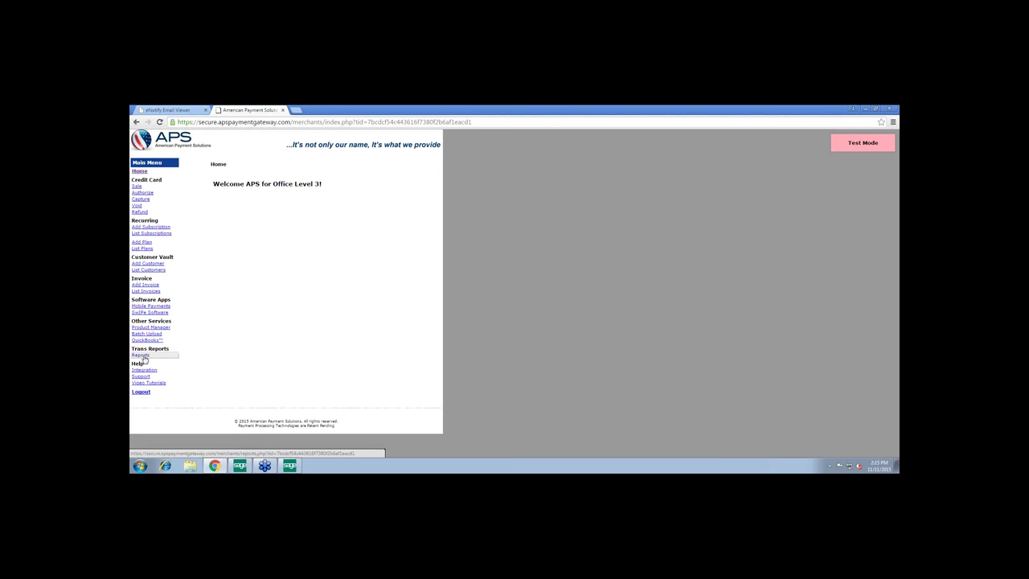
Run a transaction report search listing the two 198.04 American Business Futures authorizations
click(140, 354)
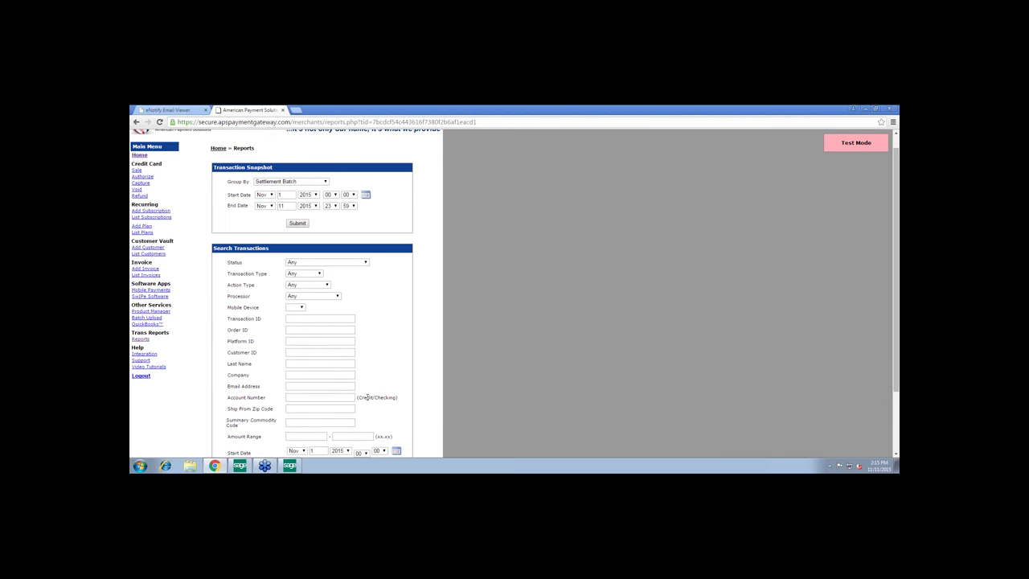
scroll(down, 3)
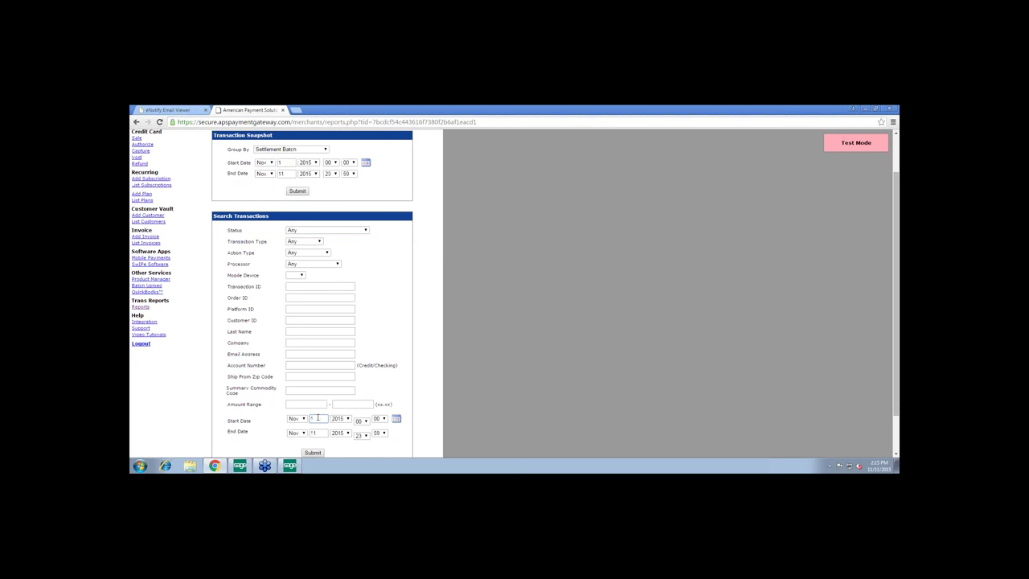
click(312, 453)
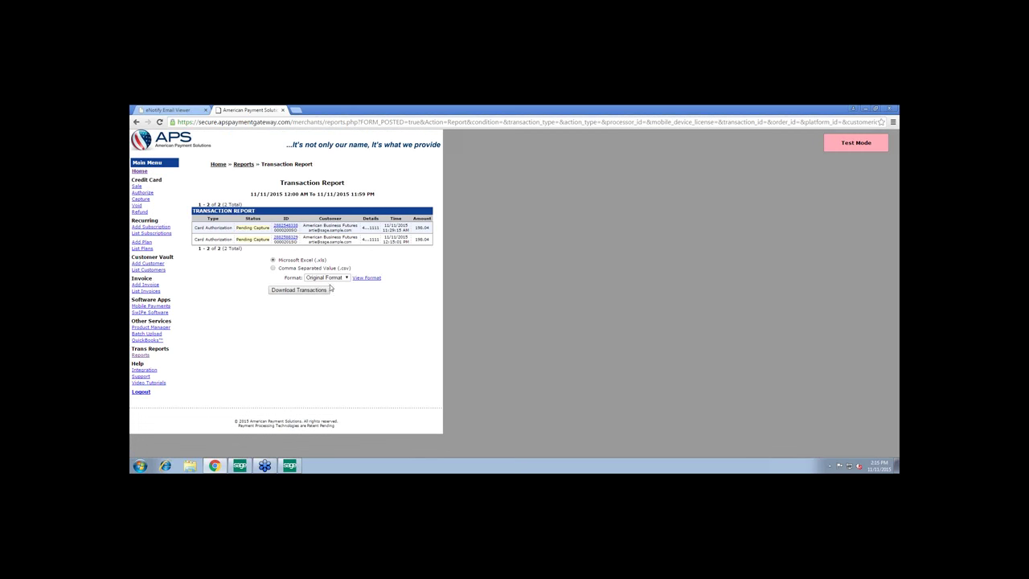
mouse_move(262, 250)
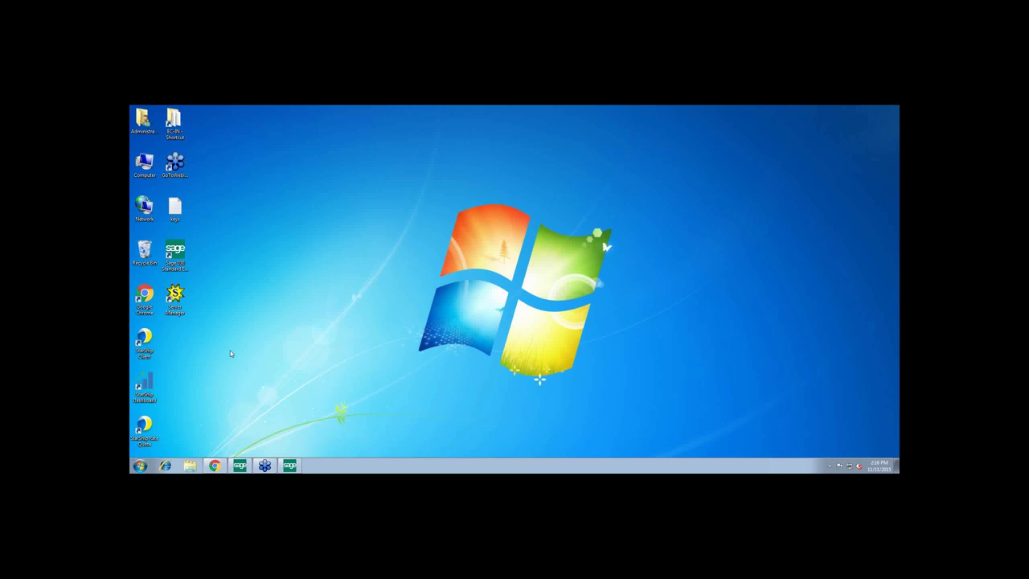
Launch the StarShip client and log in with CT Warehouse as the location
double_click(145, 340)
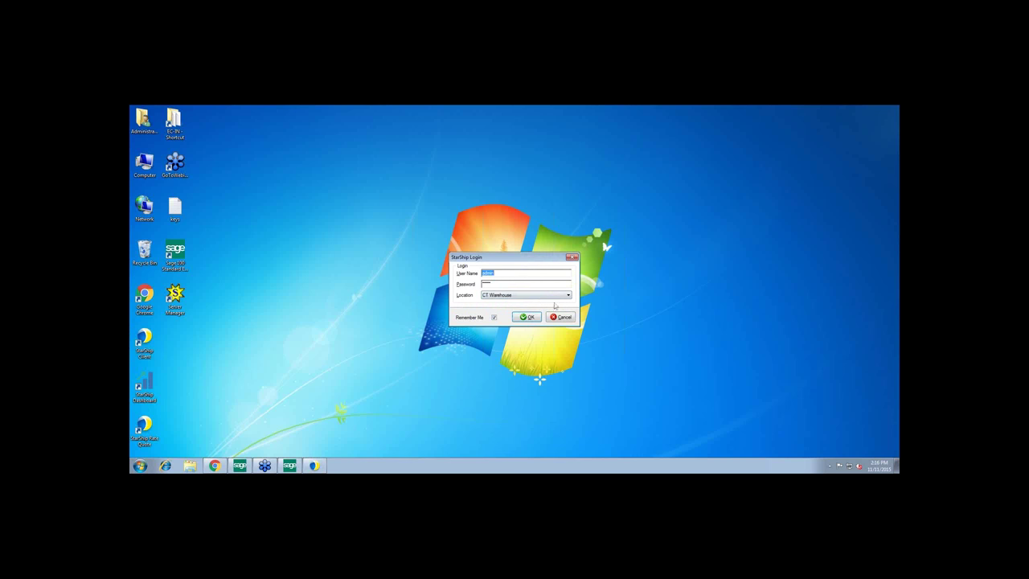
click(568, 294)
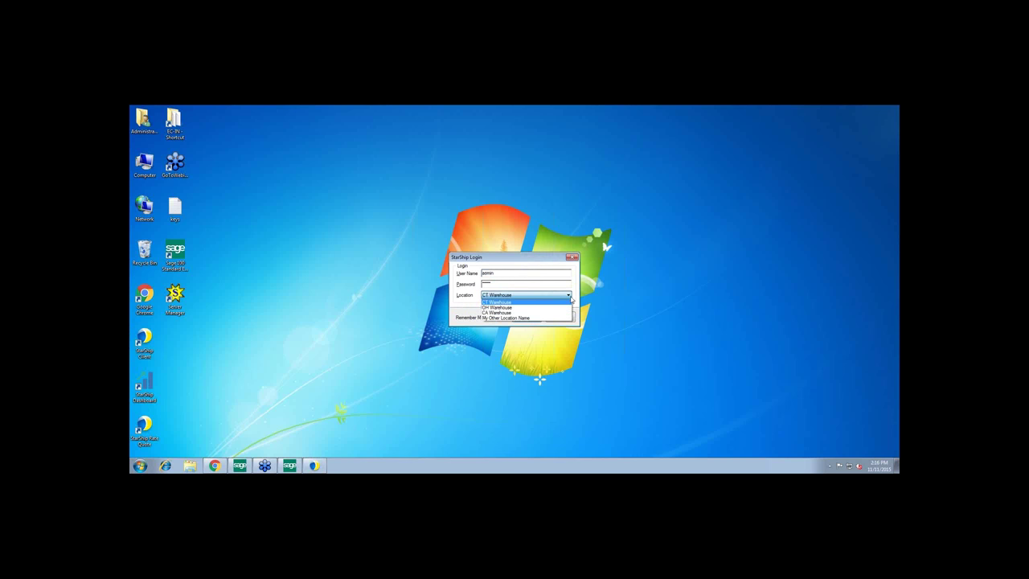
click(496, 295)
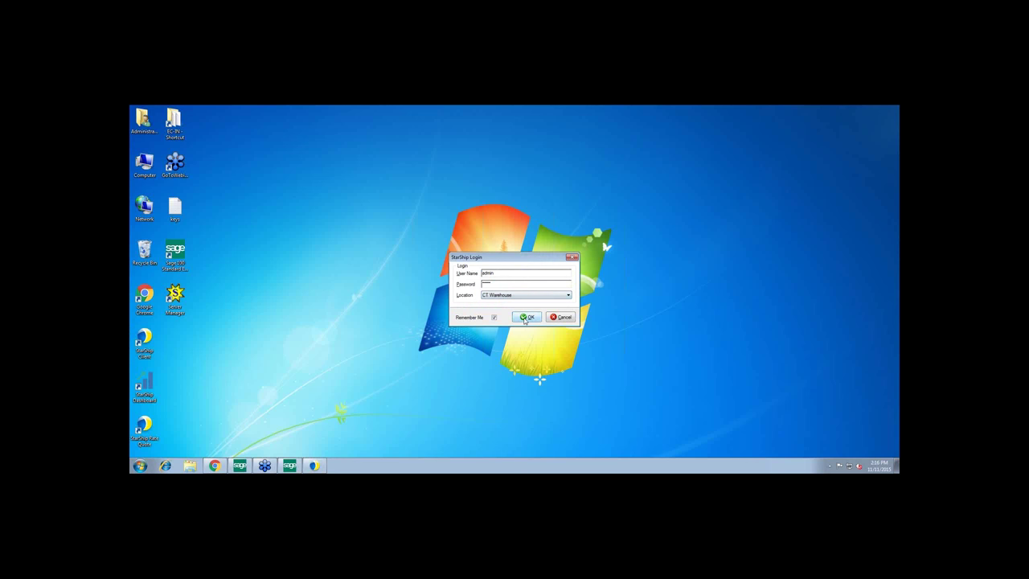
click(527, 317)
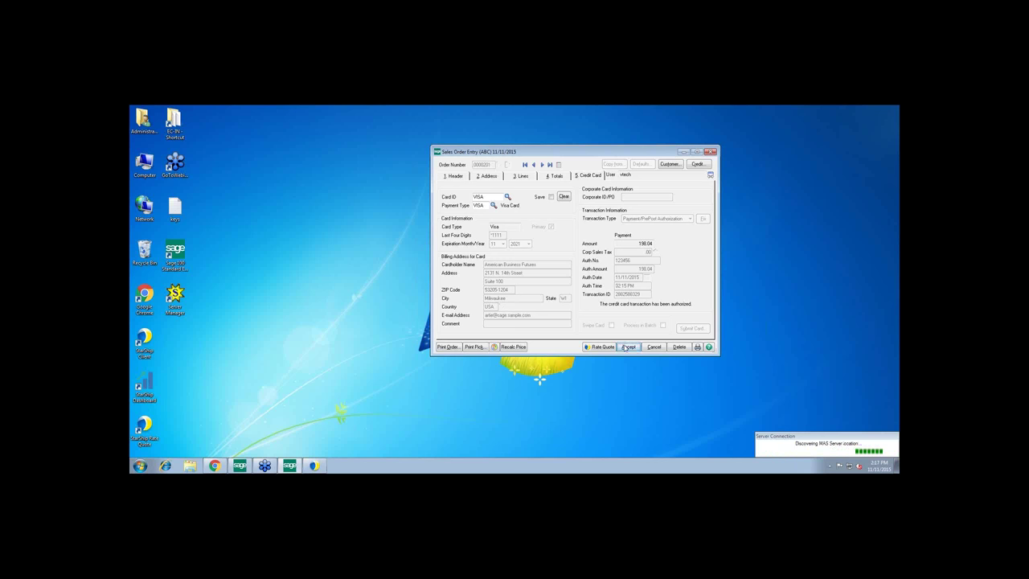
Accept sales order 0000201 with its authorized 198.04 card payment
click(629, 347)
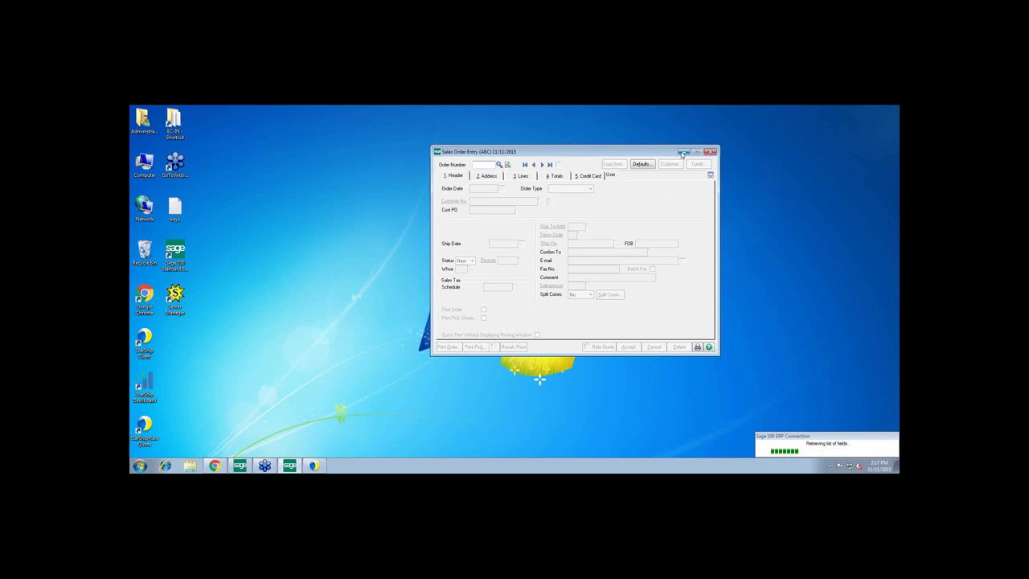
mouse_move(683, 153)
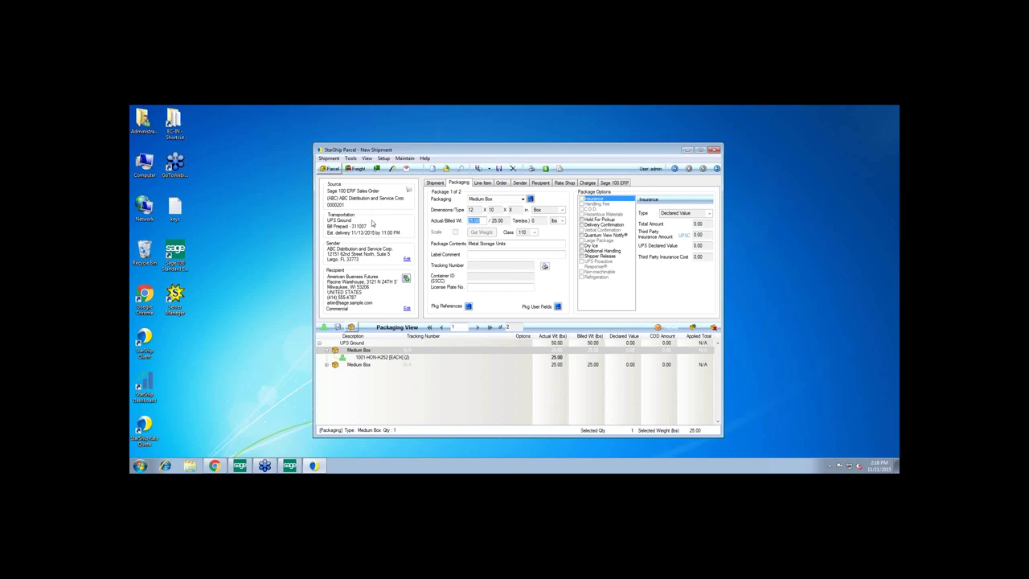
mouse_move(405, 249)
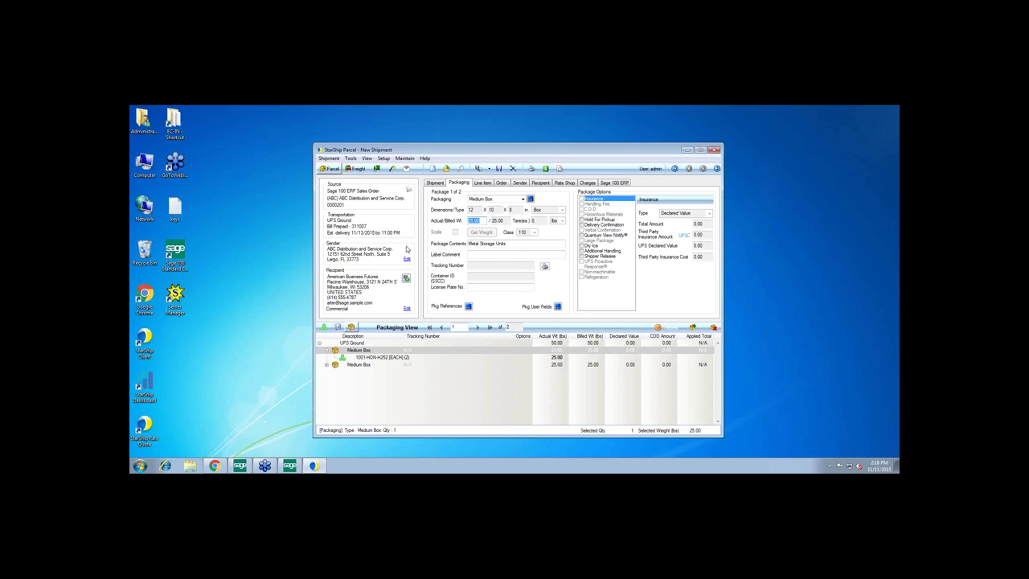
mouse_move(348, 303)
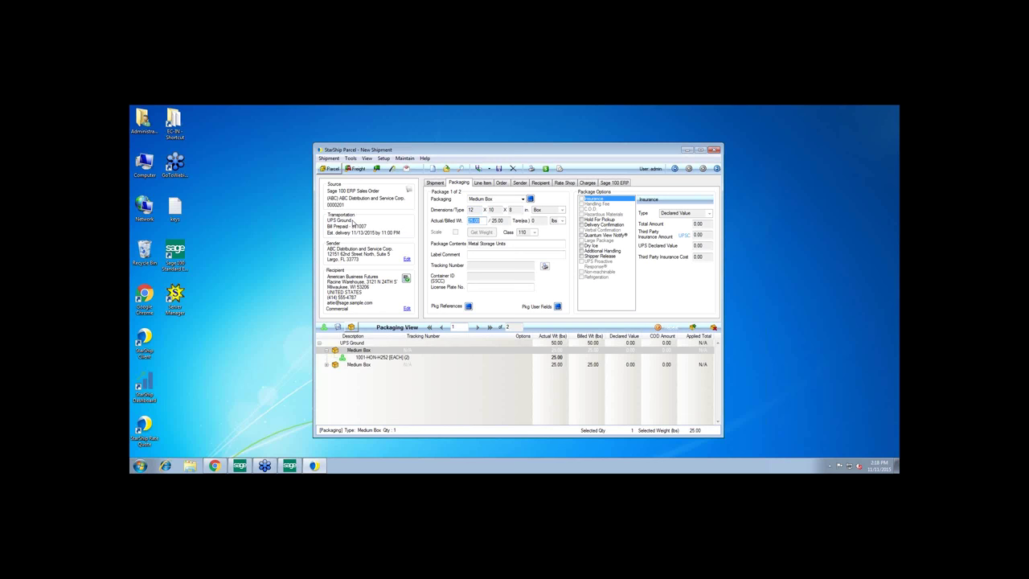
mouse_move(352, 225)
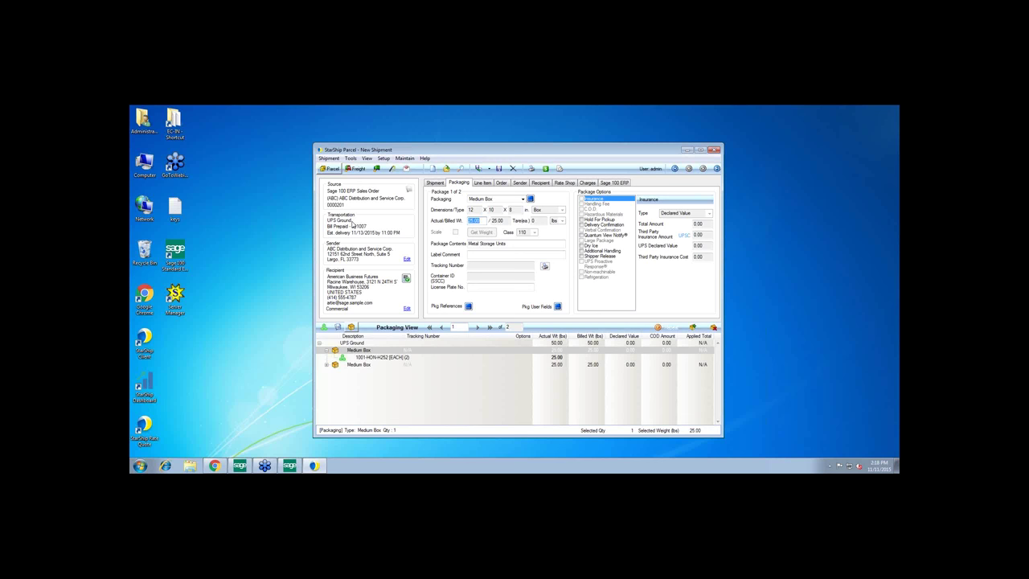
mouse_move(498, 169)
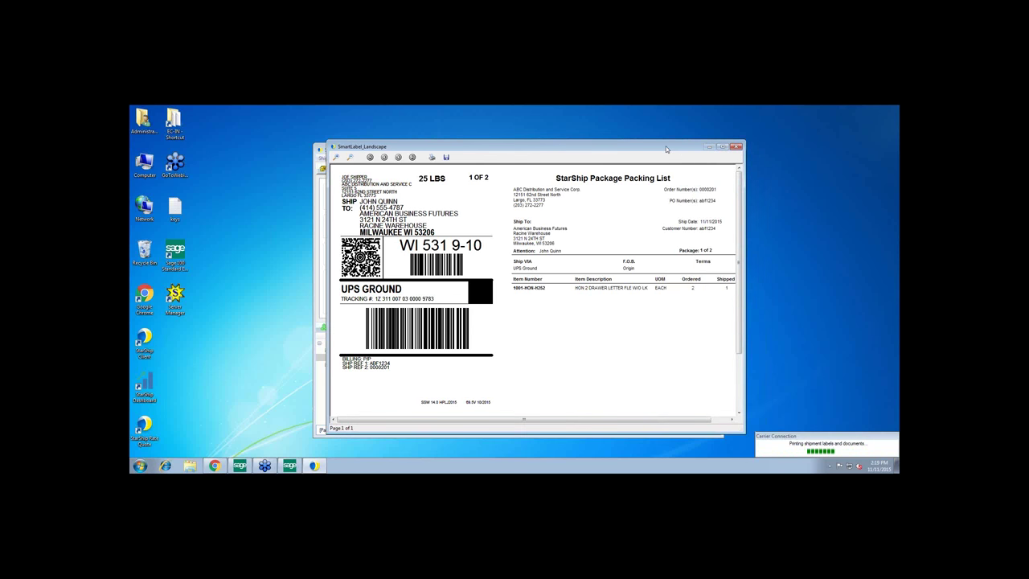
mouse_move(483, 312)
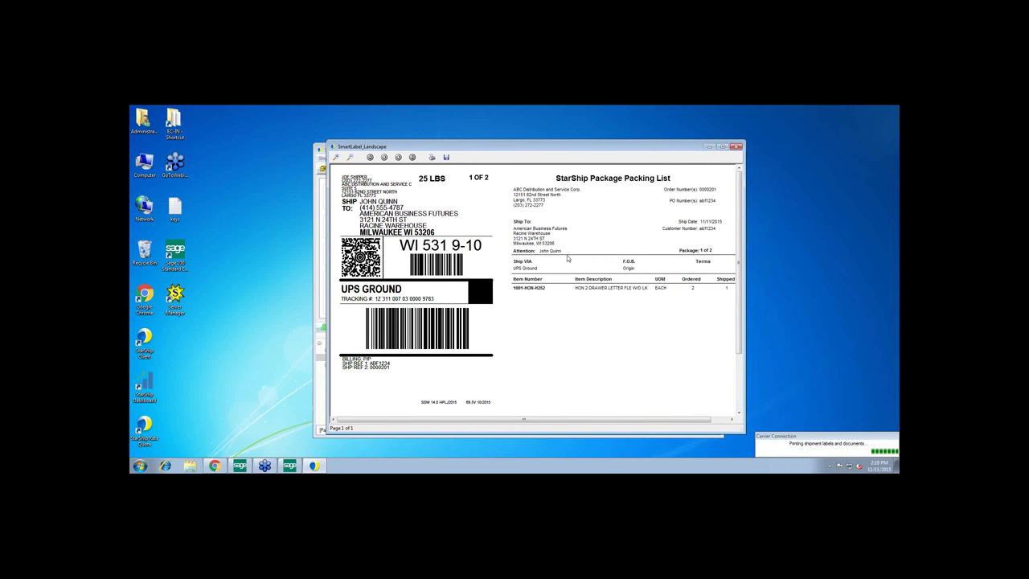
mouse_move(532, 314)
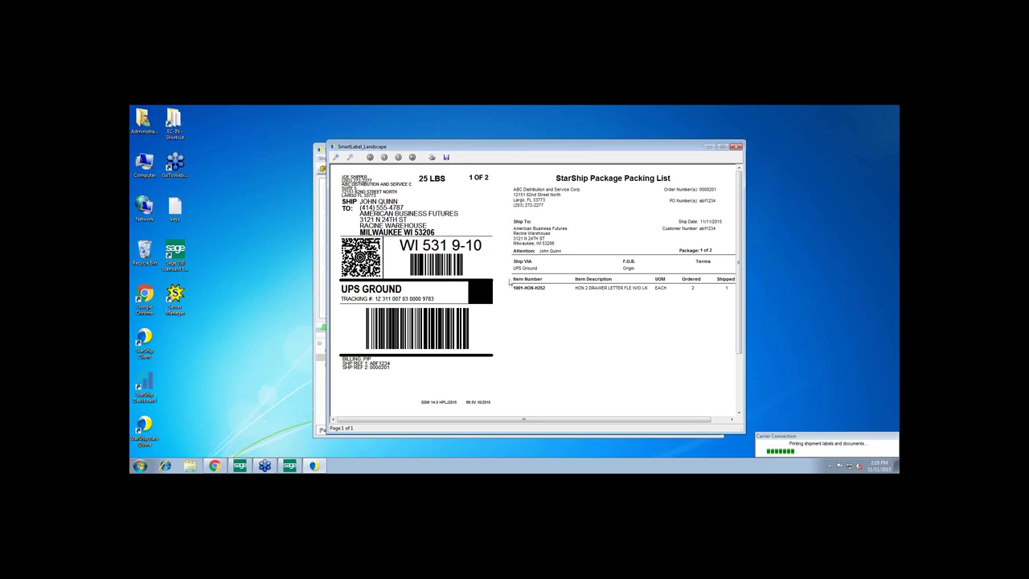
mouse_move(418, 391)
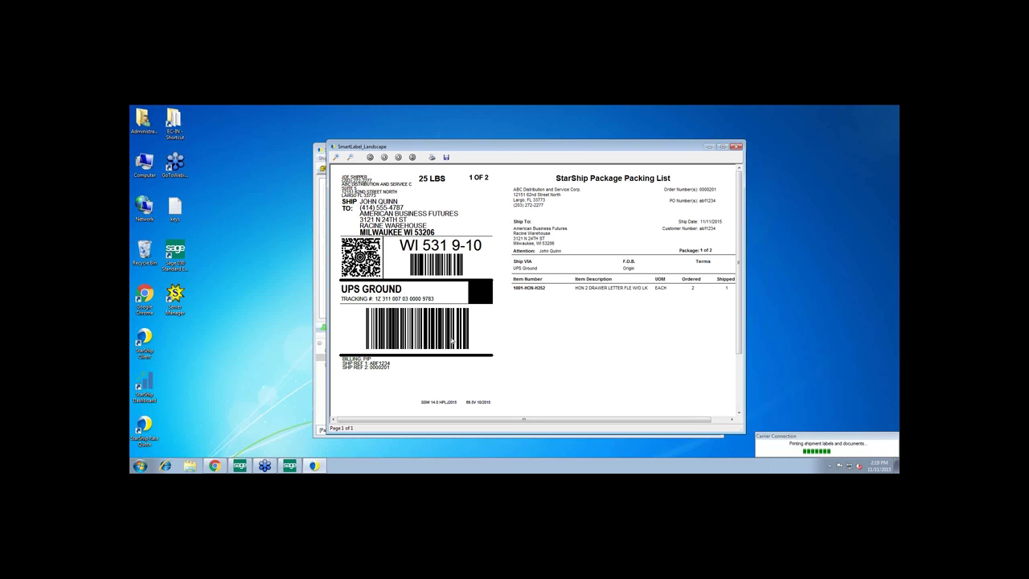
mouse_move(578, 240)
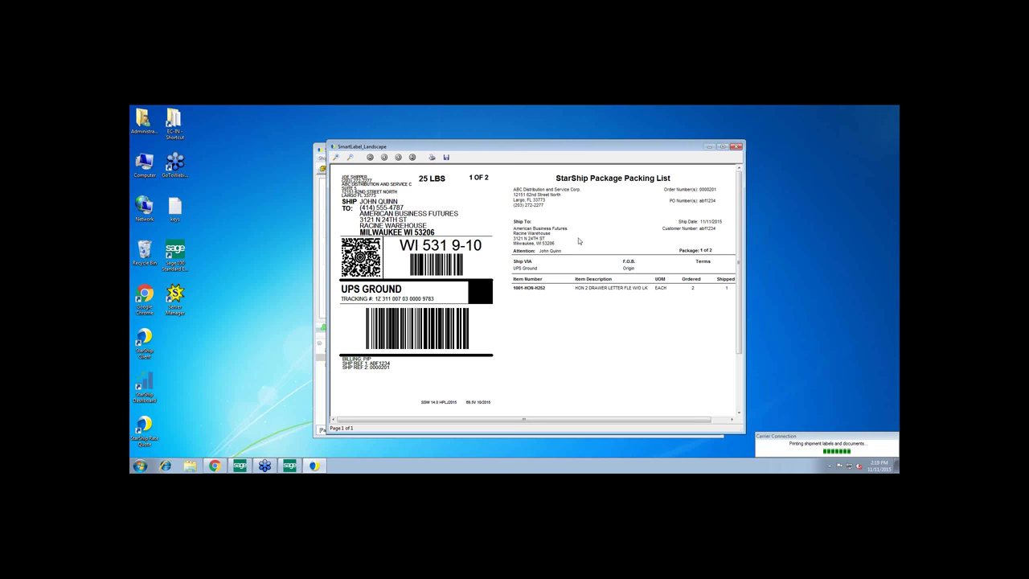
mouse_move(576, 240)
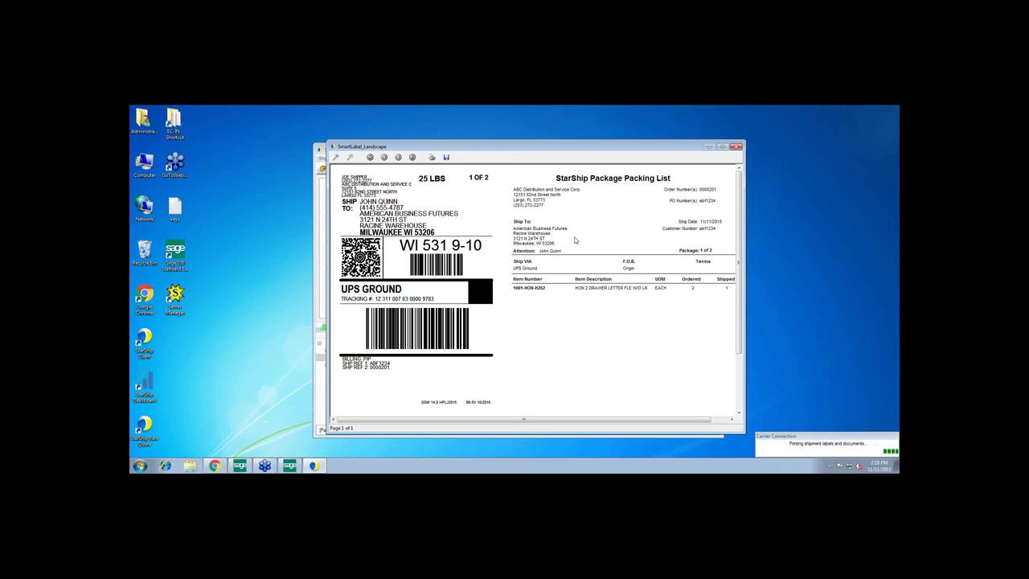
mouse_move(431, 279)
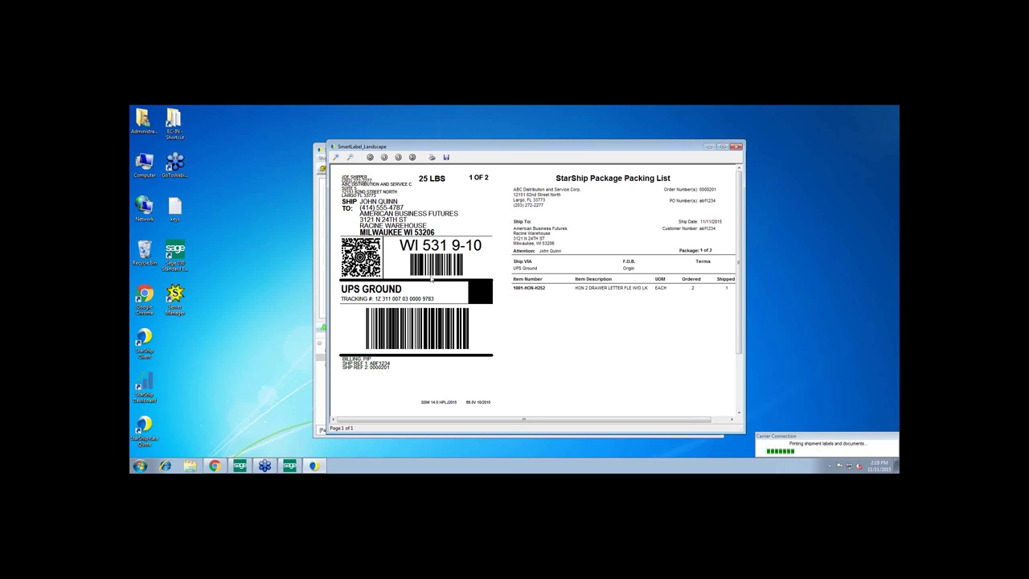
mouse_move(591, 271)
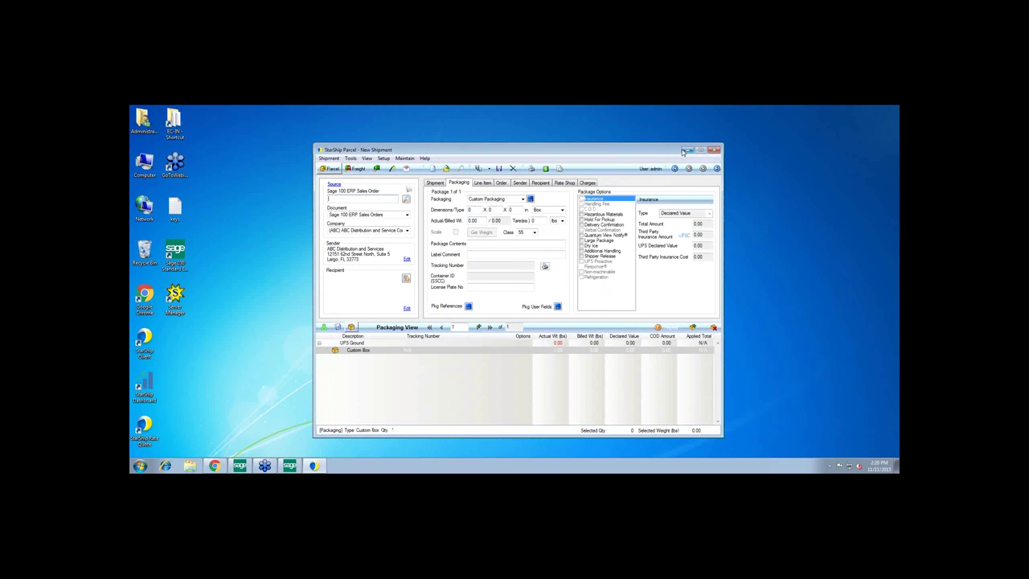
mouse_move(685, 151)
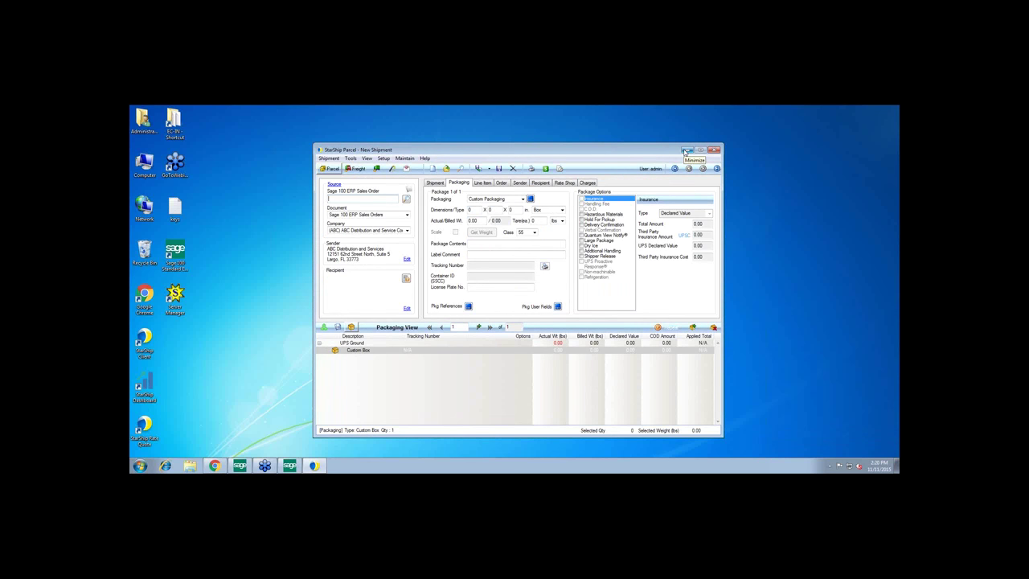
mouse_move(684, 150)
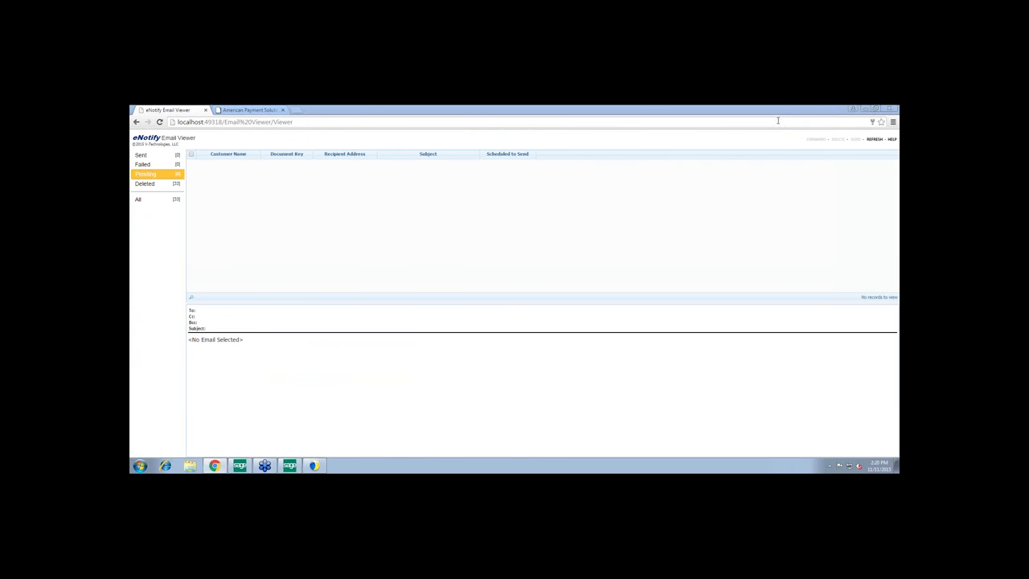
Refresh eNotify, log back in, and view the pending shipment email for American Business Futures
click(874, 138)
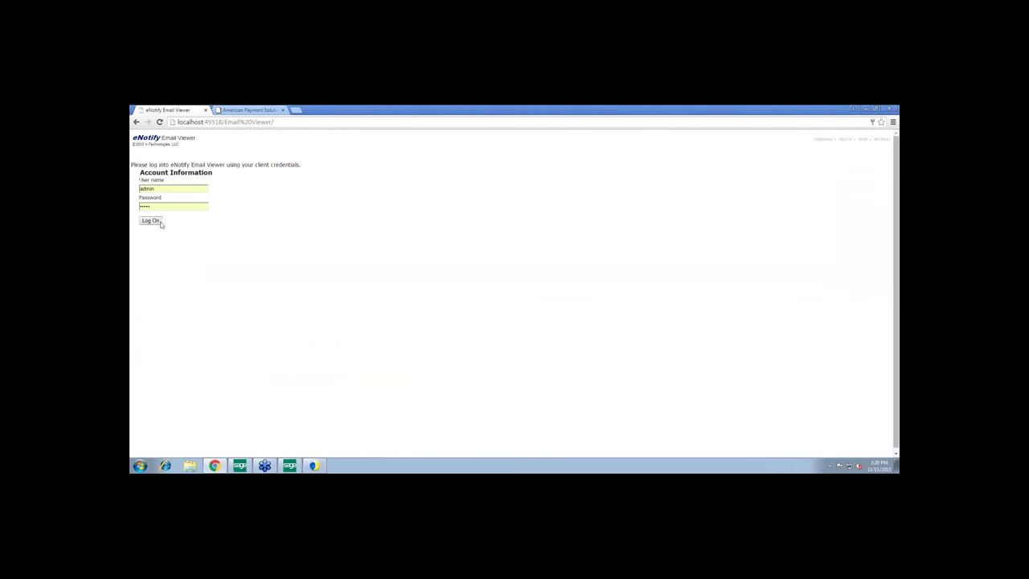
click(151, 220)
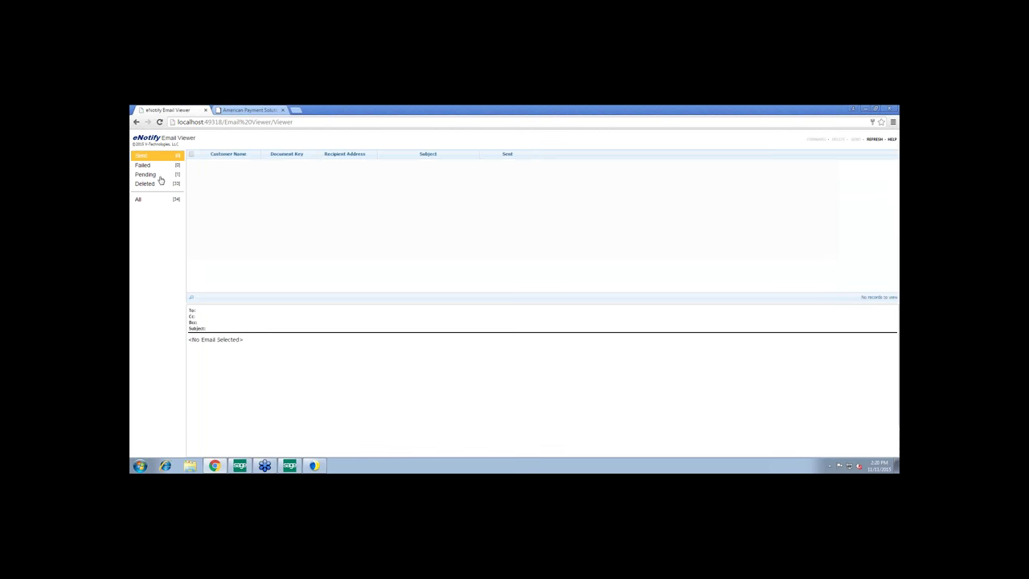
click(146, 174)
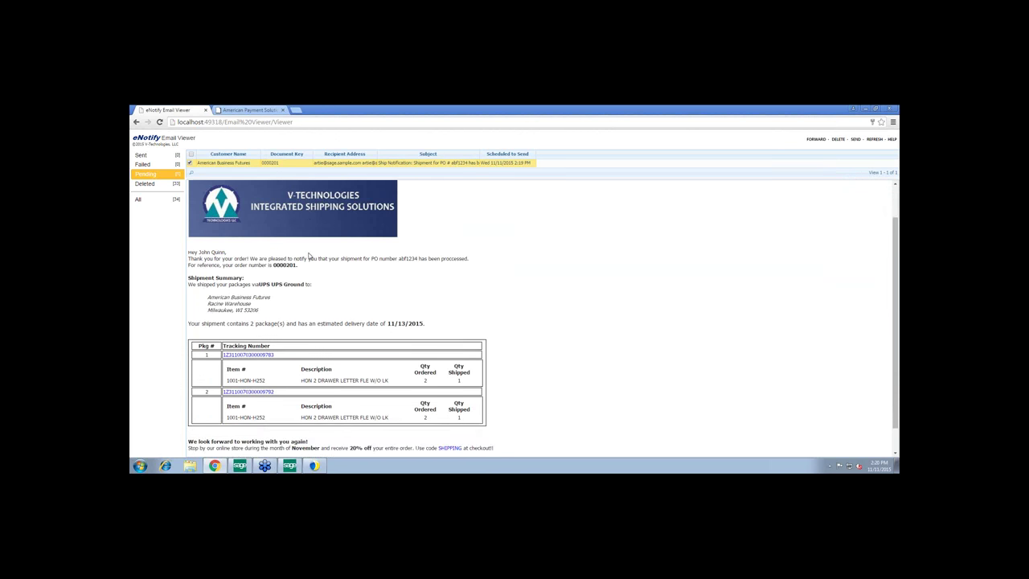
scroll(down, 3)
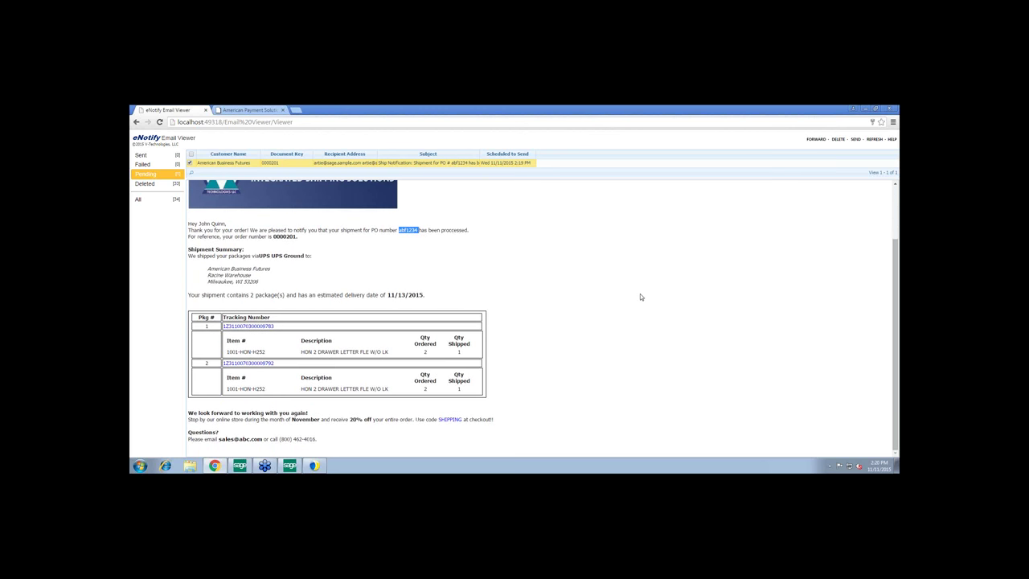
mouse_move(273, 396)
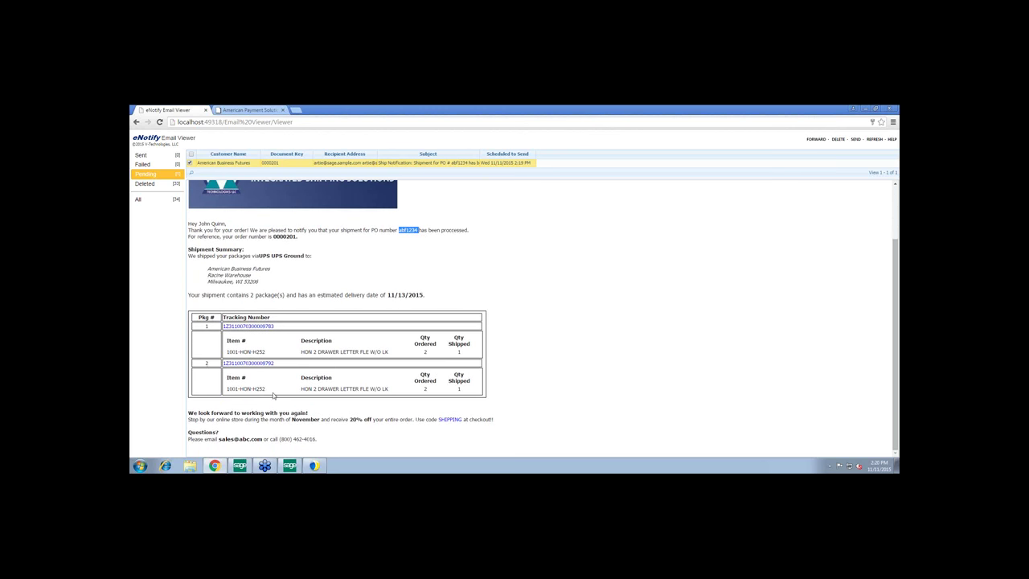
mouse_move(345, 385)
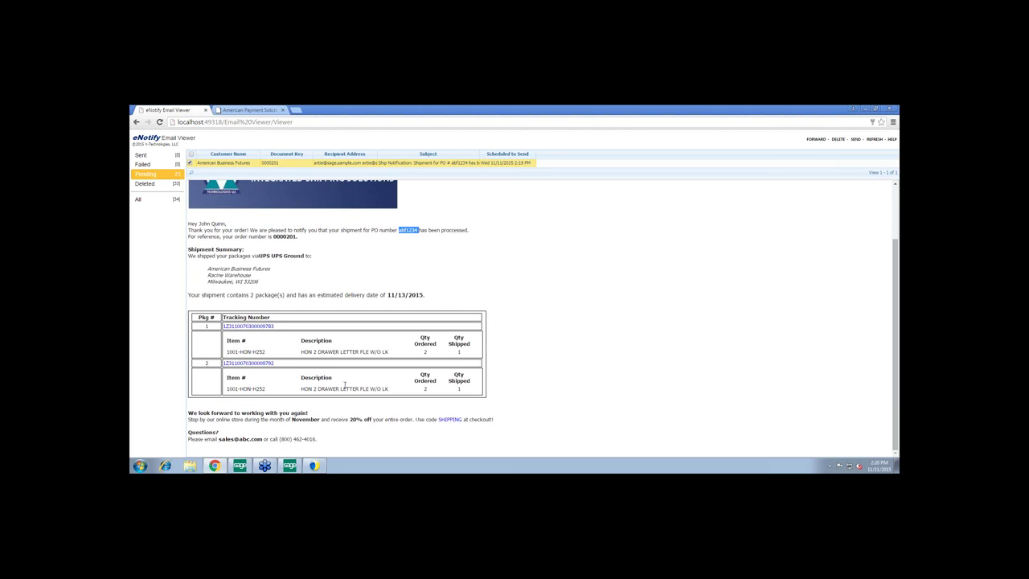
mouse_move(248, 326)
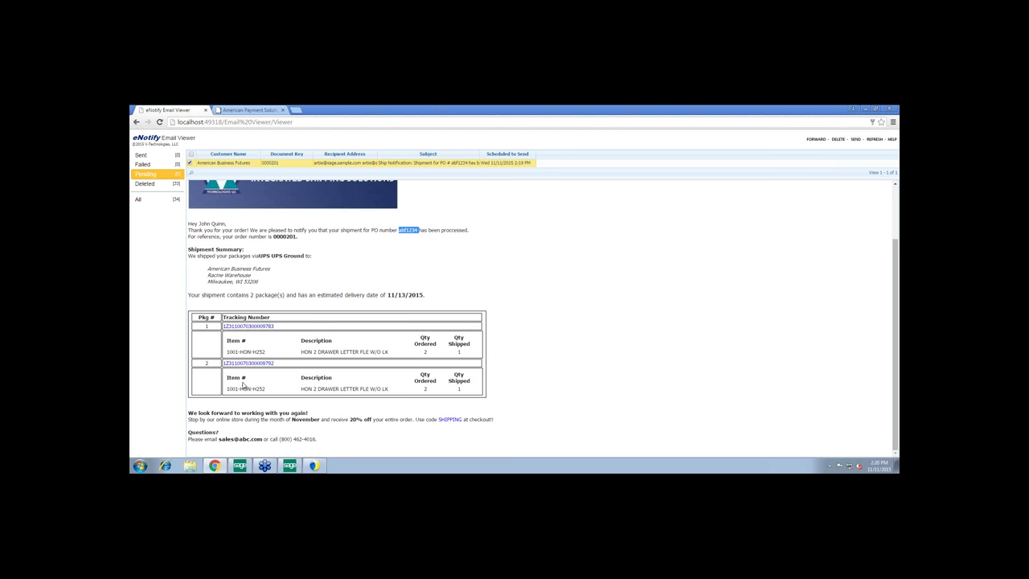
mouse_move(358, 432)
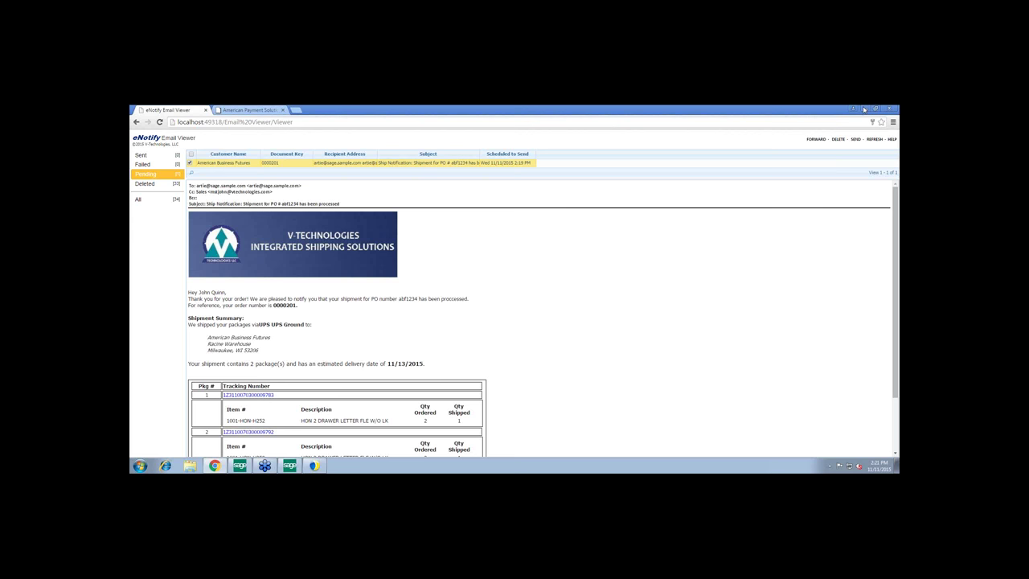
Restore the Sage 100 launcher and select Sales Order > Main > Invoice Data Entry
click(891, 109)
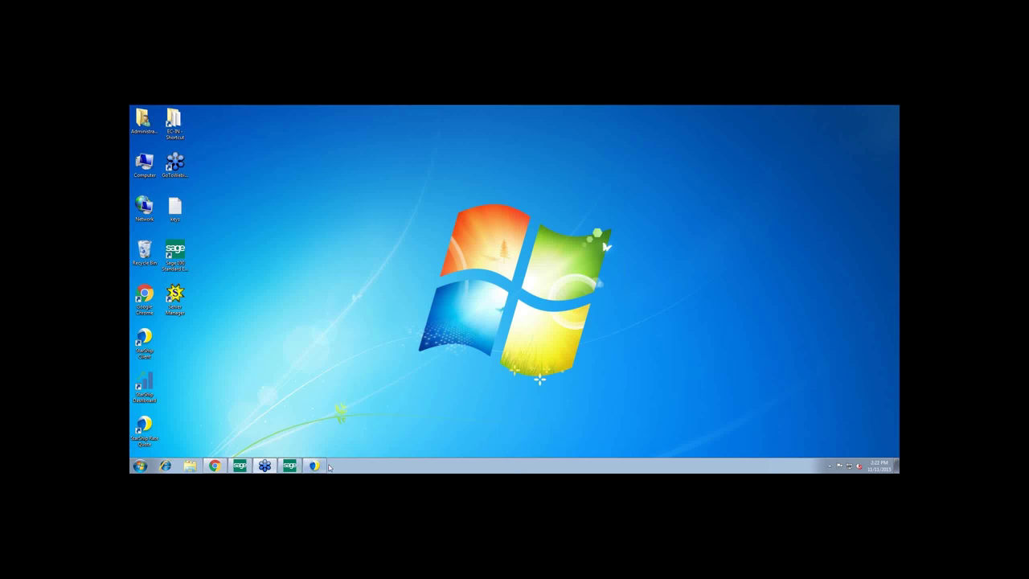
click(314, 465)
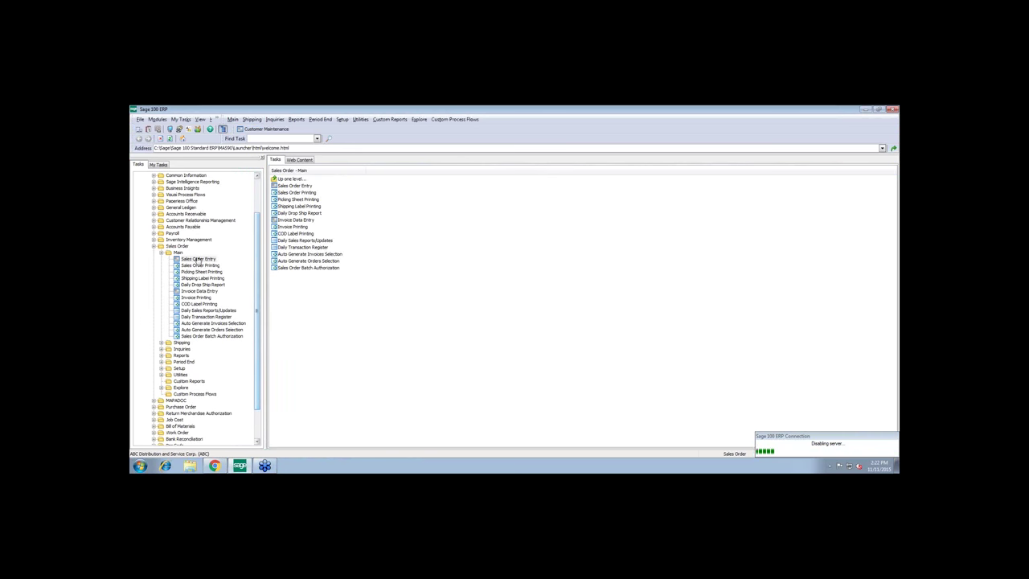
click(199, 290)
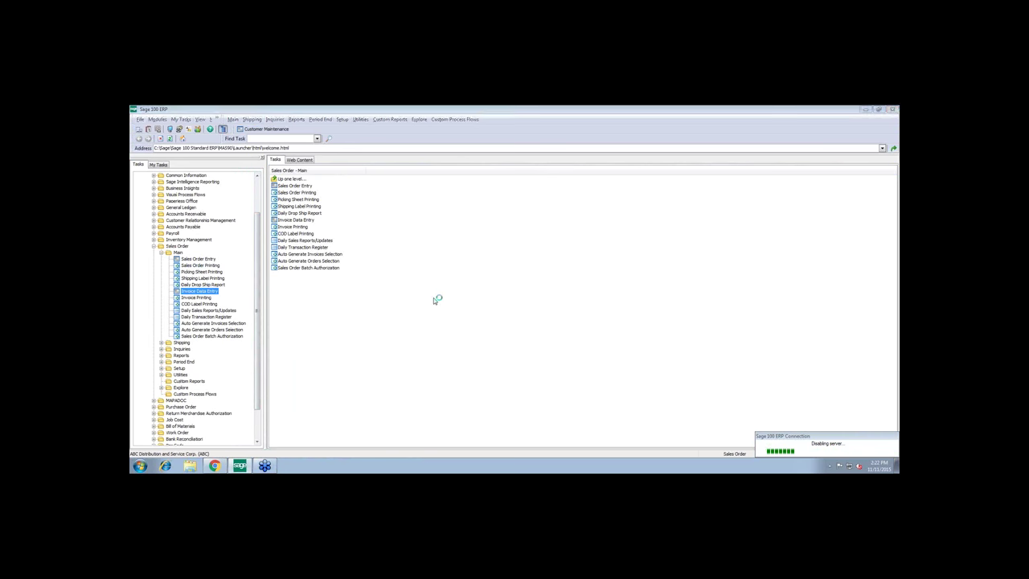
Open invoice 0100130 for order 201 and view its two UPS tracking numbers
double_click(197, 290)
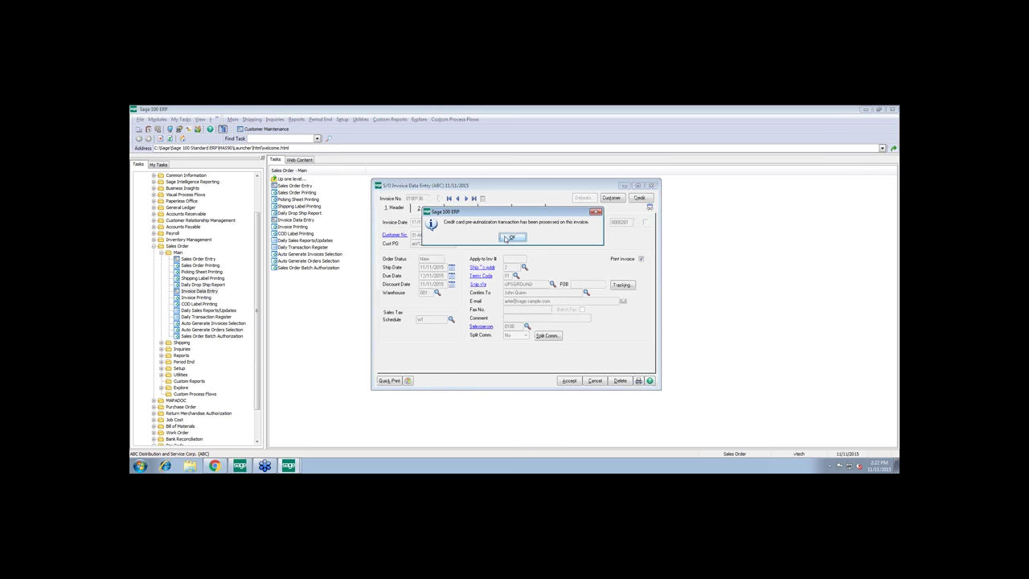
click(512, 237)
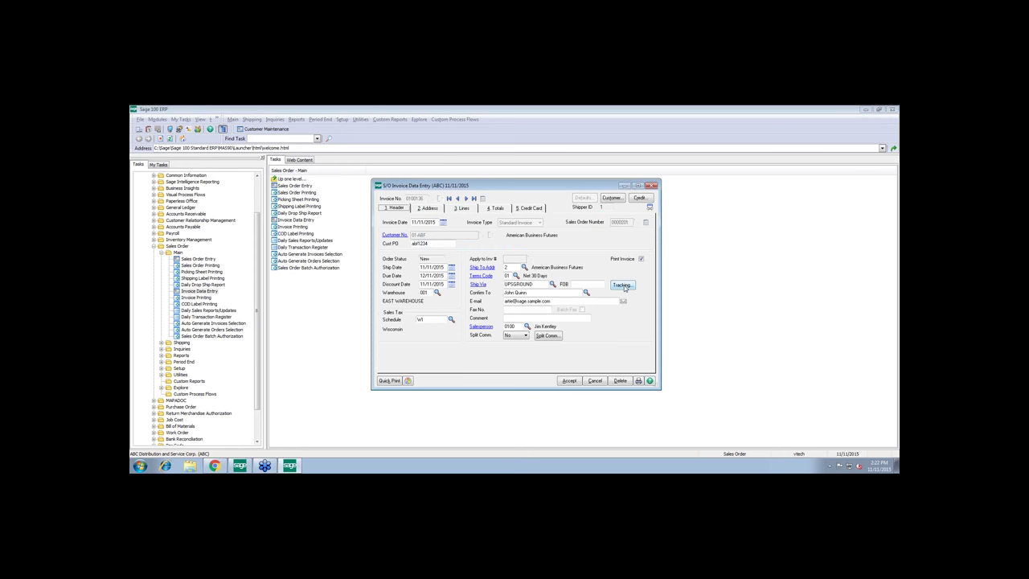
click(621, 285)
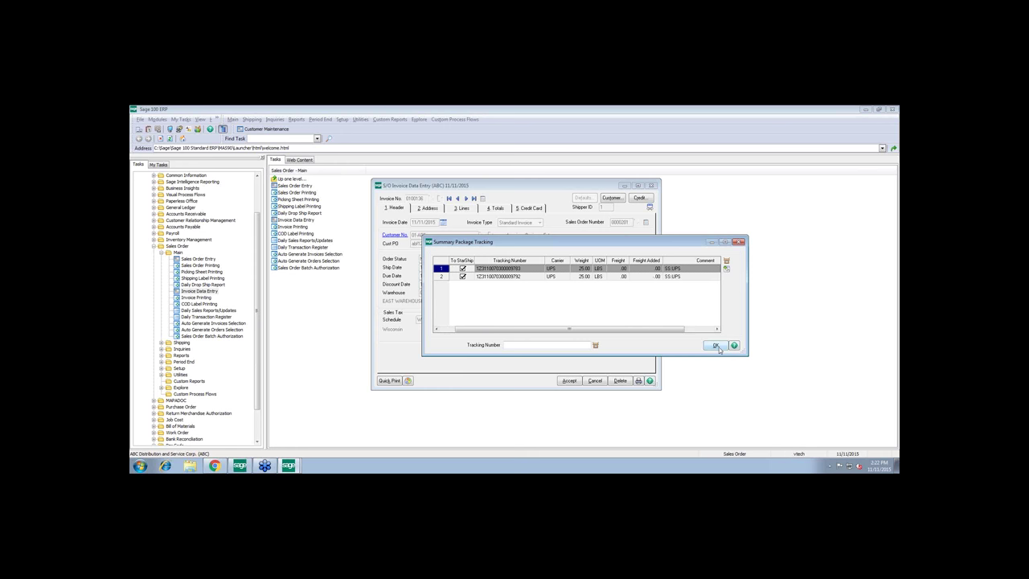
Close package tracking and view the Totals tab showing 30.04 freight and 198.04 net
click(715, 345)
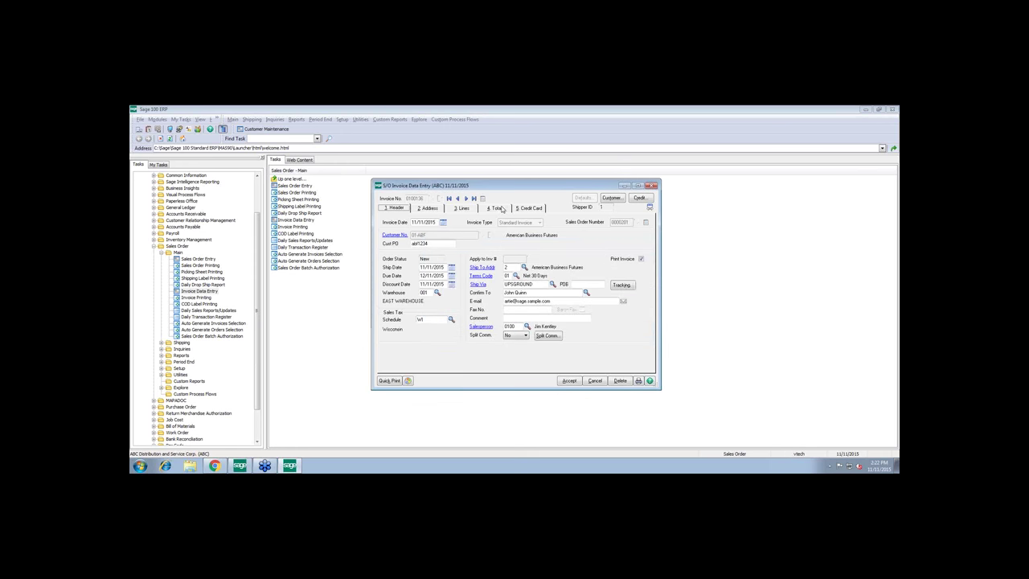
click(496, 207)
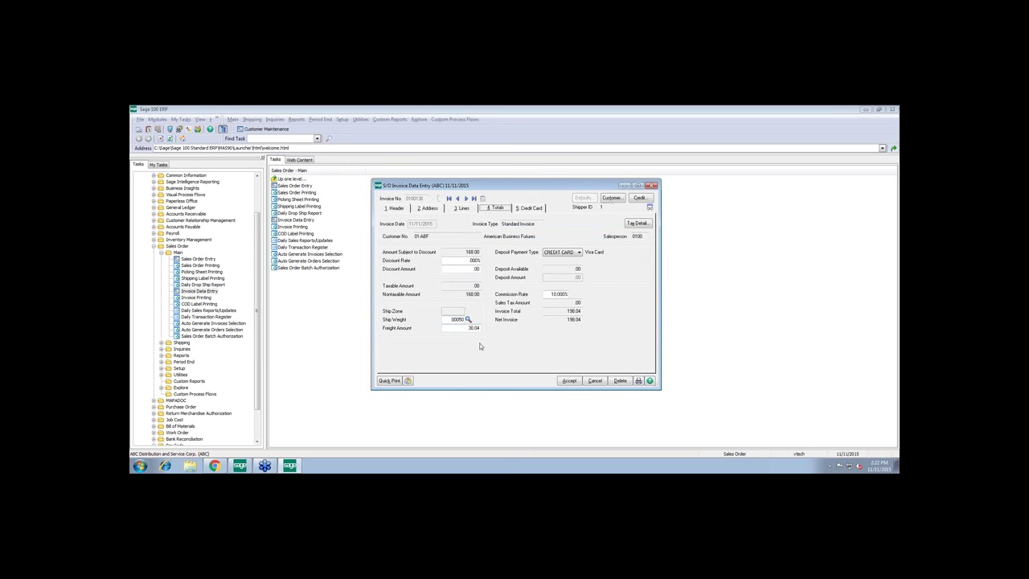
mouse_move(769, 129)
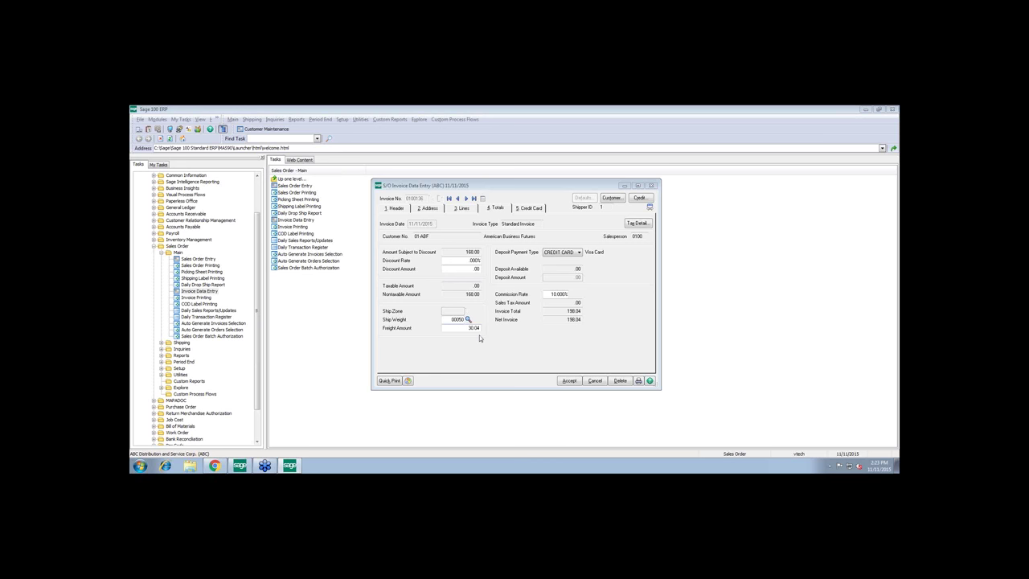
mouse_move(480, 337)
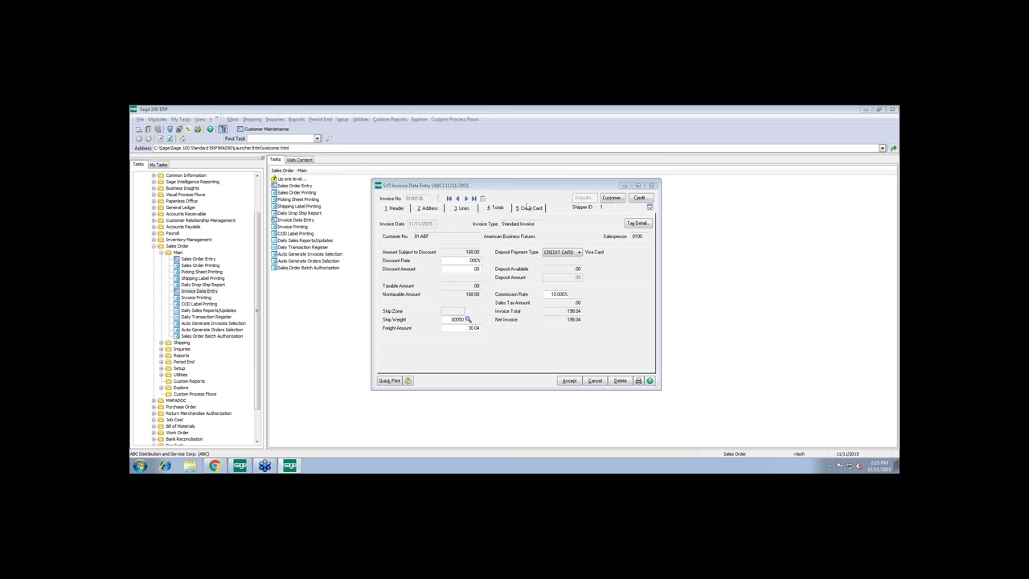
Review the authorized 198.04 Visa payment on the Credit Card tab, then accept and print the invoice
click(529, 207)
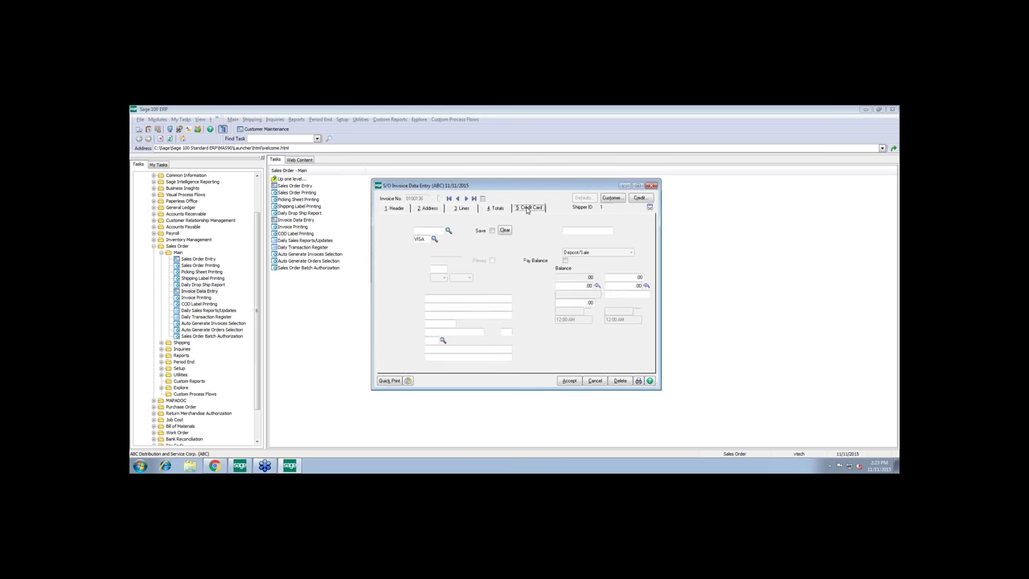
click(530, 208)
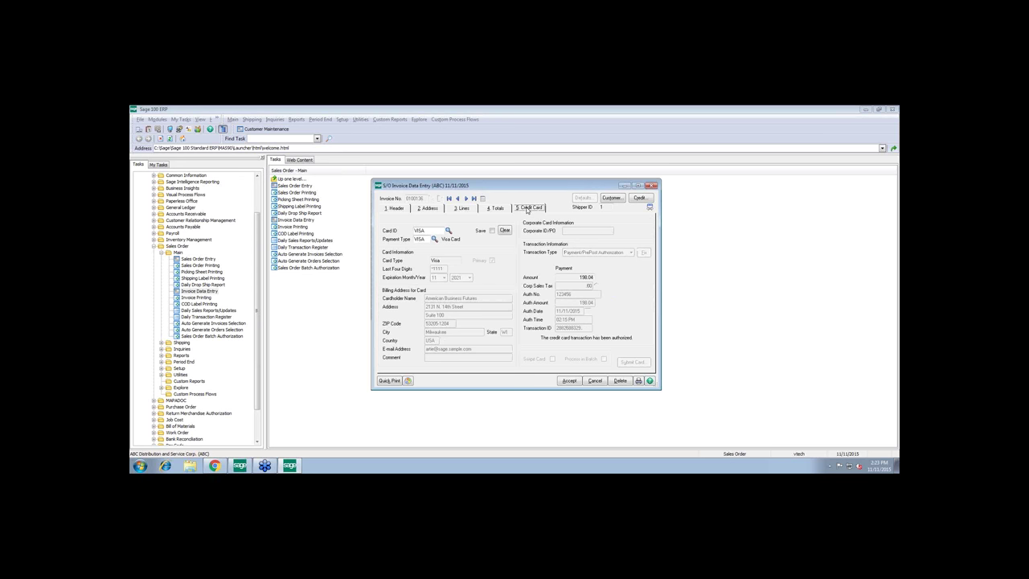
mouse_move(628, 285)
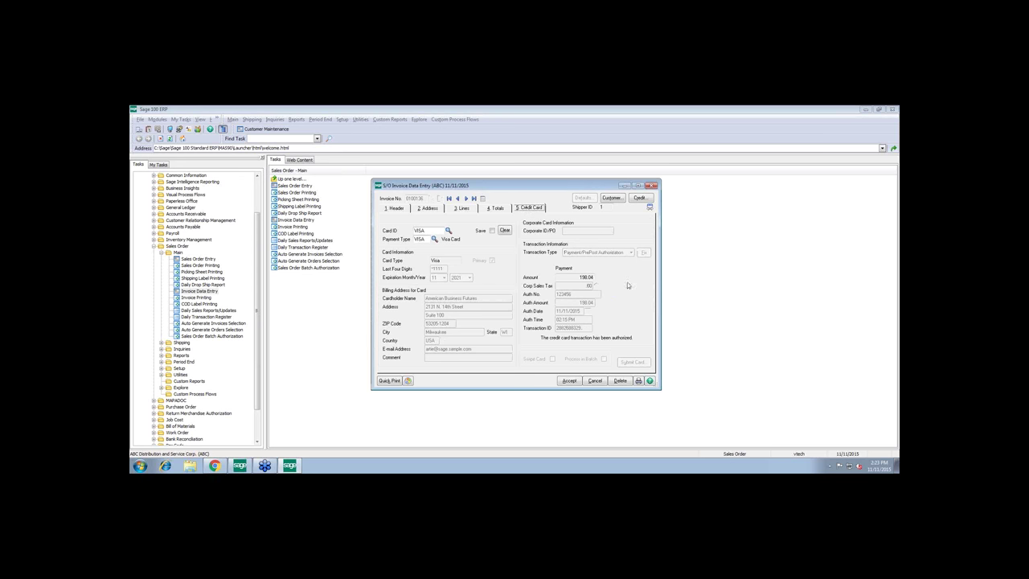
mouse_move(630, 300)
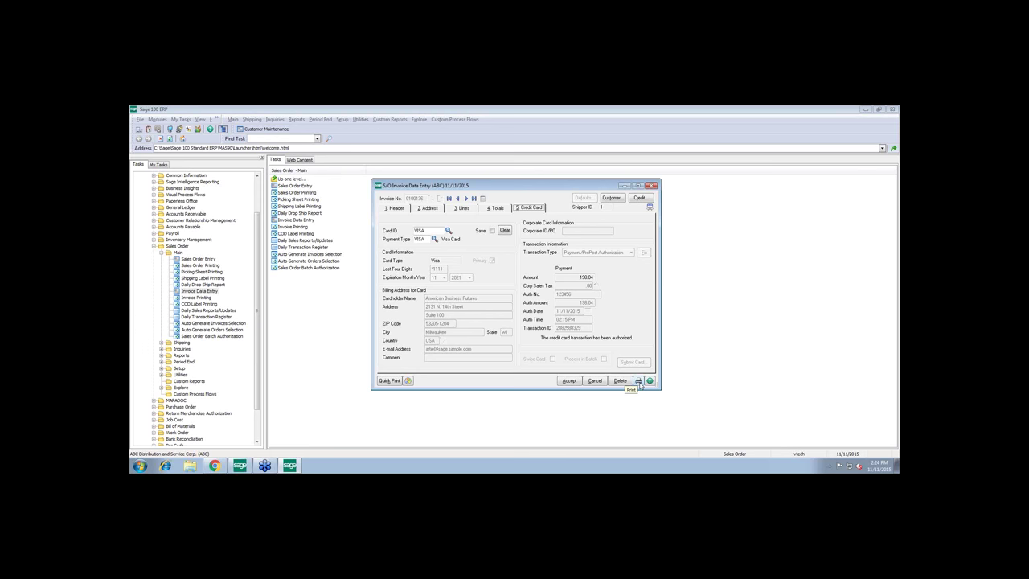
click(594, 381)
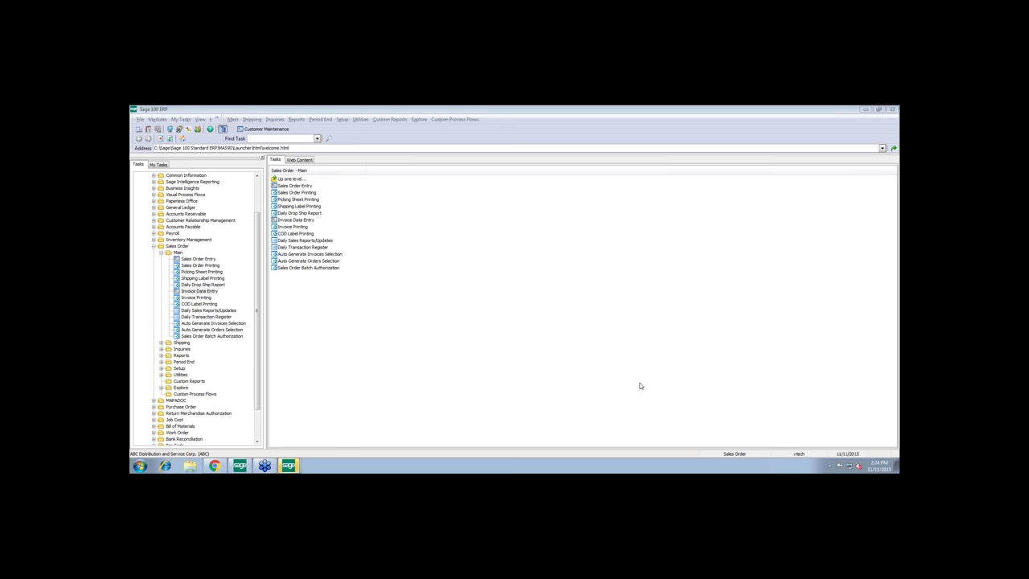
mouse_move(422, 424)
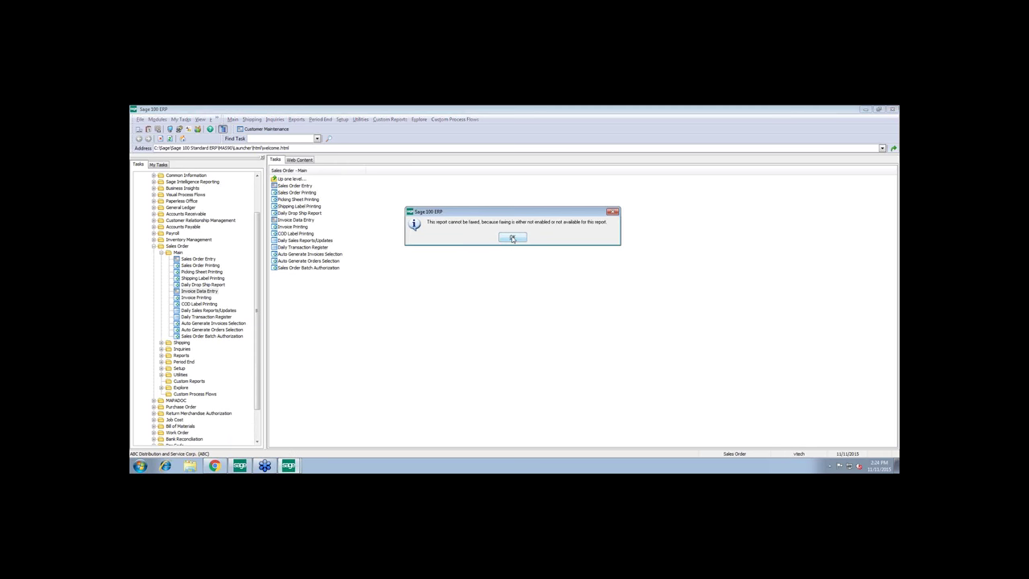
Dismiss the fax warning and preview the invoice printout, reaching the Daily Sales Journal
click(513, 238)
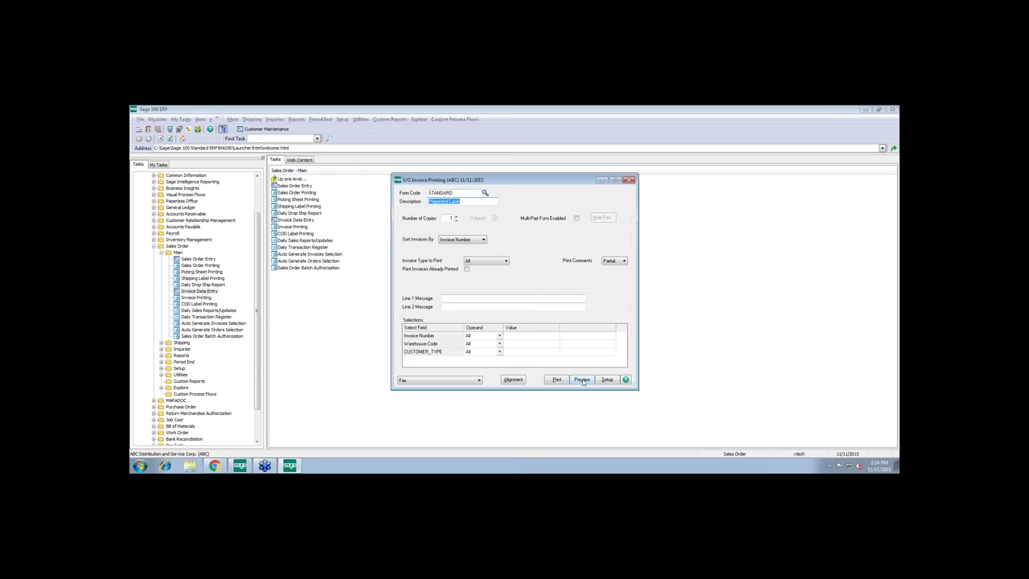
click(582, 380)
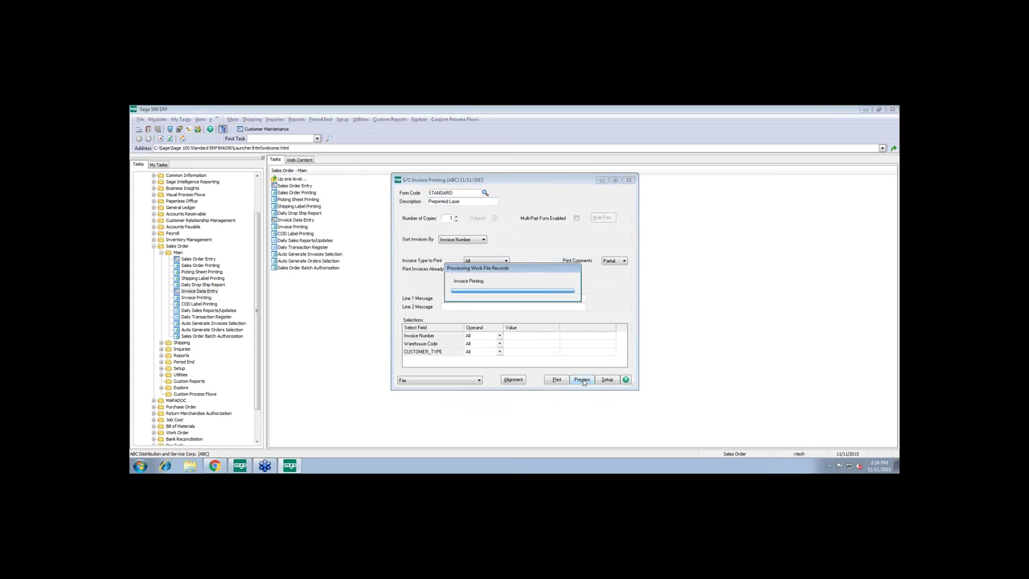
click(581, 379)
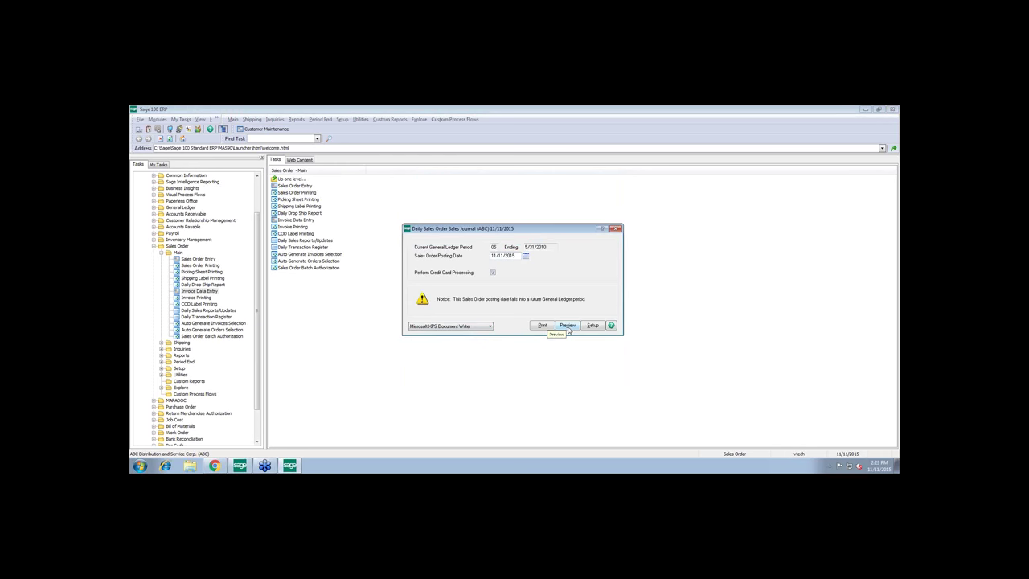
Preview the daily sales journal, skipping the Gross Profit Journal and printing the Daily Recap
click(567, 326)
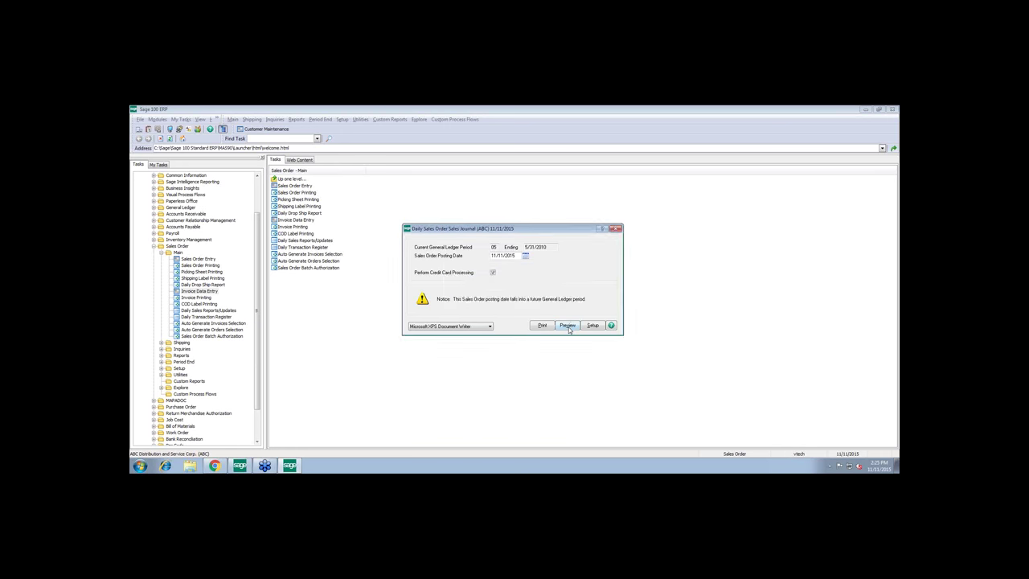
click(567, 325)
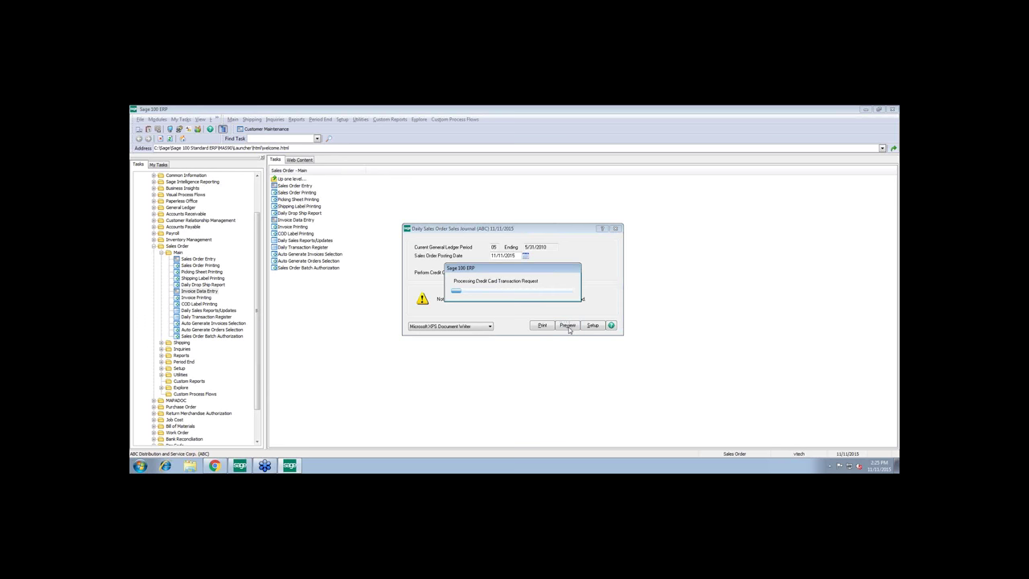
click(567, 325)
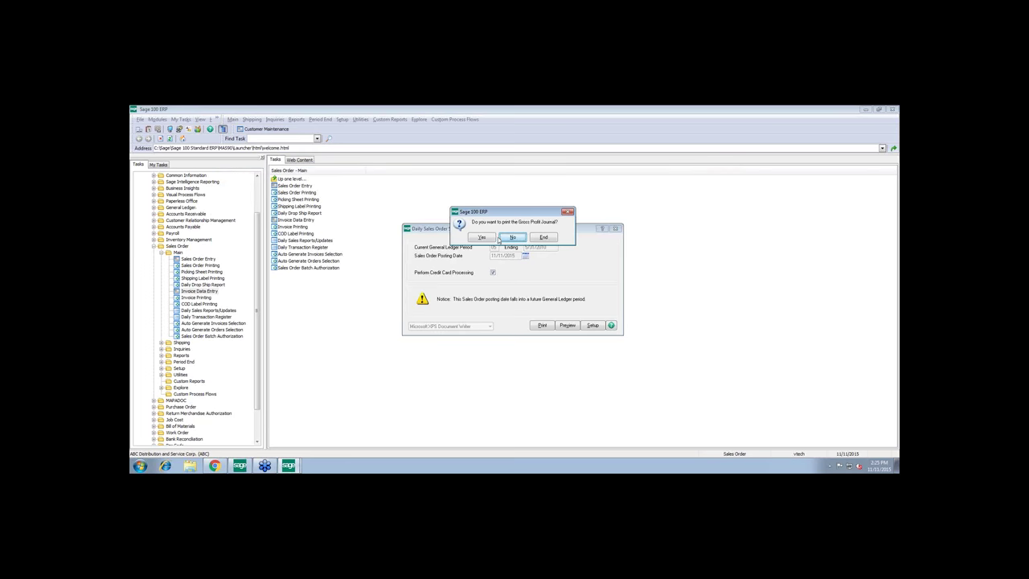
click(512, 236)
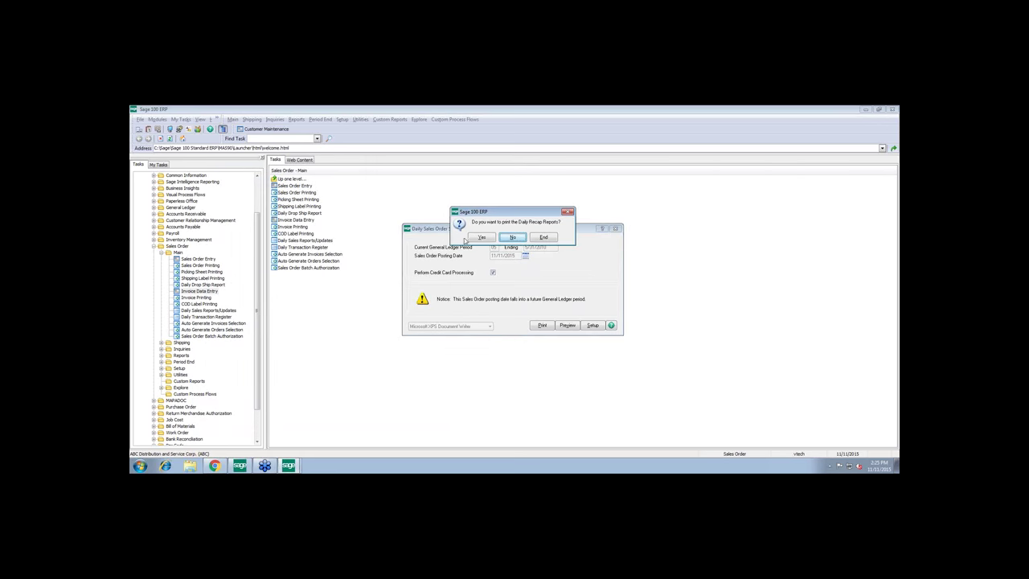
click(512, 236)
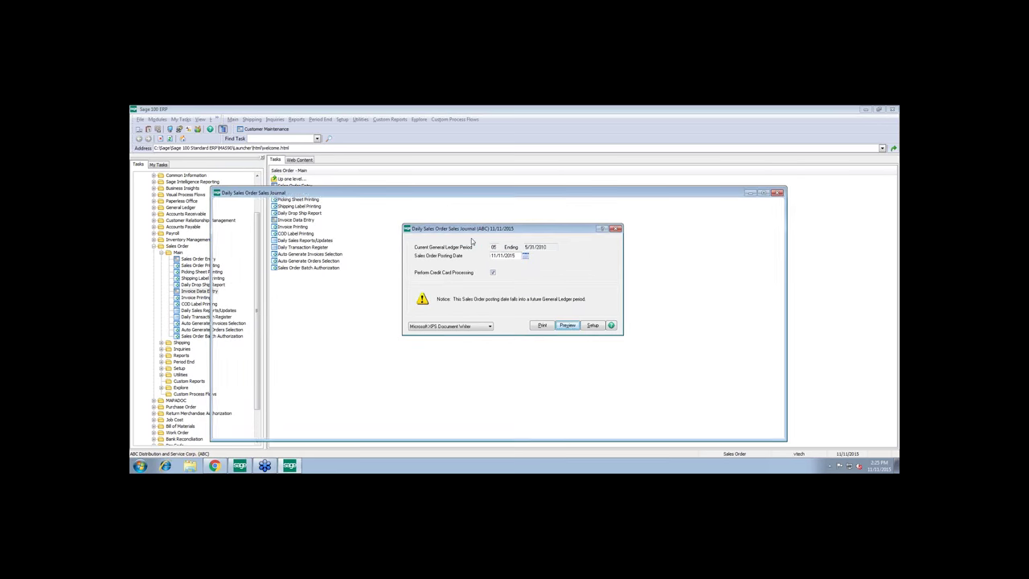
Review and close the Daily Sales Recap and Daily Deposit Recap previews
click(567, 324)
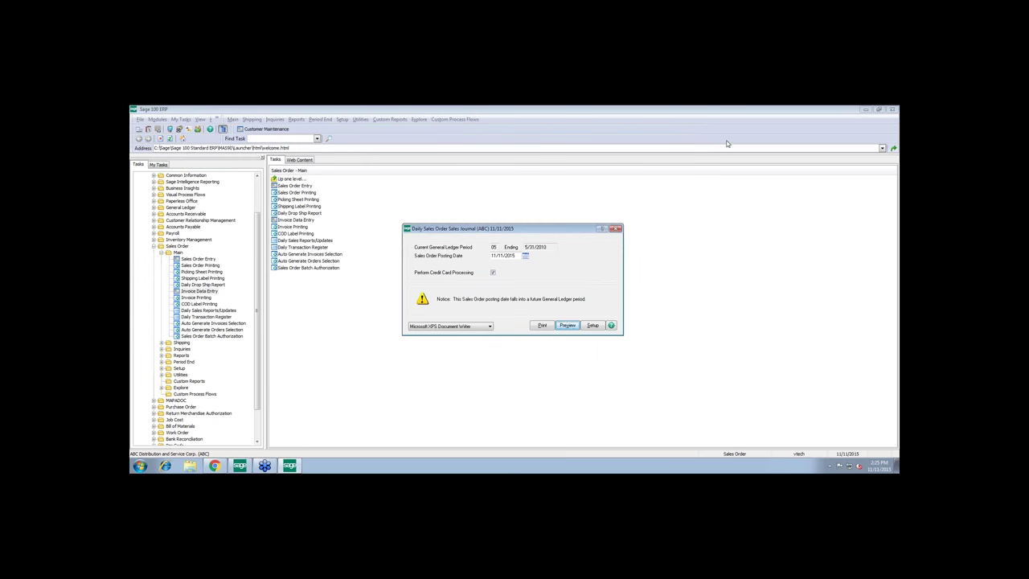
click(567, 325)
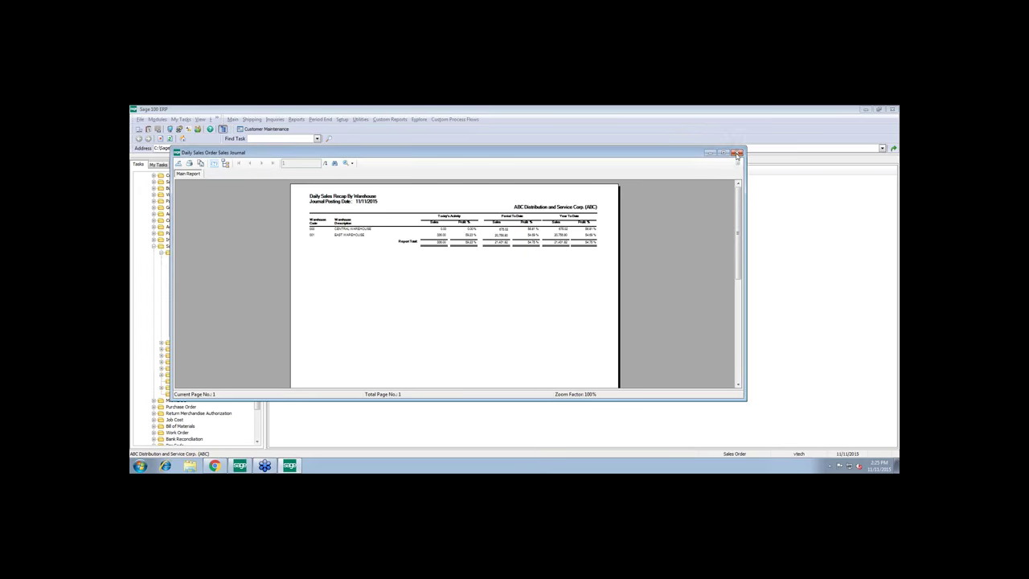
click(738, 153)
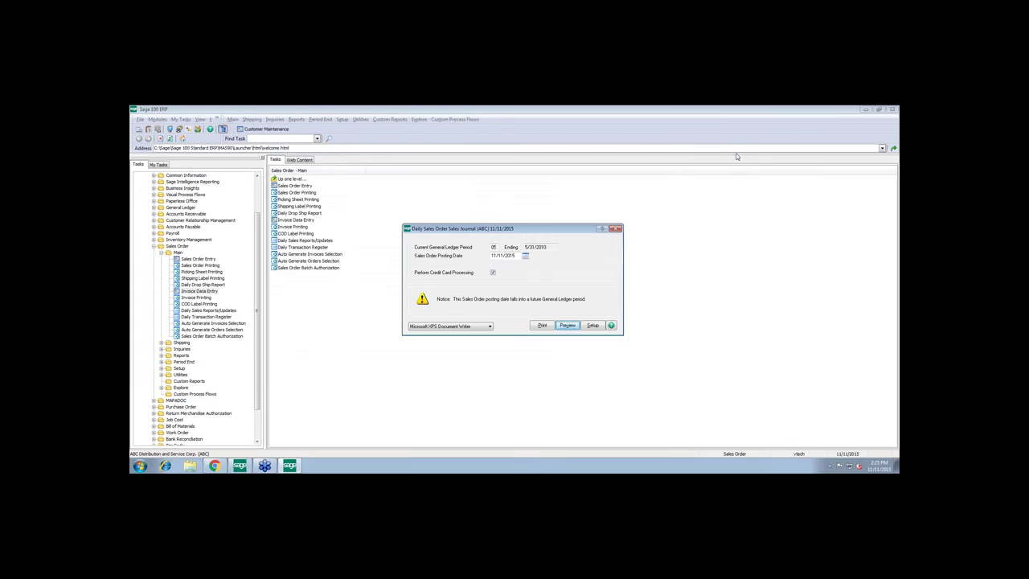
click(567, 325)
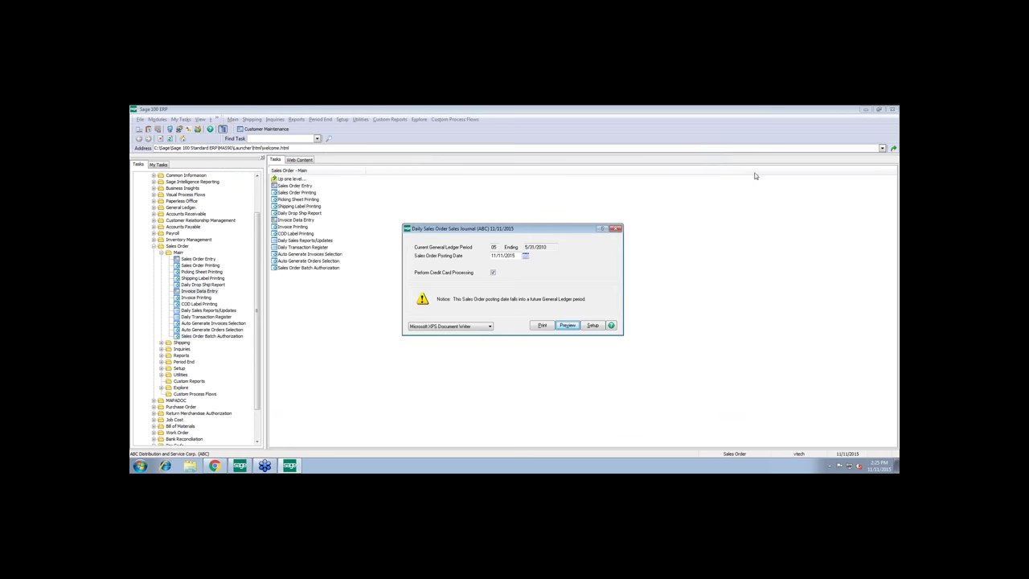
click(567, 325)
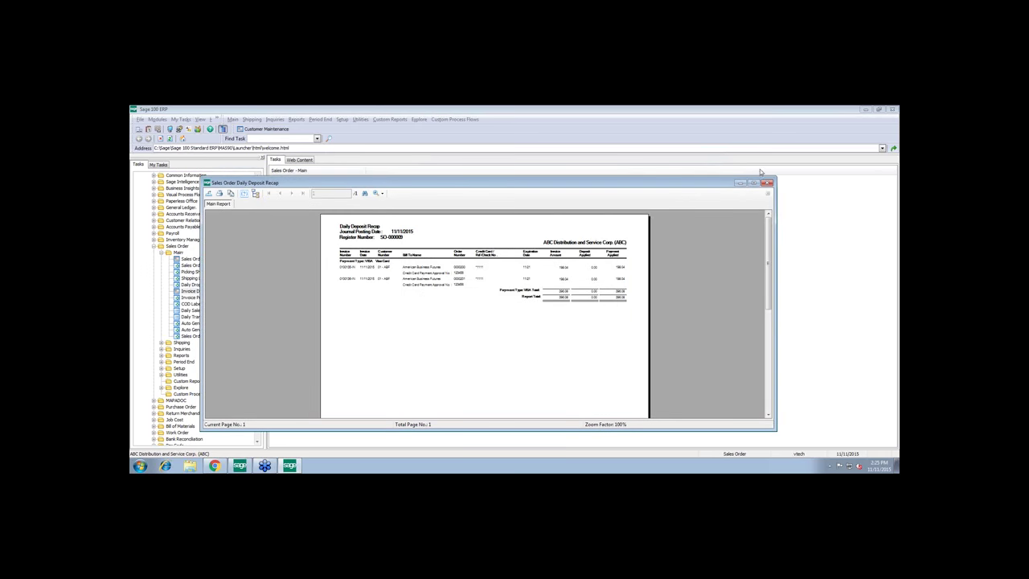
click(767, 182)
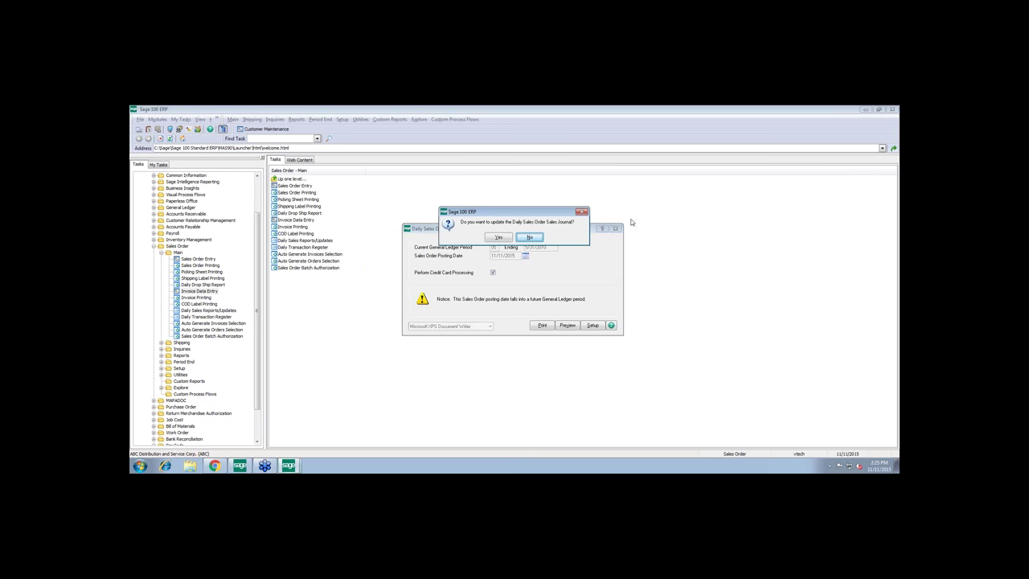
Update the sales journal, then preview and update the daily transaction register
click(497, 236)
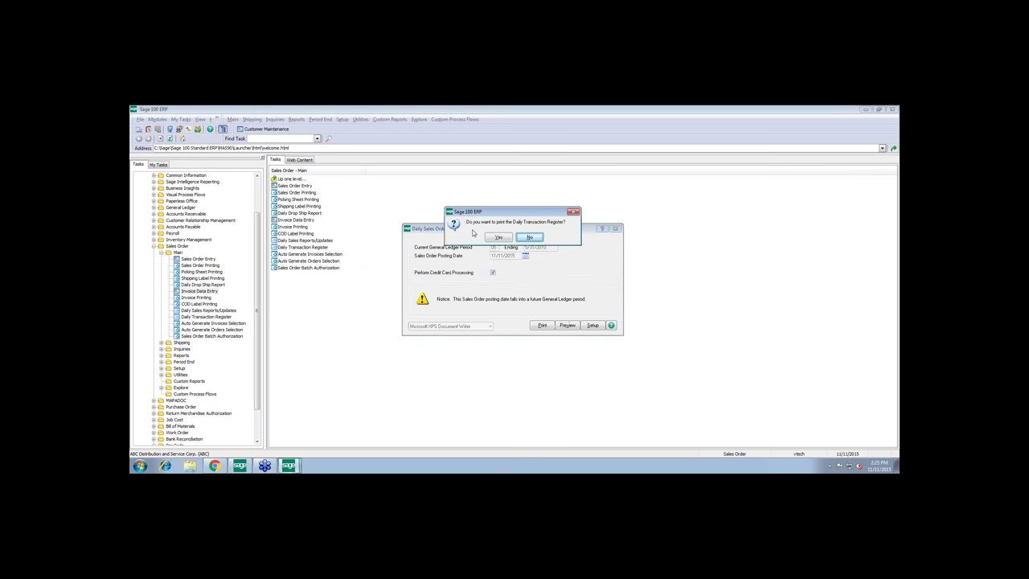
click(529, 236)
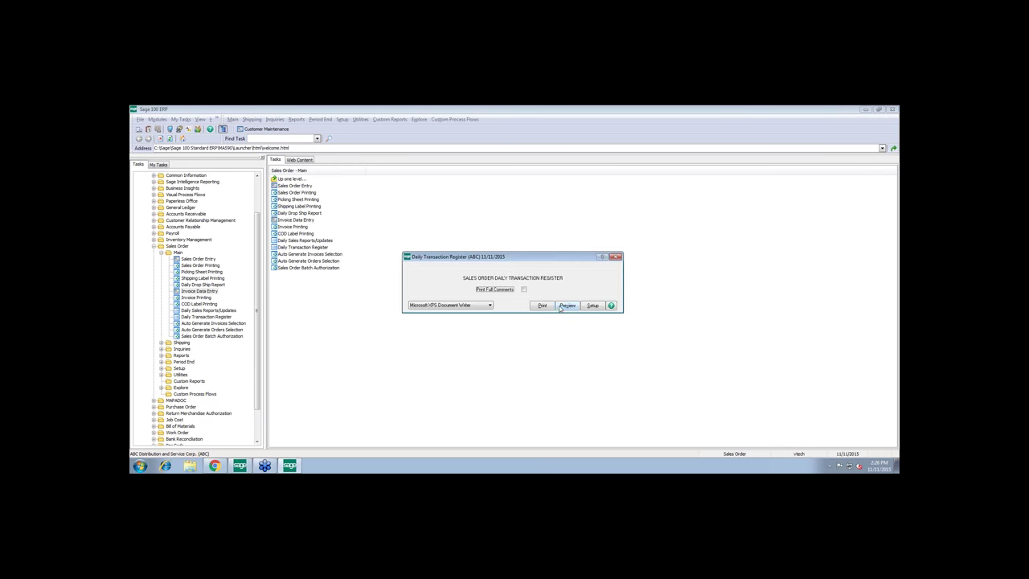
click(567, 305)
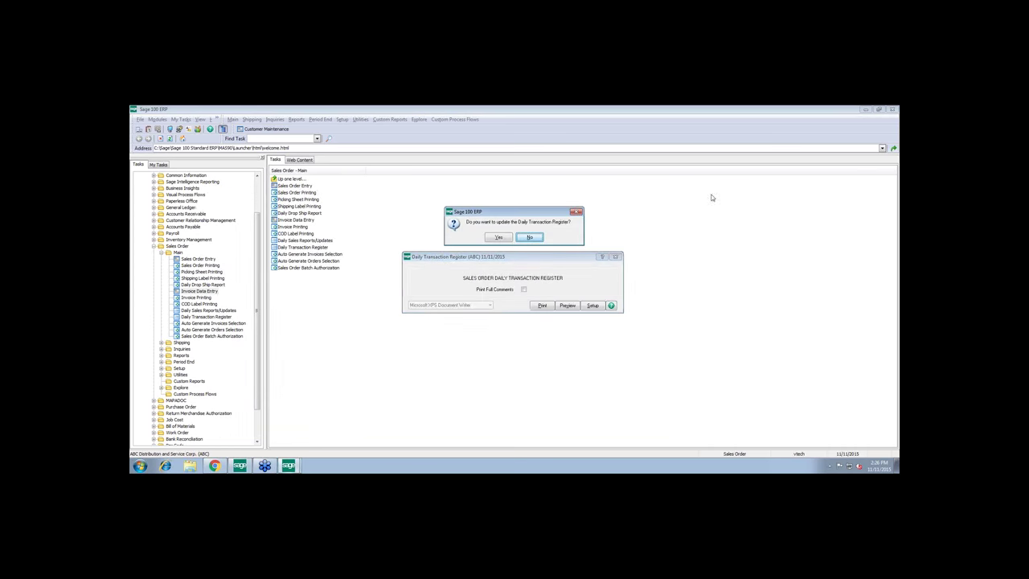
click(529, 236)
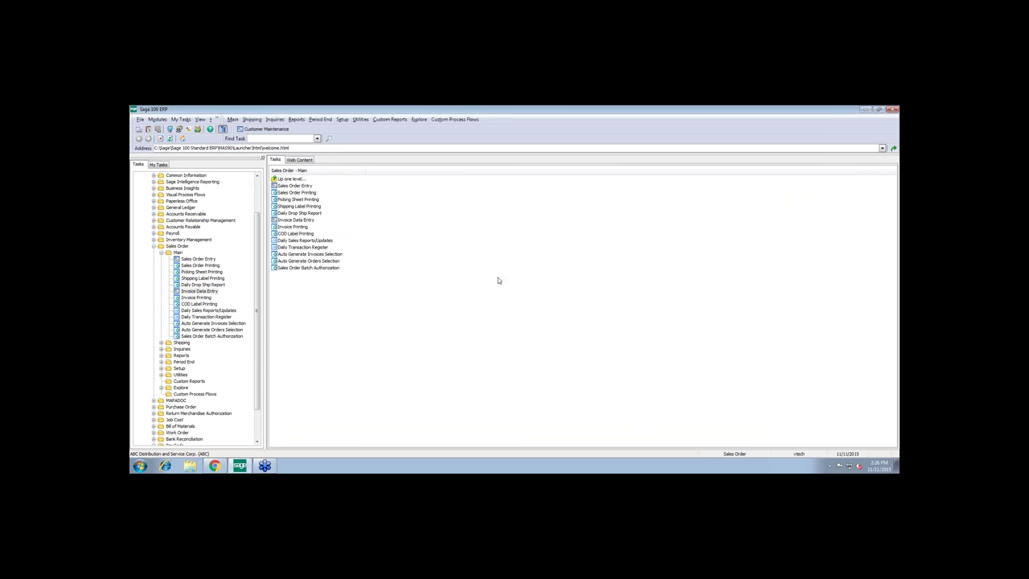
mouse_move(527, 423)
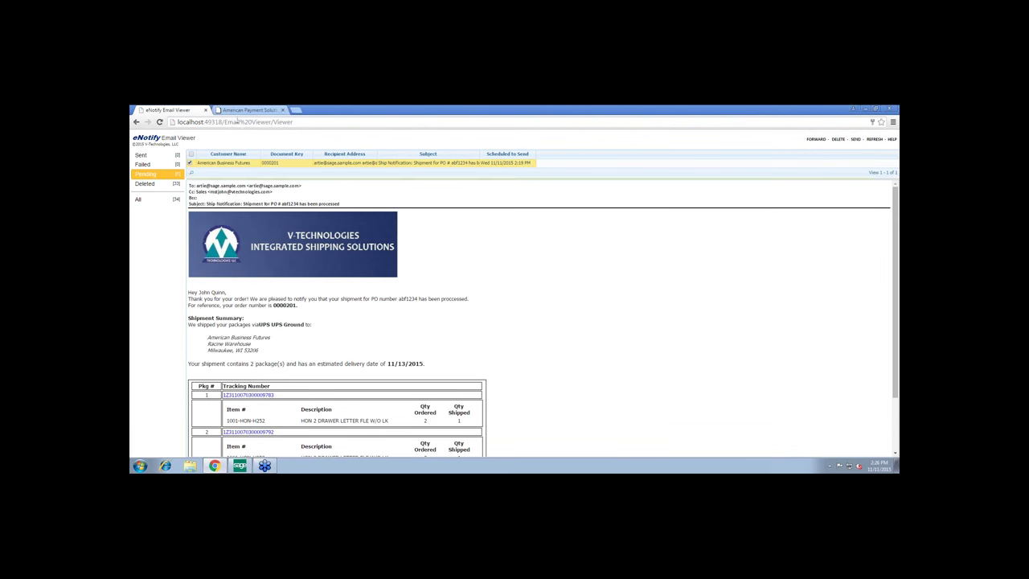
Switch to the American Payment Solutions gateway transaction reports page in Chrome
click(245, 110)
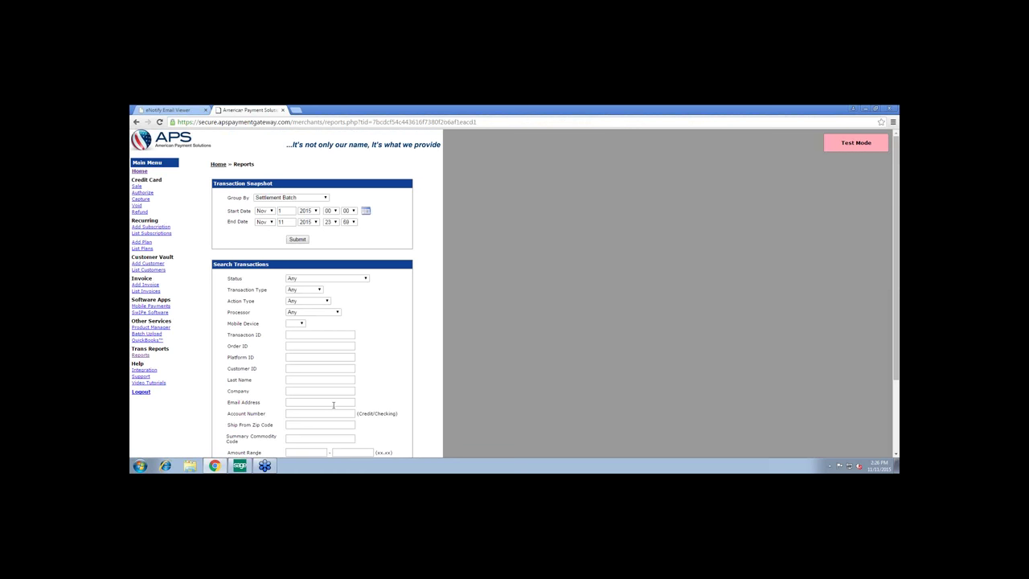
Set the APS Search Transactions start date to November 11
scroll(down, 3)
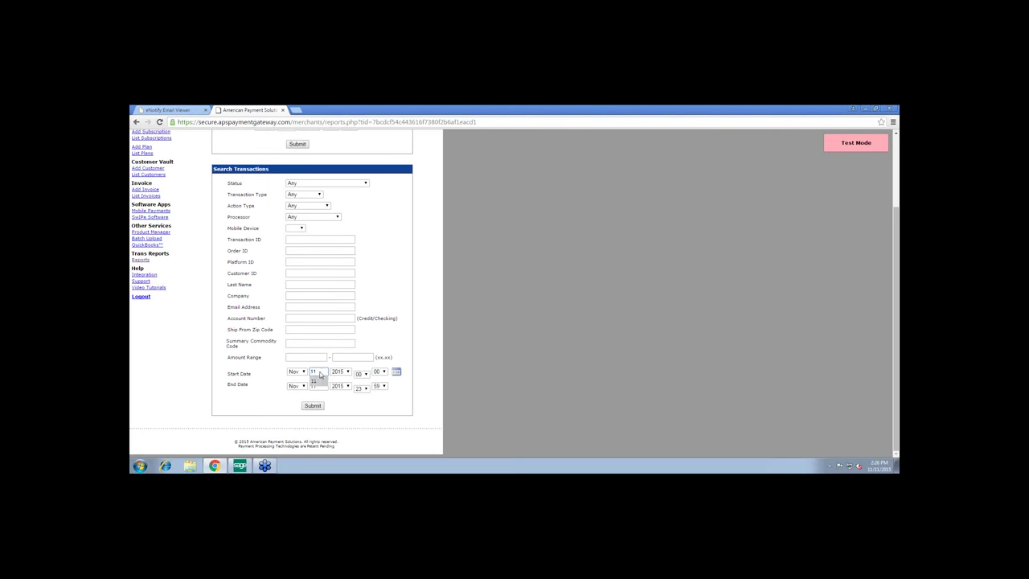
click(311, 406)
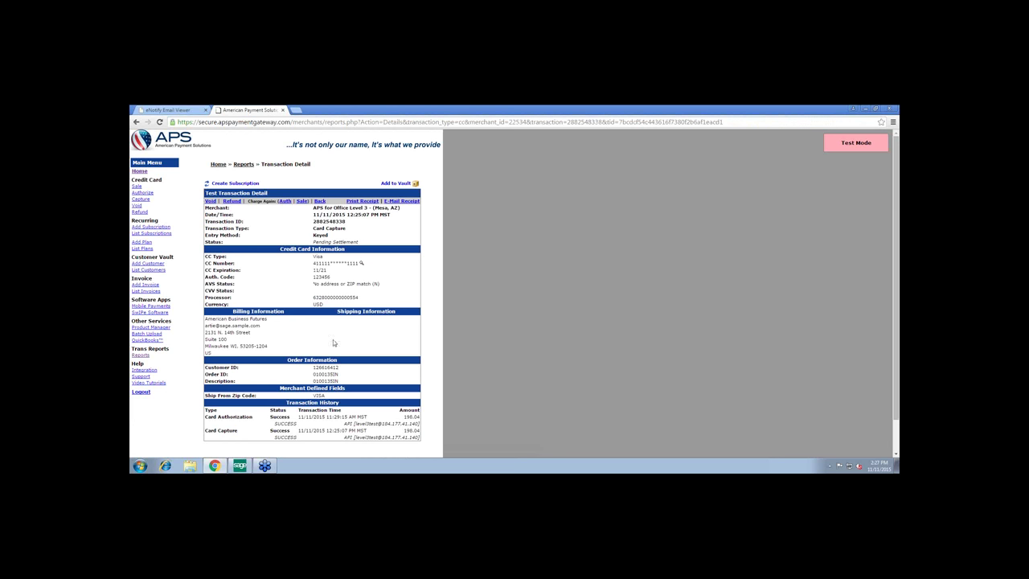
mouse_move(333, 400)
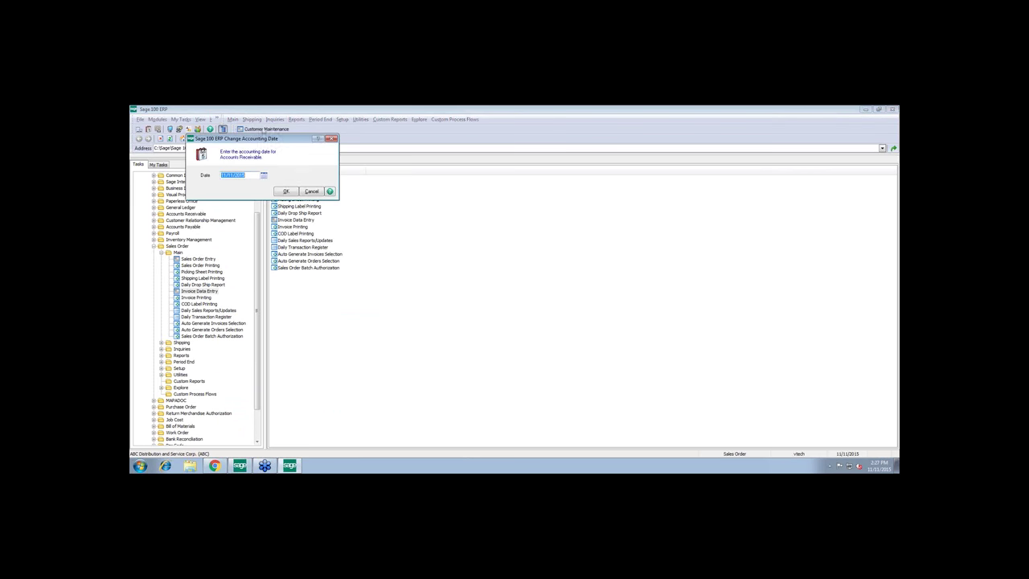
Accept the A/R accounting date, load American Business Futures, and view its invoice history
click(287, 191)
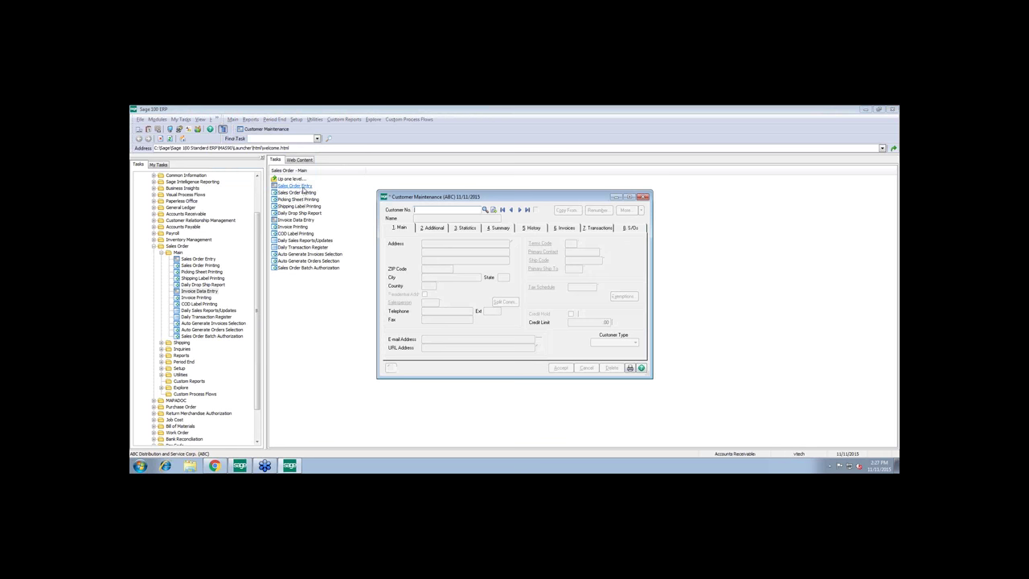
click(484, 210)
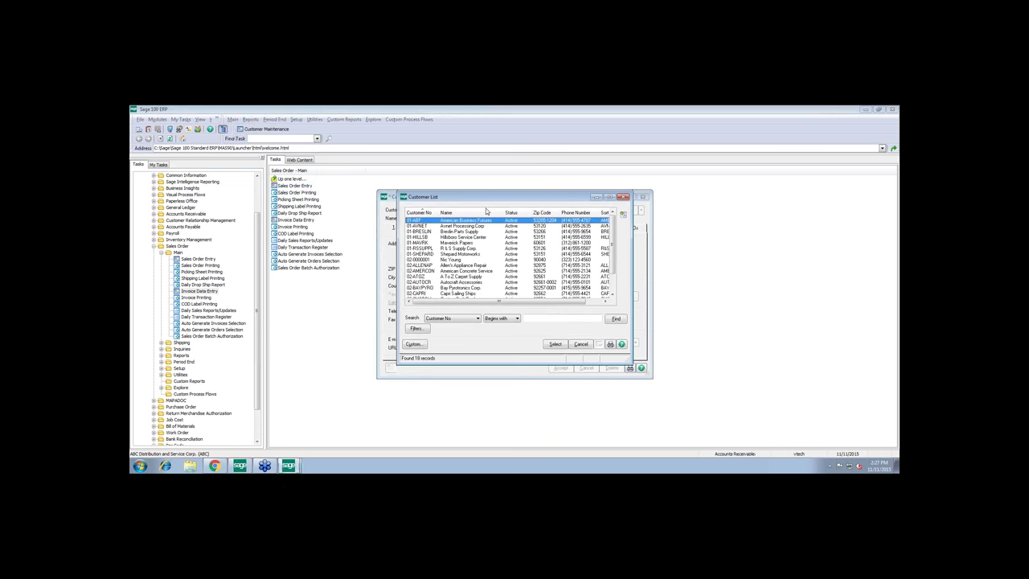
click(554, 343)
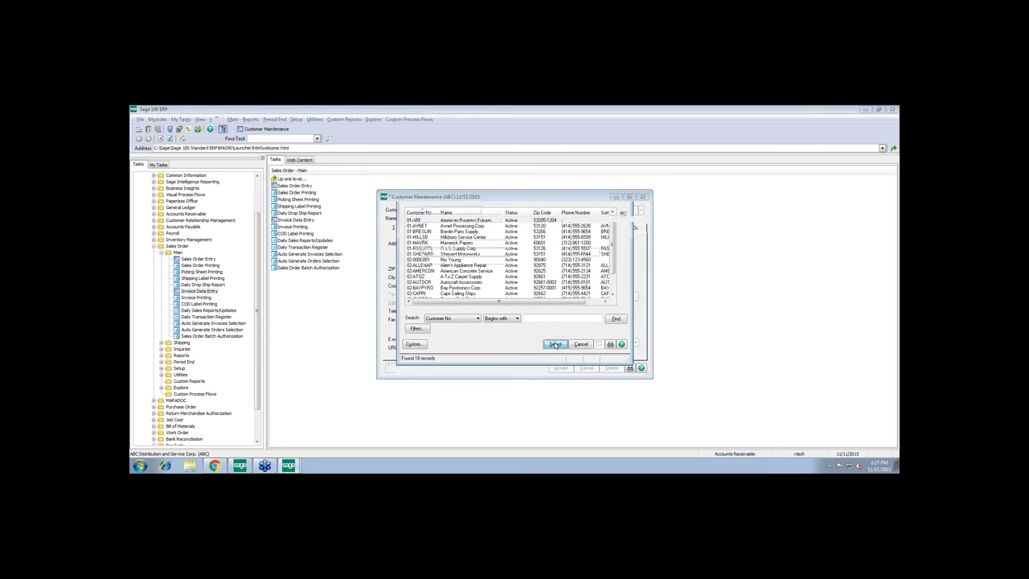
click(555, 344)
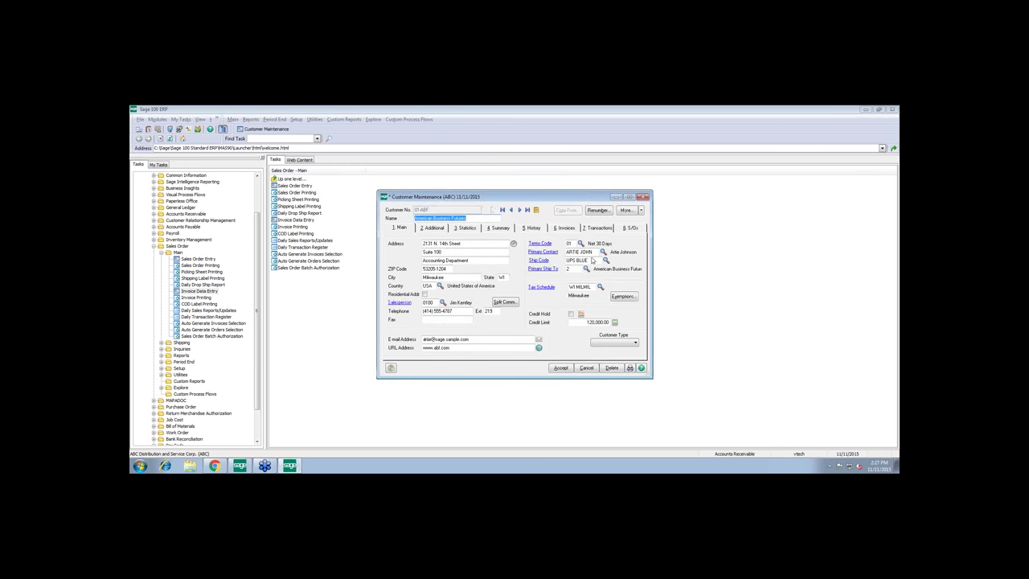
click(564, 228)
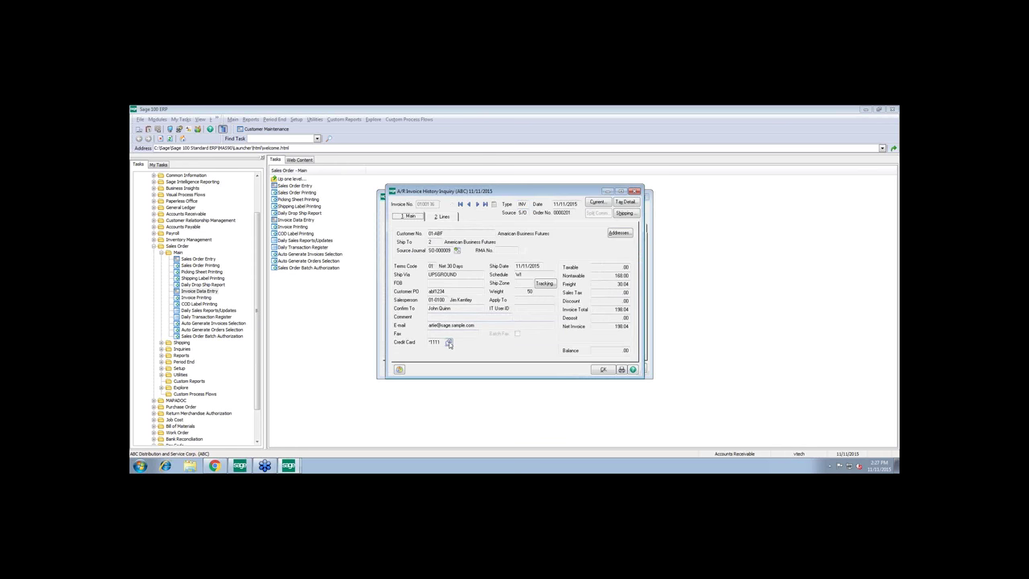
View the invoice's credit card details: Visa ending 1111, 198.04, with the transaction ID
click(450, 342)
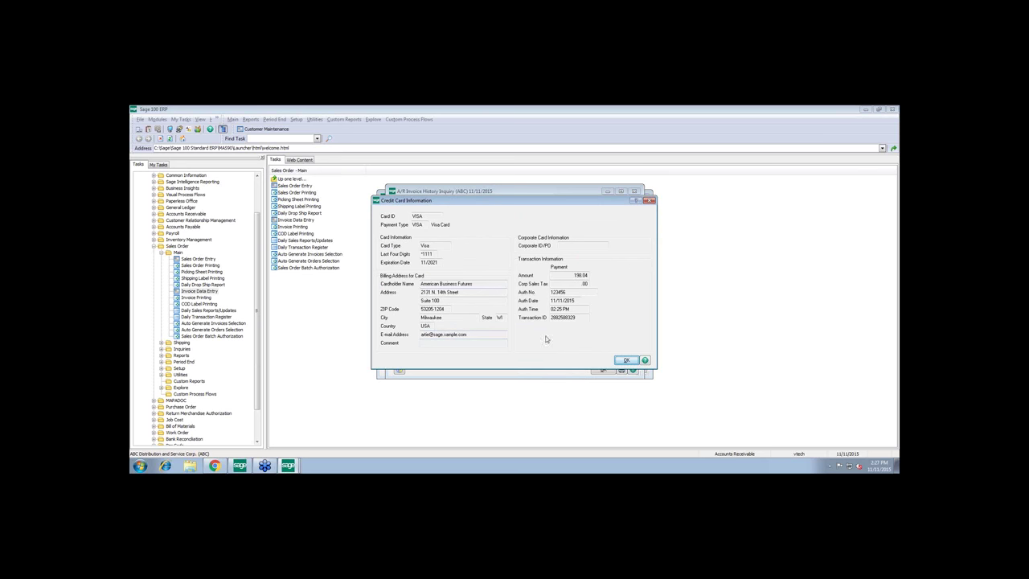
mouse_move(570, 330)
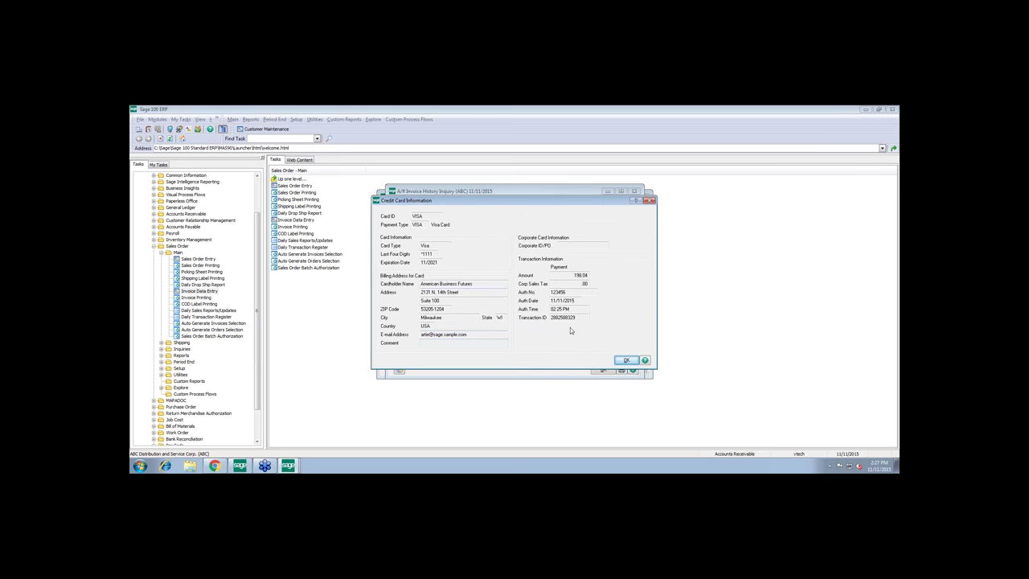
mouse_move(548, 333)
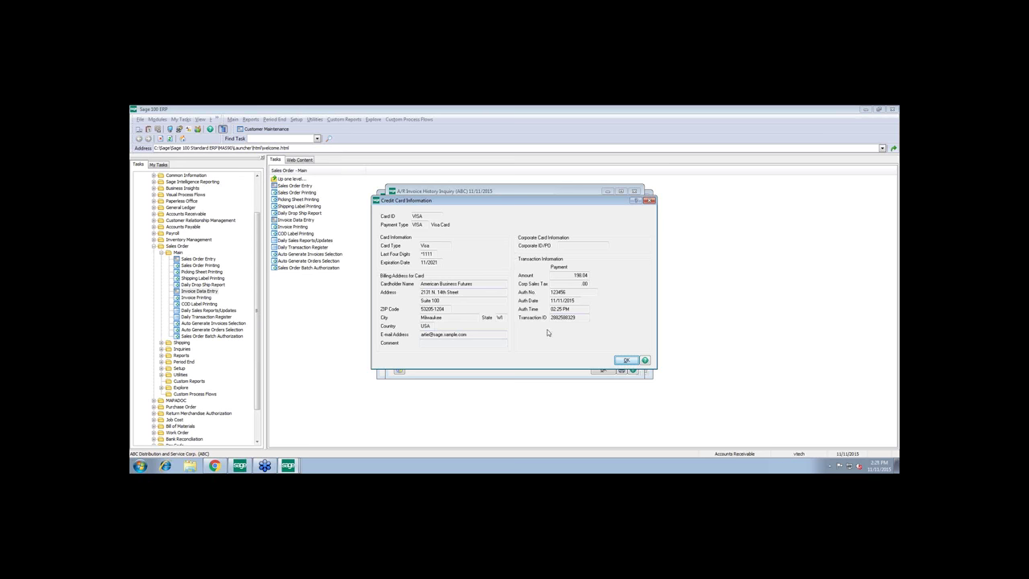
mouse_move(581, 329)
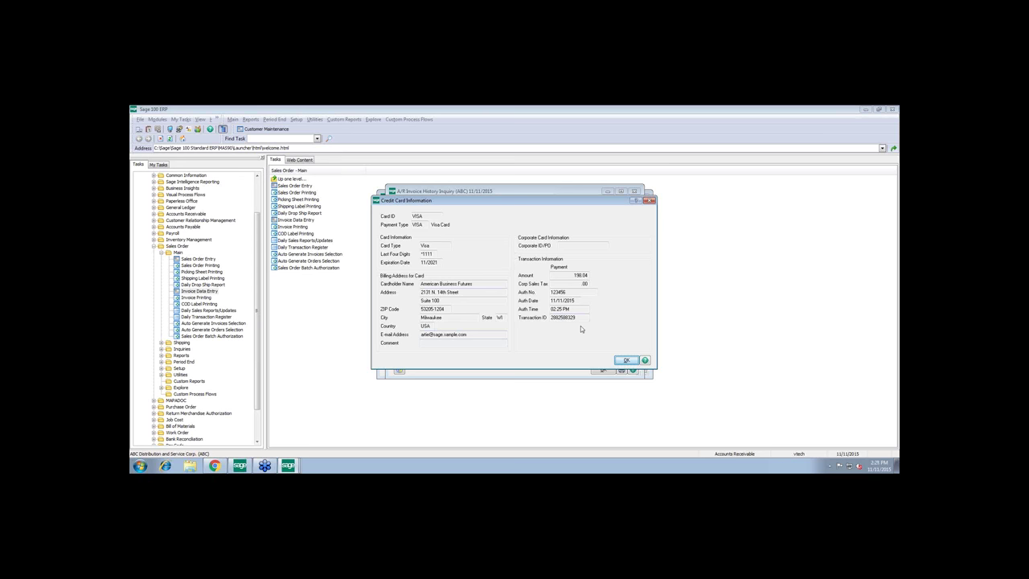
mouse_move(574, 328)
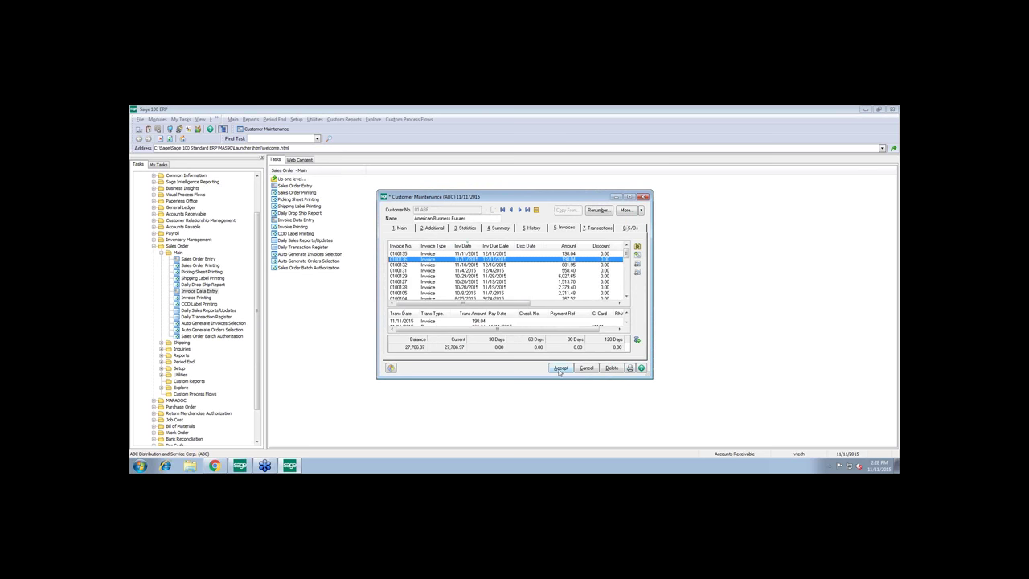
Accept Customer Maintenance to clear American Business Futures' record
click(561, 368)
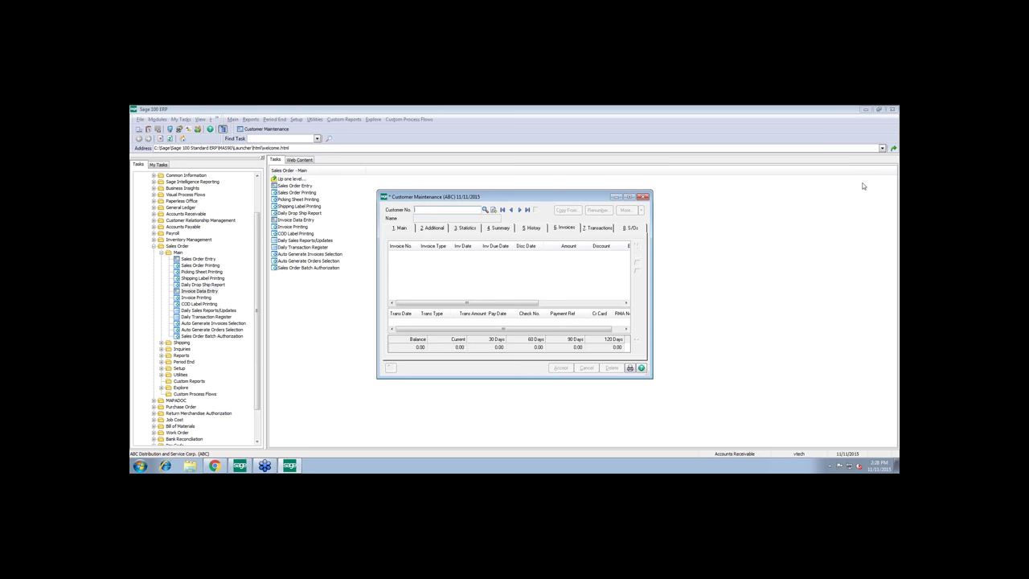
mouse_move(880, 159)
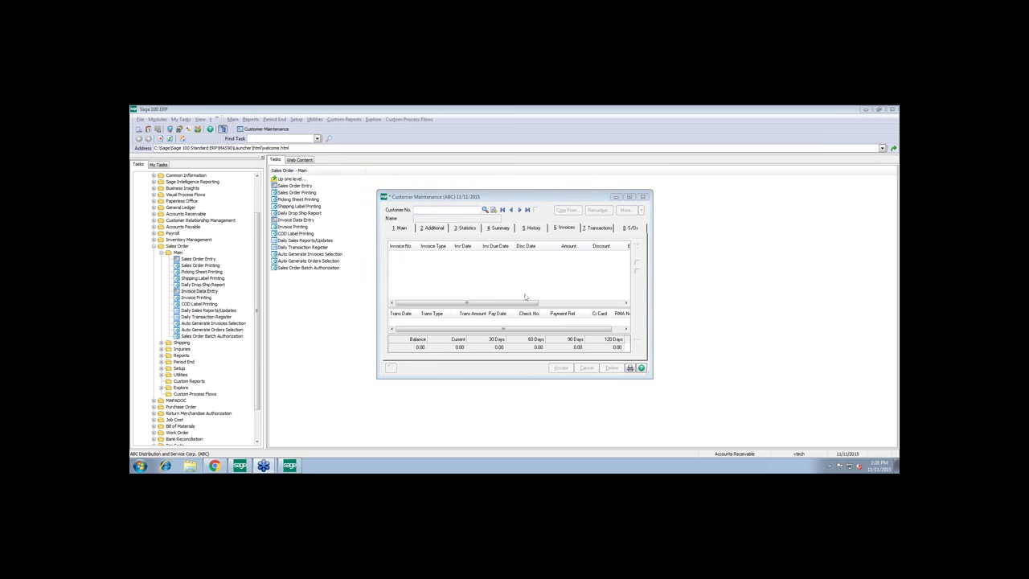
mouse_move(524, 299)
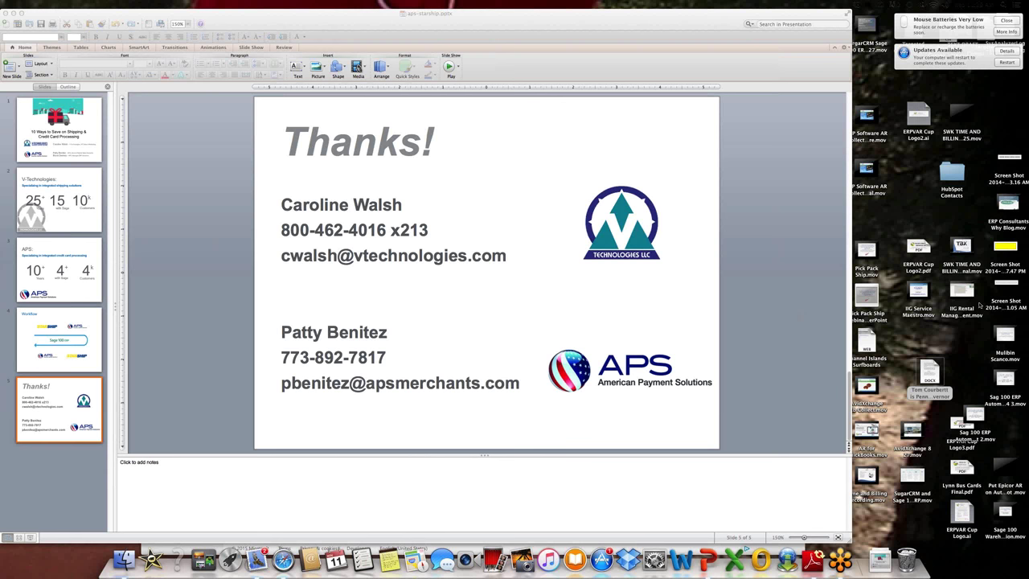
mouse_move(979, 305)
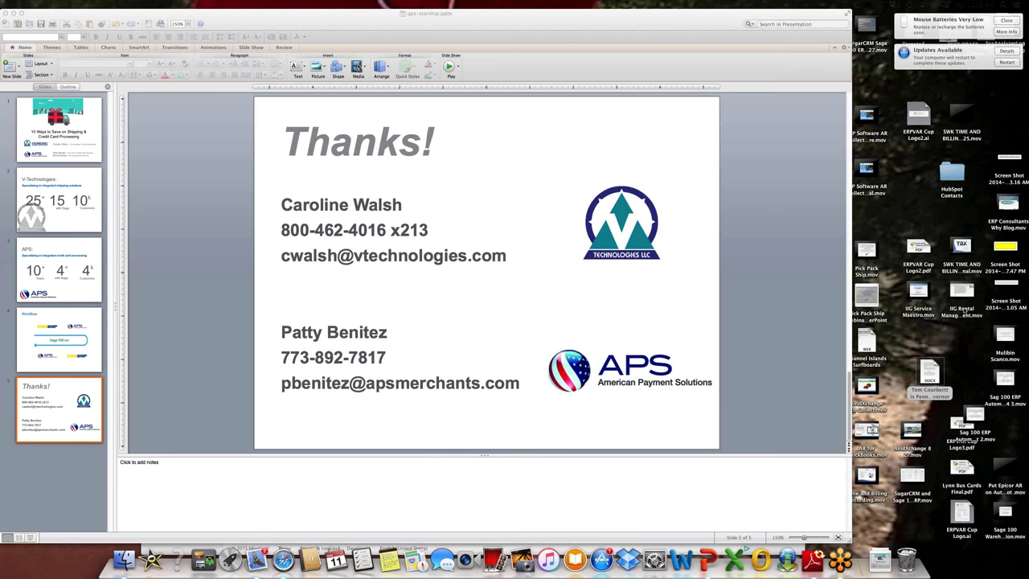